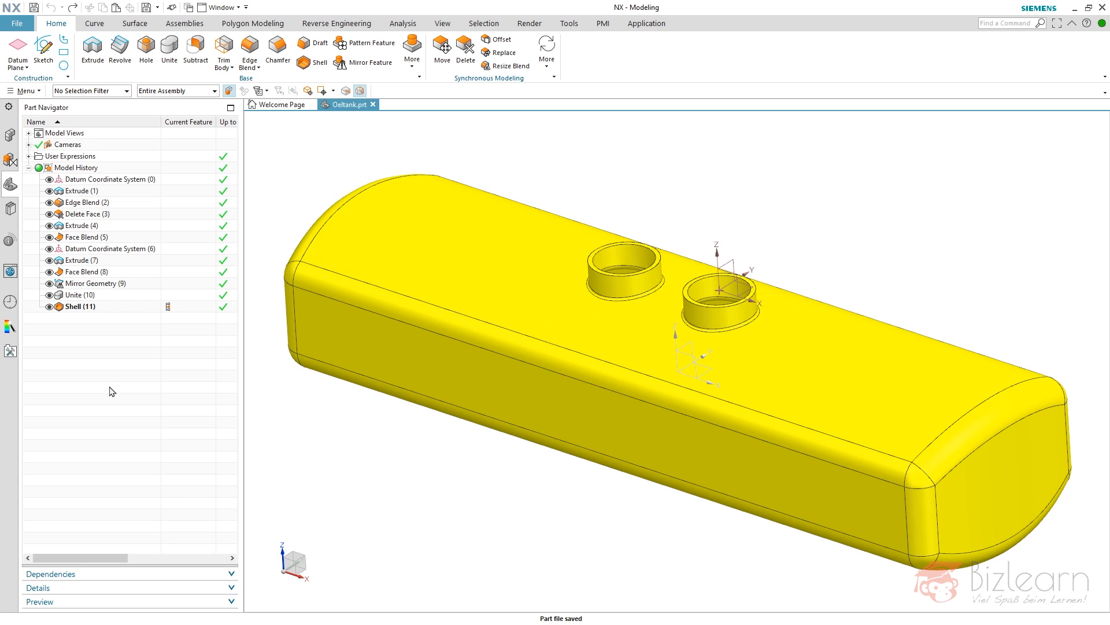
mouse_move(168, 49)
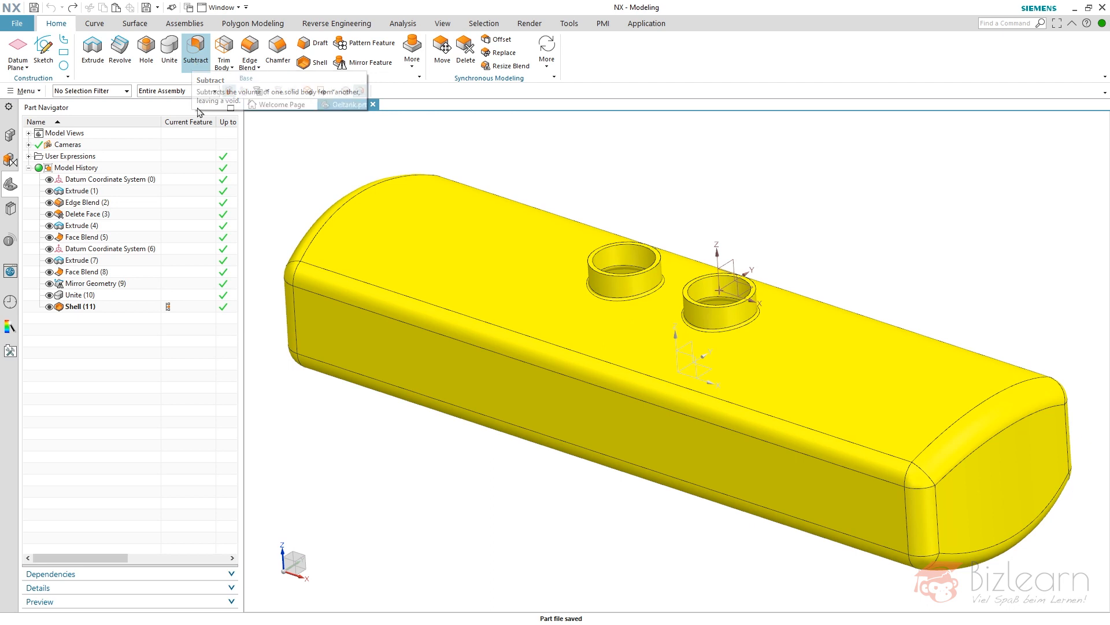
mouse_move(99, 239)
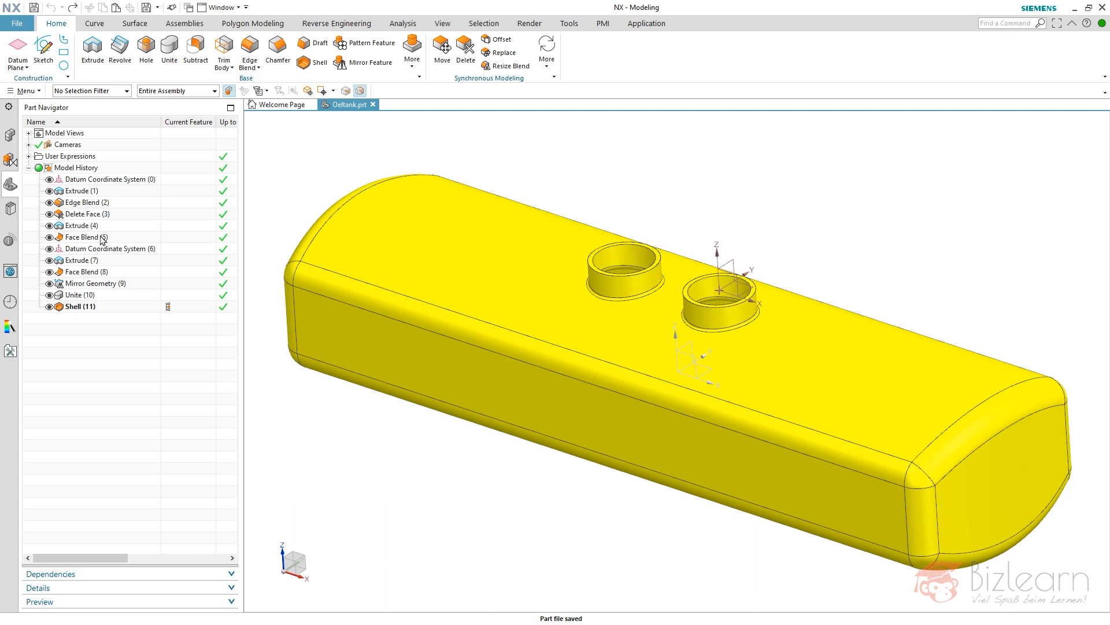
- Highlight Face Blend (5), Face Blend (8), Unite (10) and the extrudes to check their dependencies on the tank
click(87, 236)
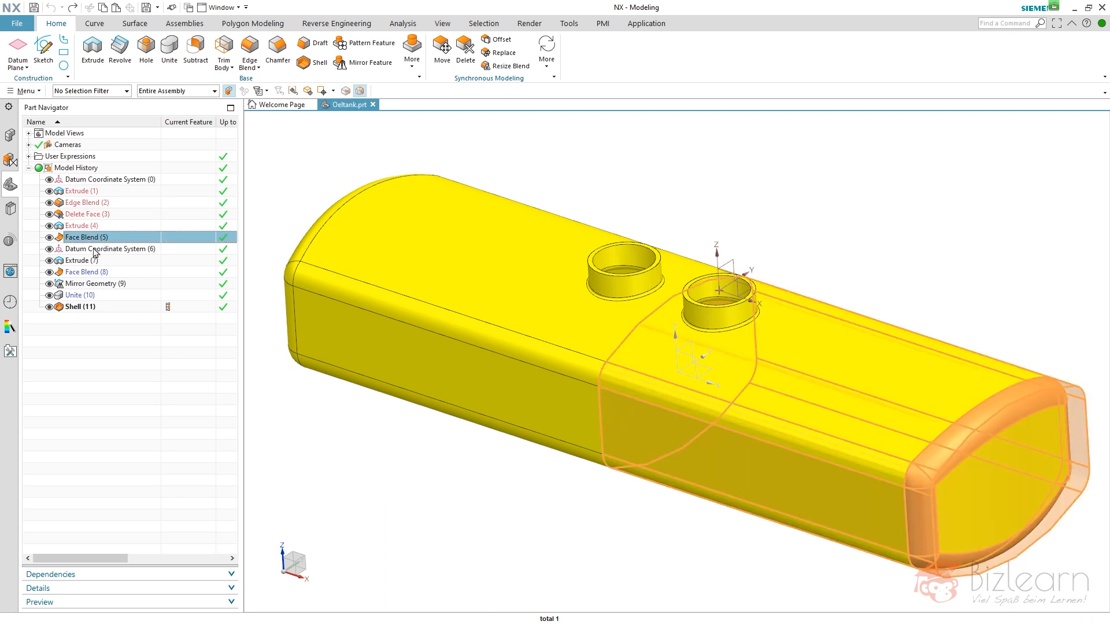
click(86, 271)
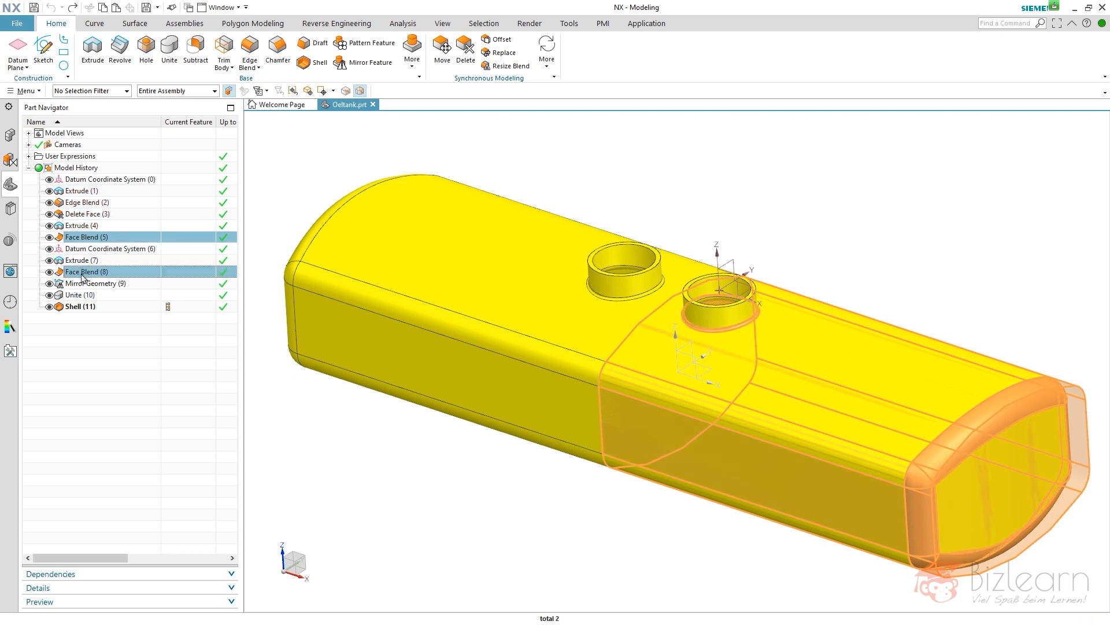
click(80, 295)
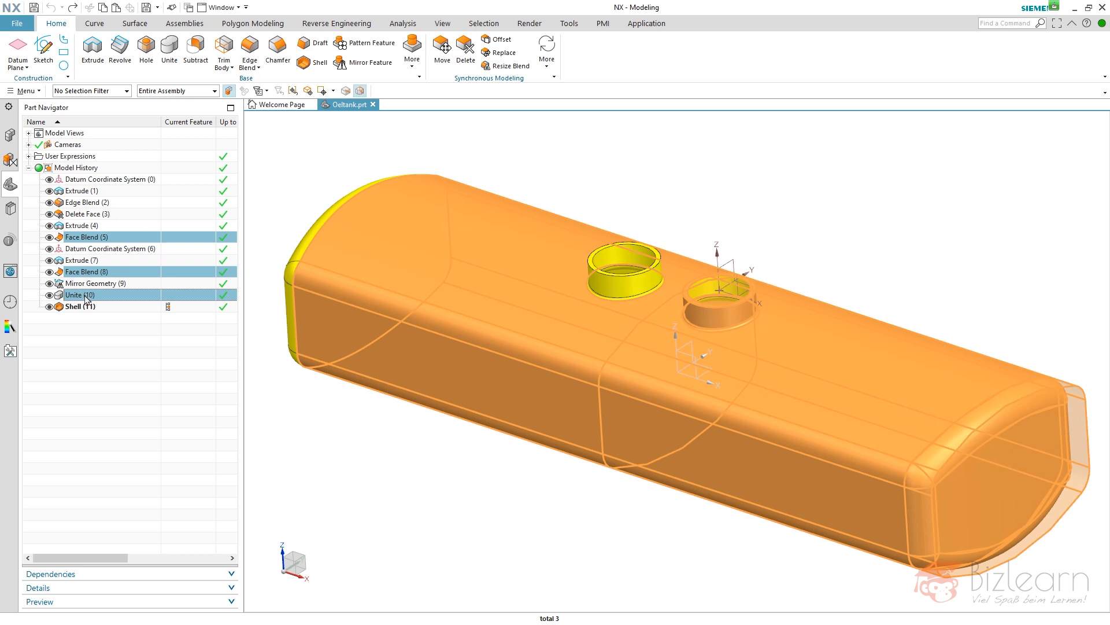
mouse_move(83, 201)
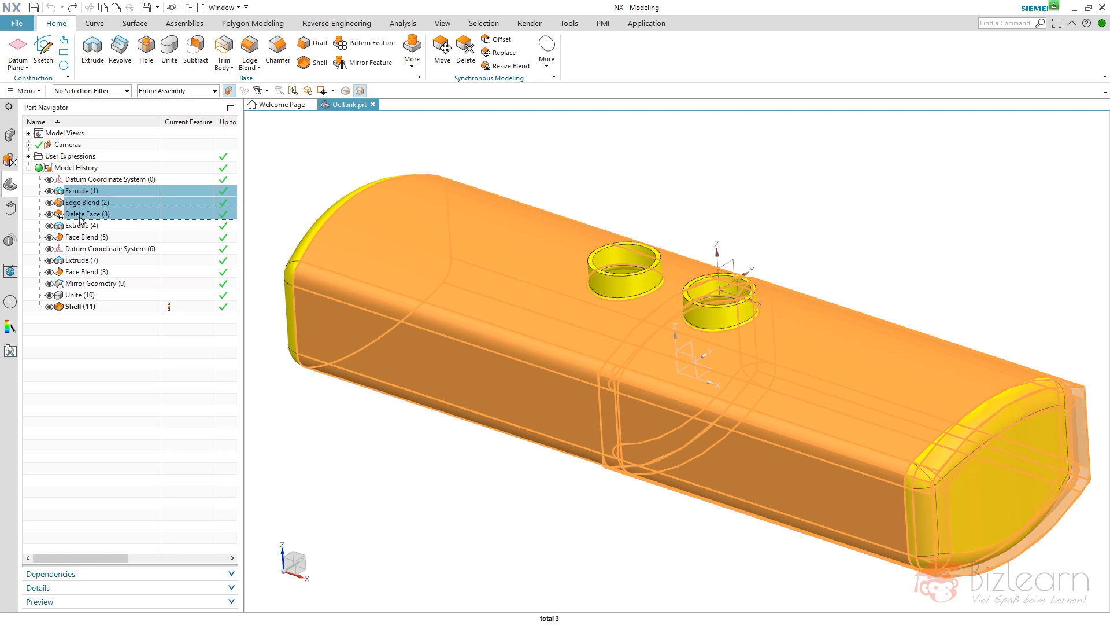
click(80, 225)
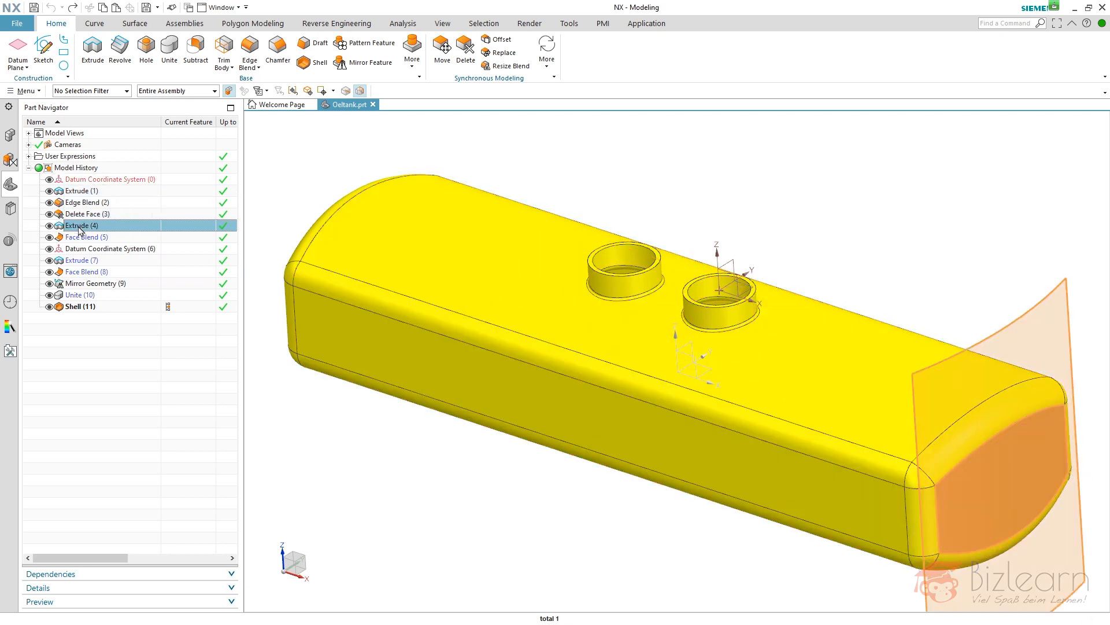
click(84, 236)
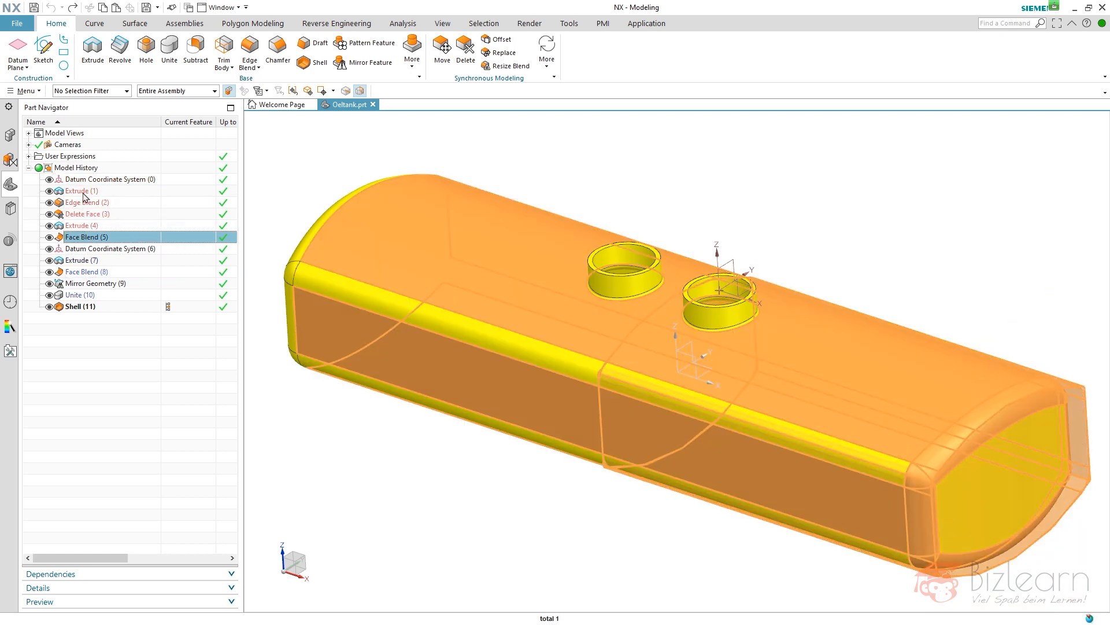
click(80, 190)
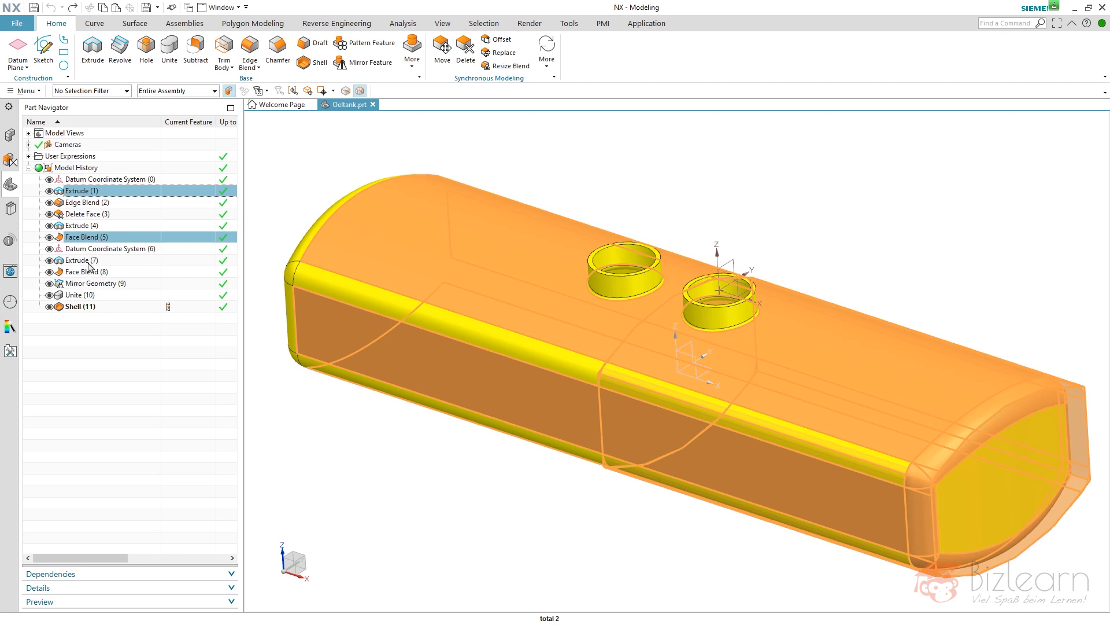
click(78, 260)
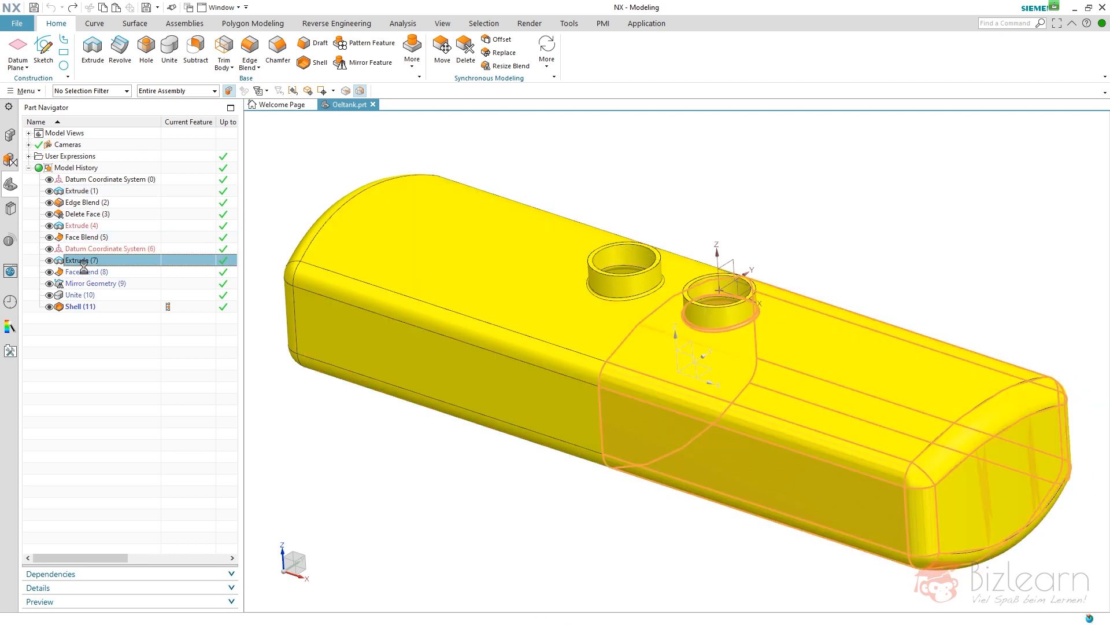
click(86, 271)
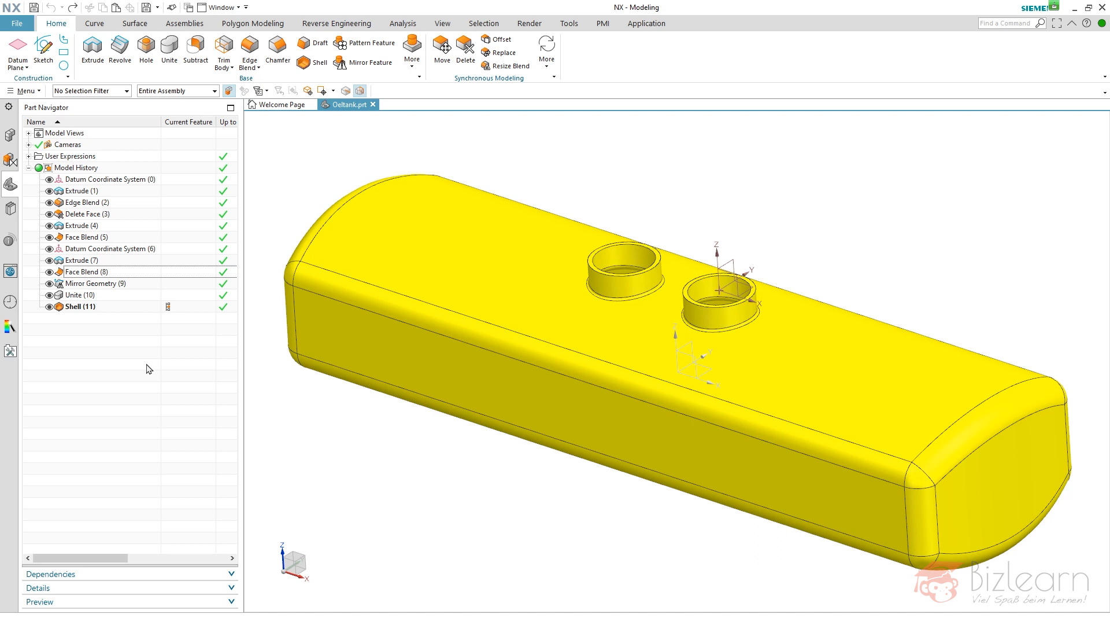
mouse_move(139, 320)
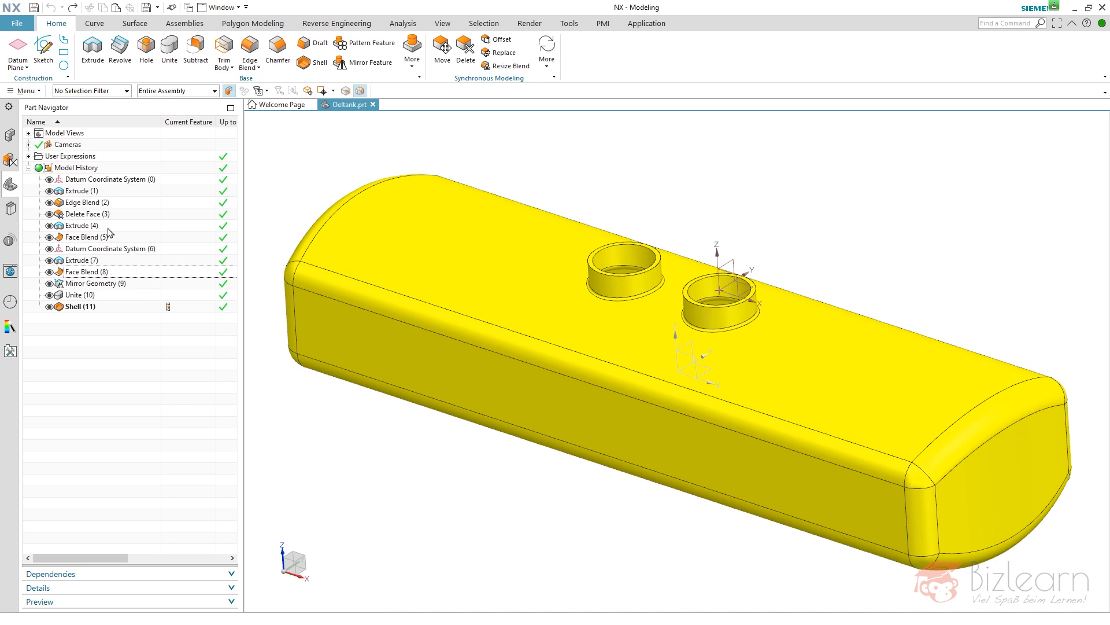
click(80, 226)
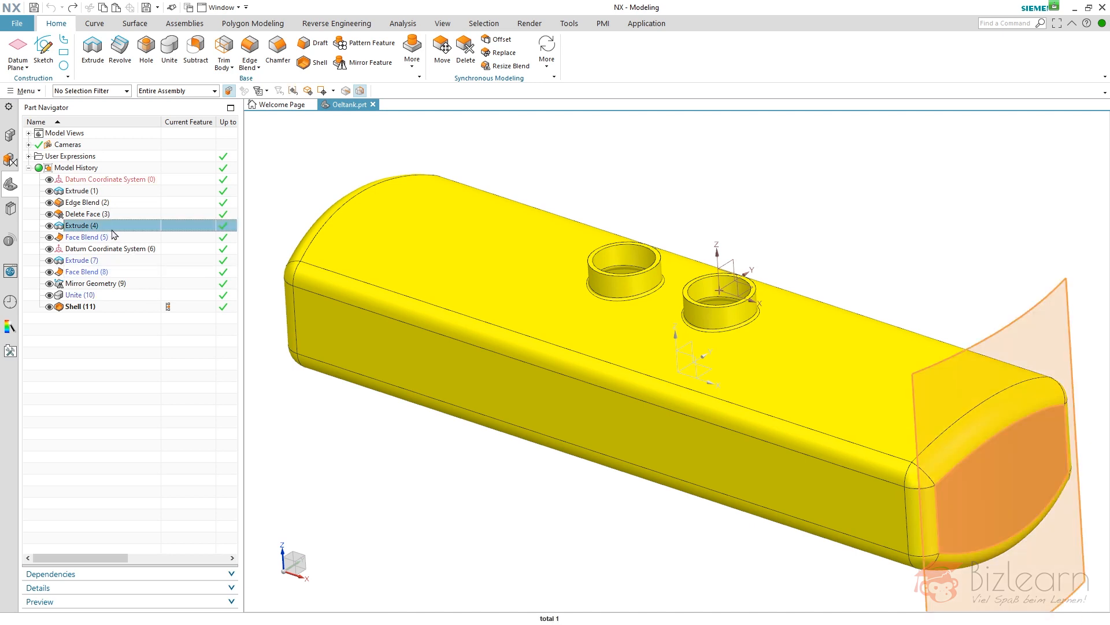
click(80, 191)
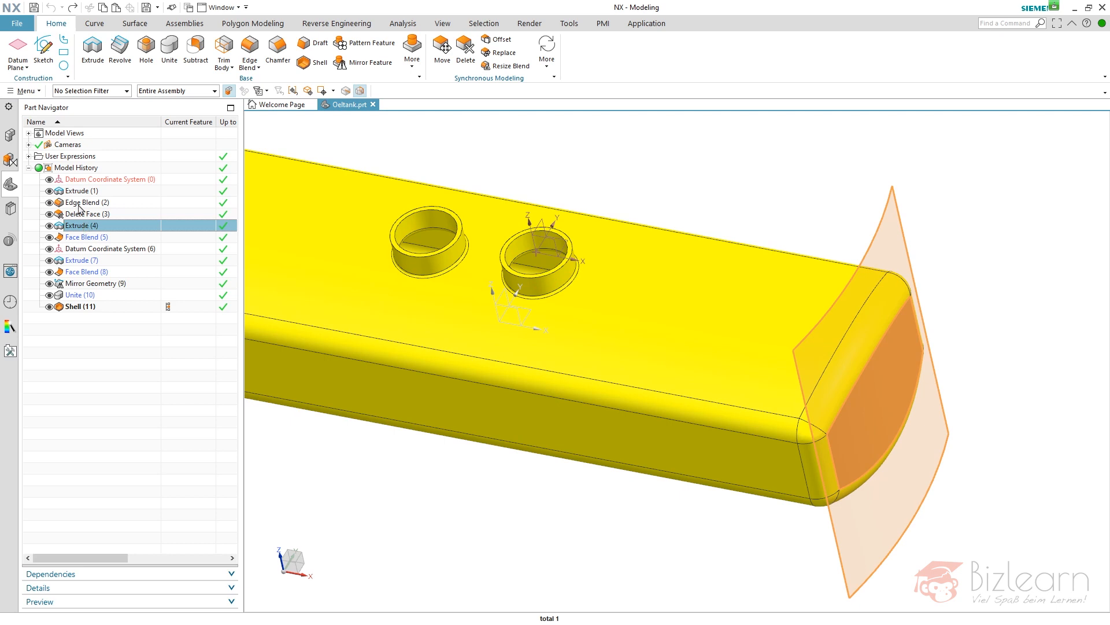
mouse_move(83, 200)
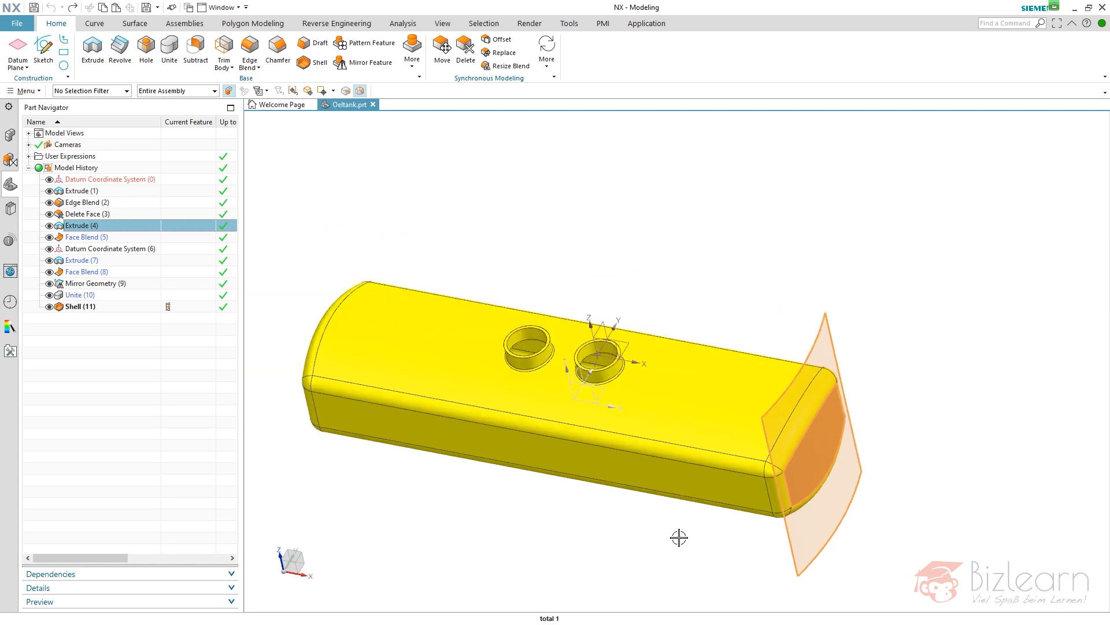
mouse_move(415, 503)
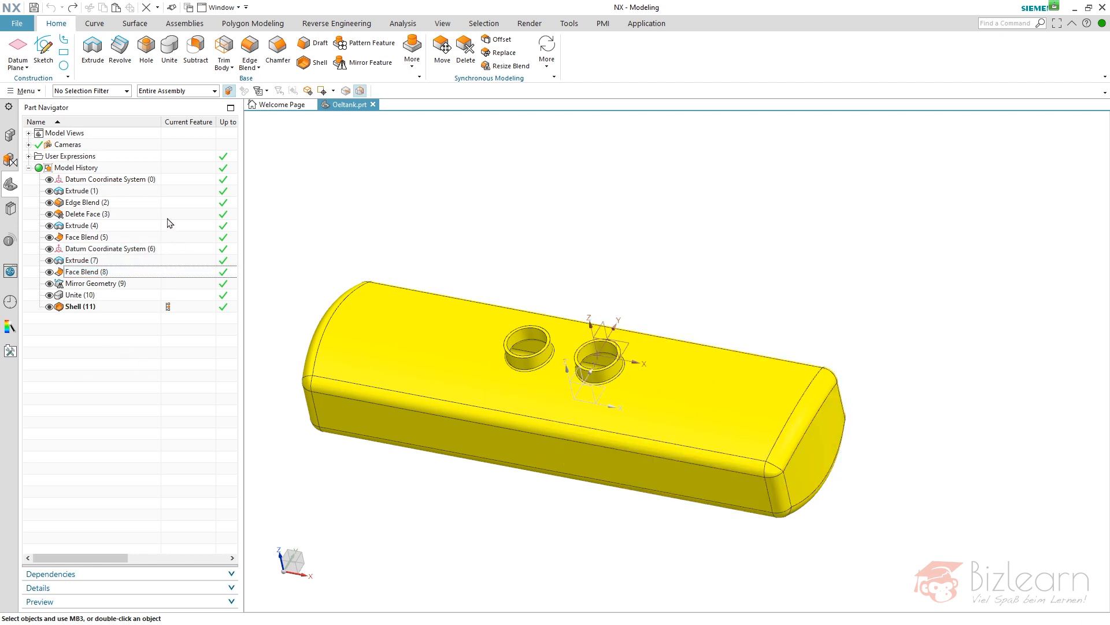
- Roll the history to Extrude (4) and Shell (11) in turn, then leave Face Blend (5) as the current feature
double_click(88, 213)
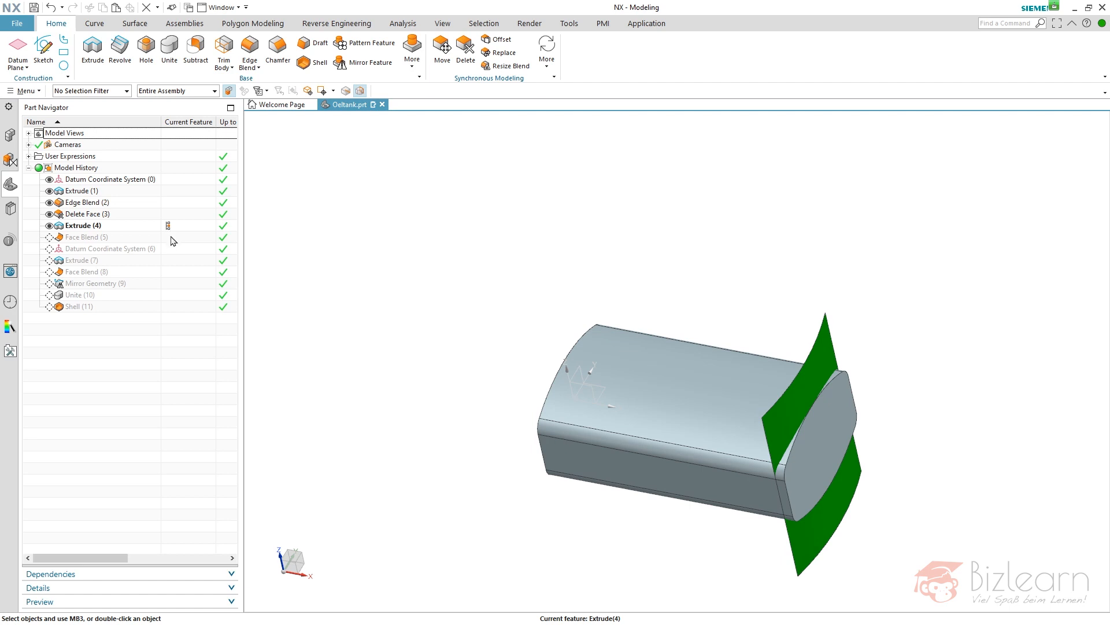
double_click(87, 236)
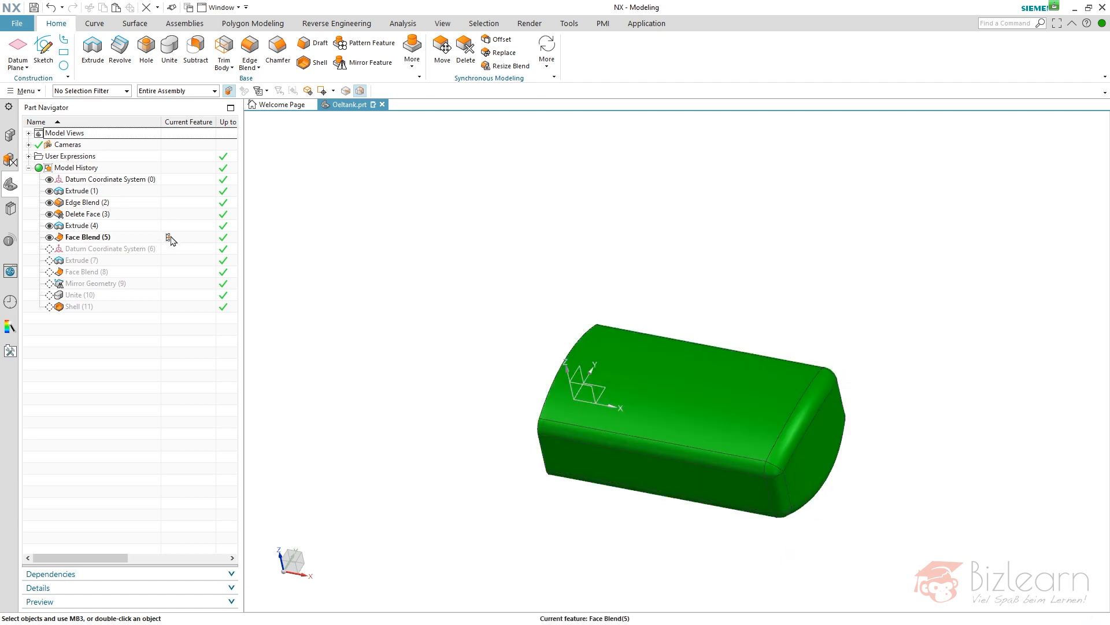
click(87, 236)
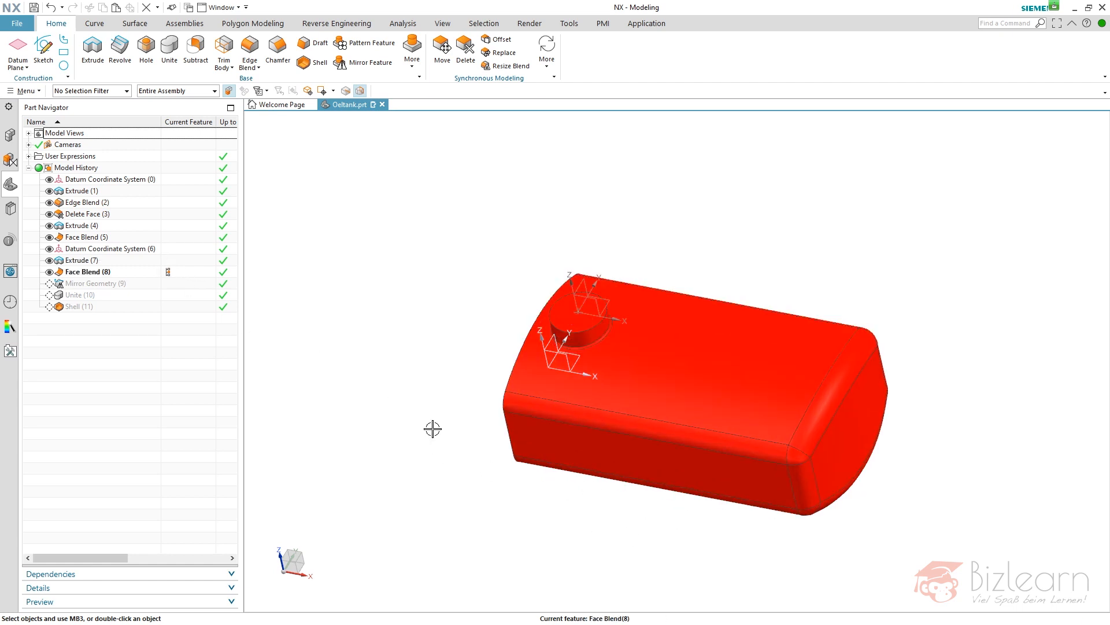
double_click(94, 282)
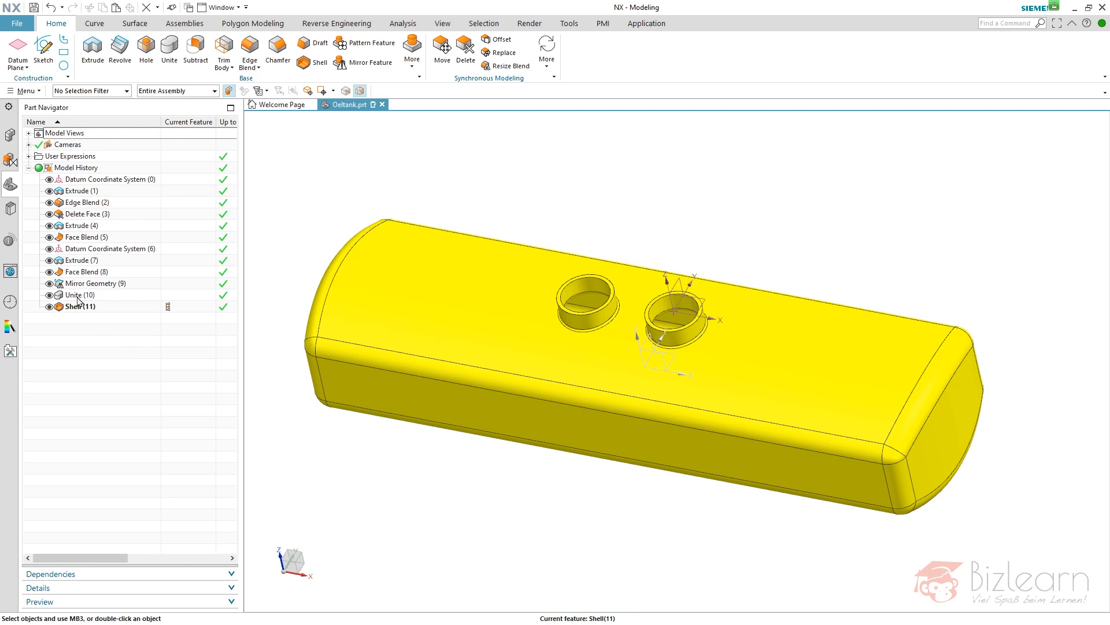
click(79, 295)
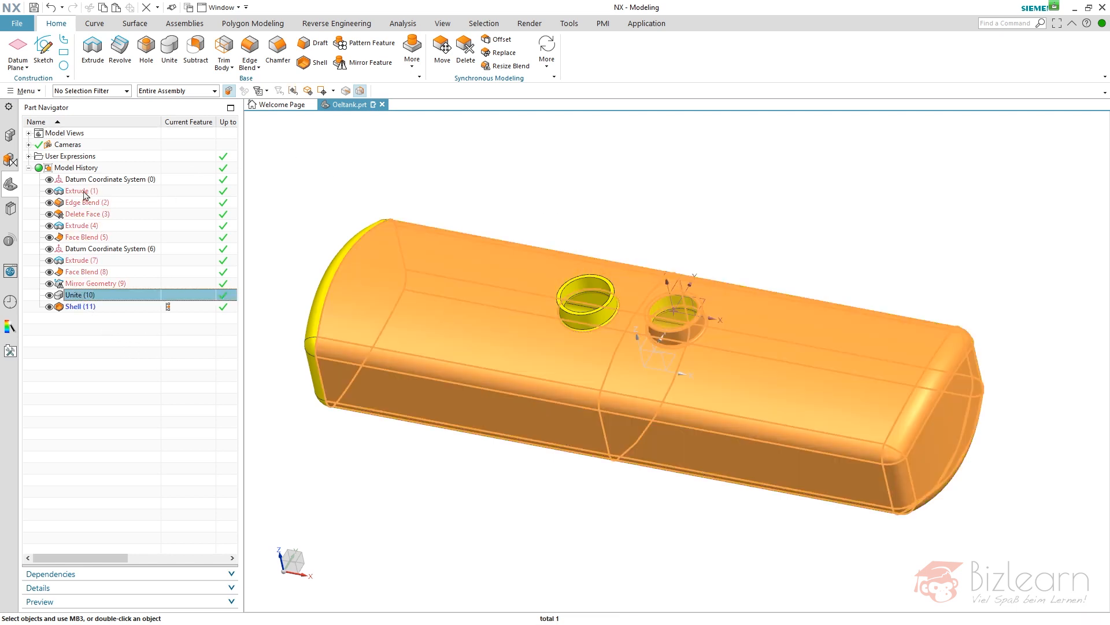
click(87, 271)
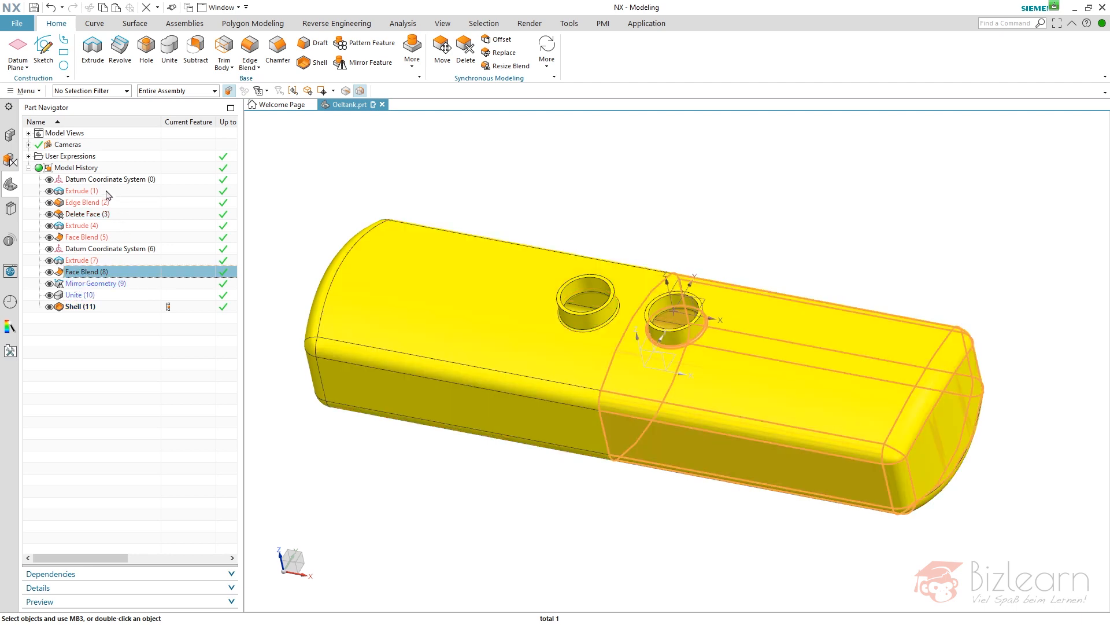
click(86, 236)
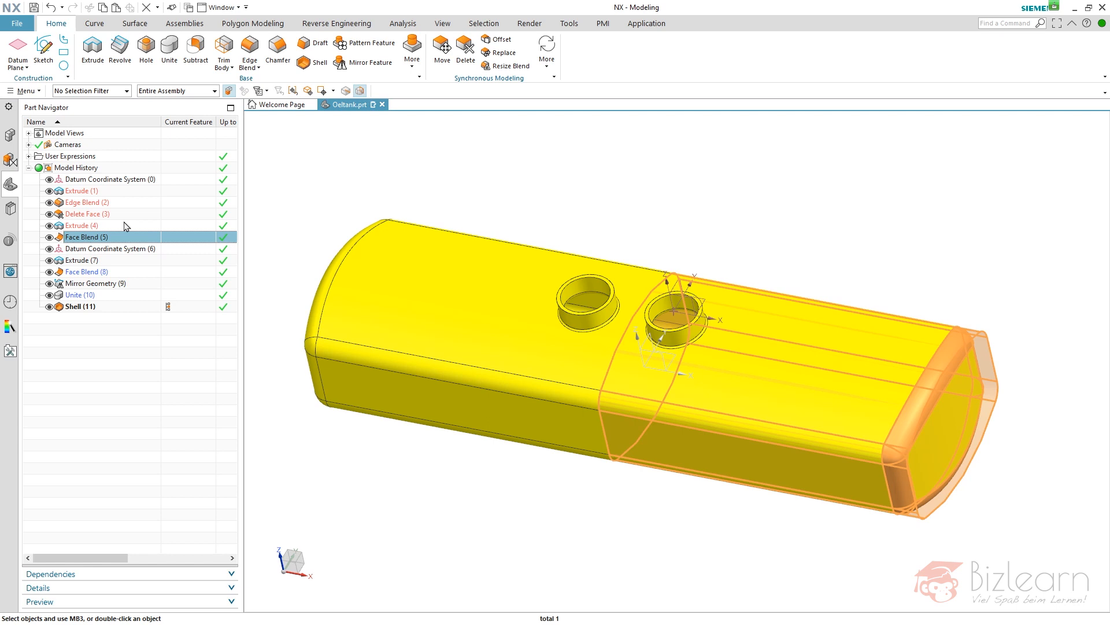
mouse_move(83, 228)
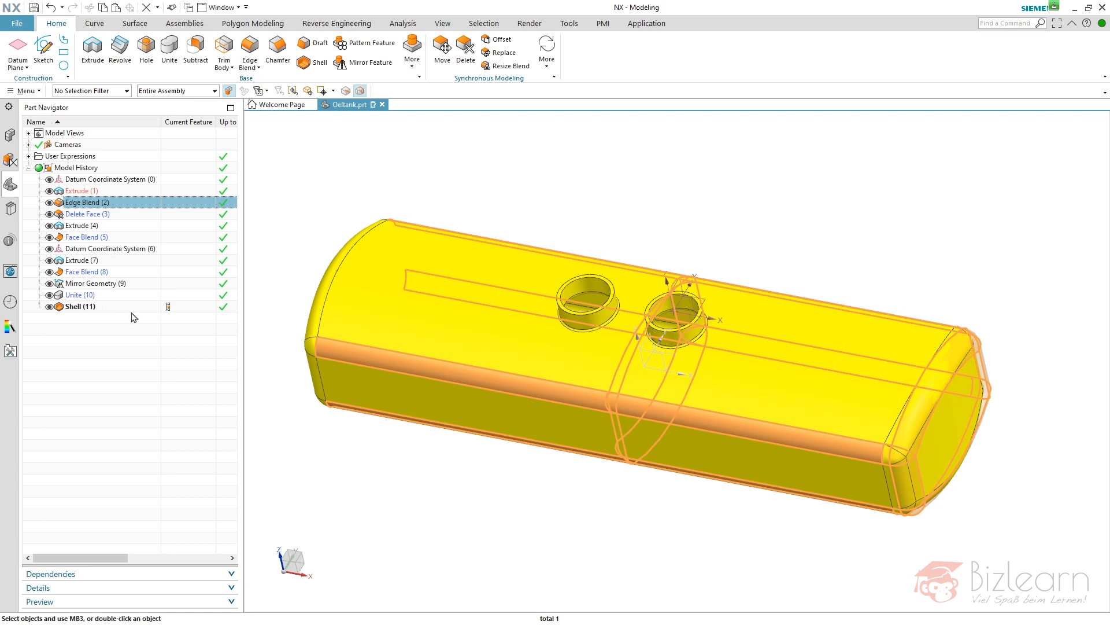
click(82, 226)
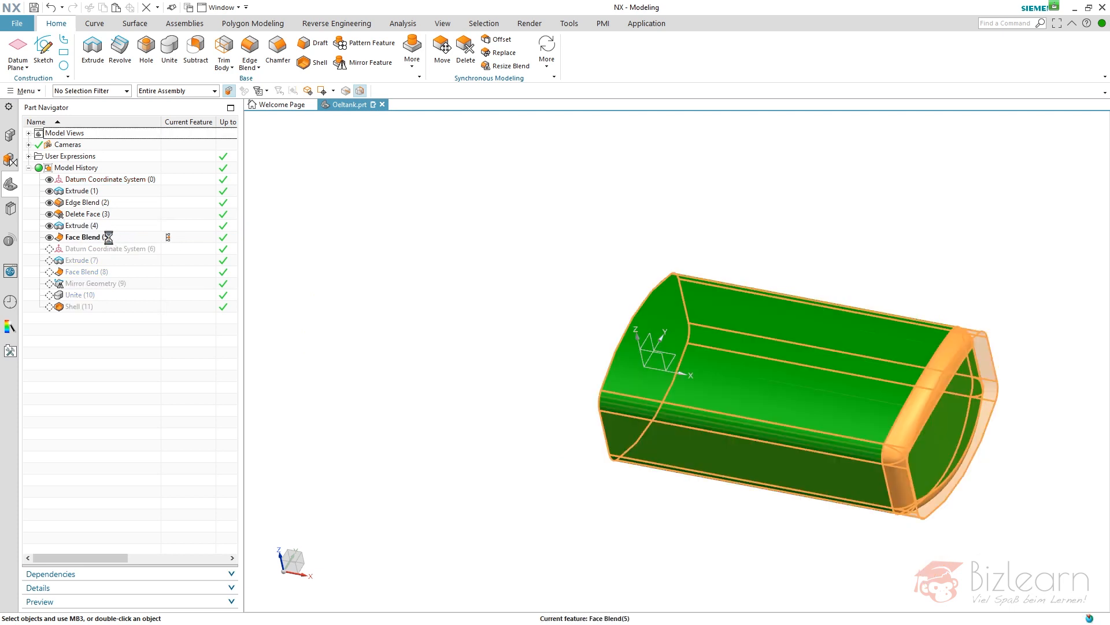
- Redefine Face Blend (5) with the Extrude (4) sheet as the second face at 10 mm radius
double_click(86, 236)
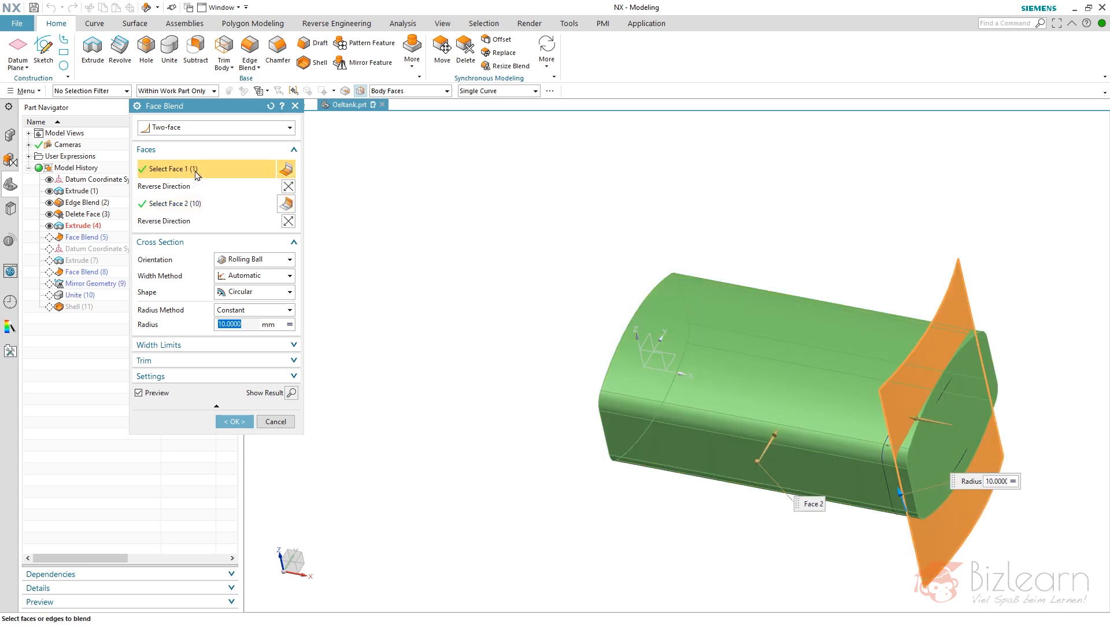
mouse_move(188, 175)
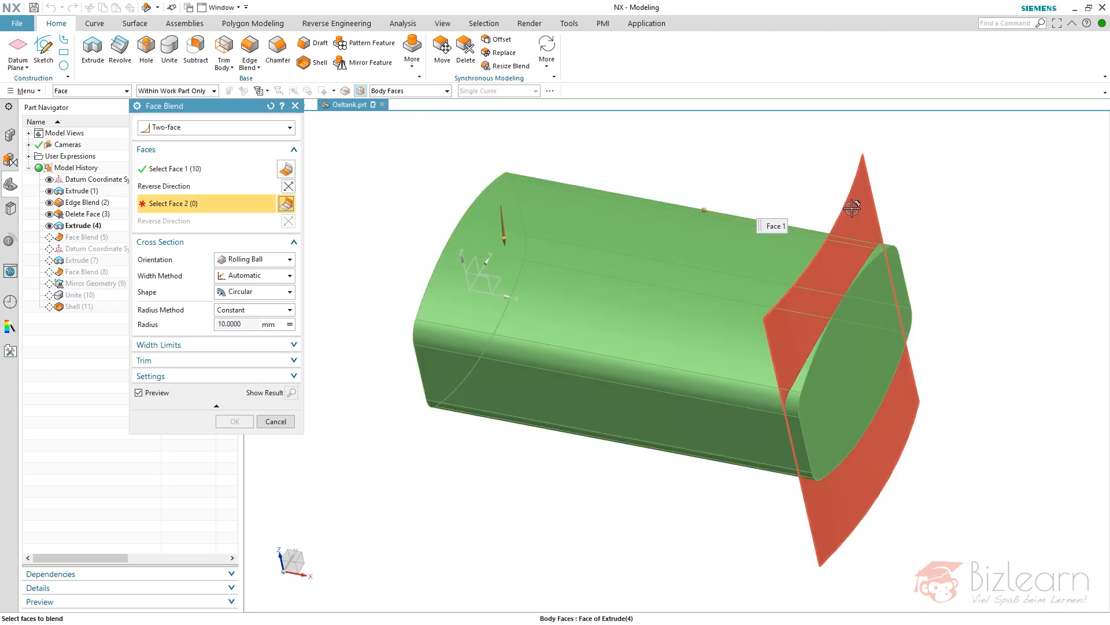
click(853, 207)
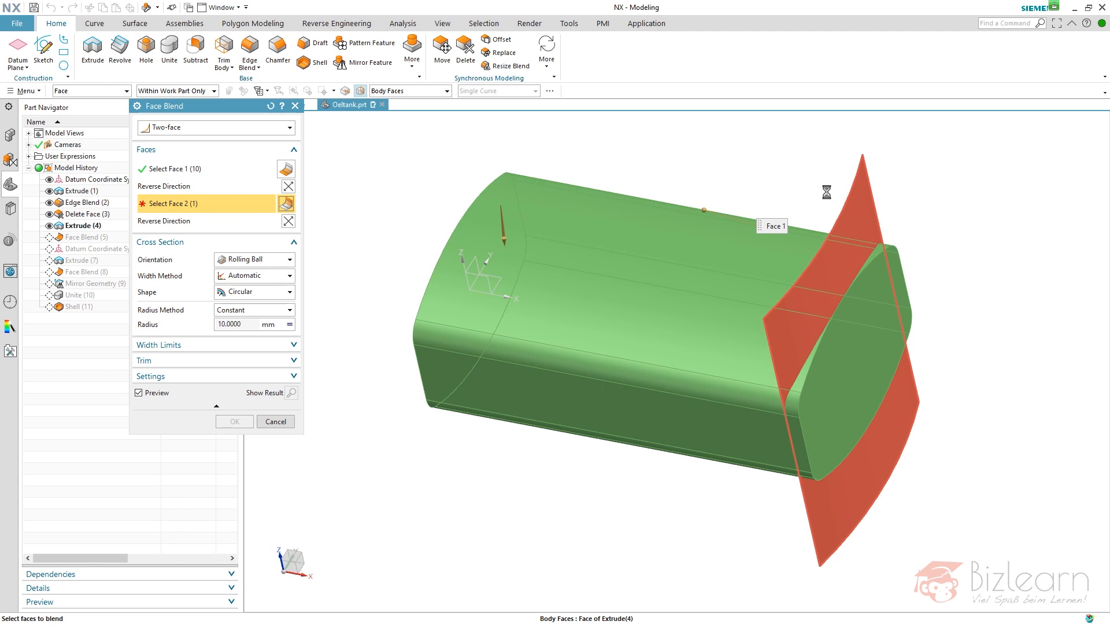
click(892, 239)
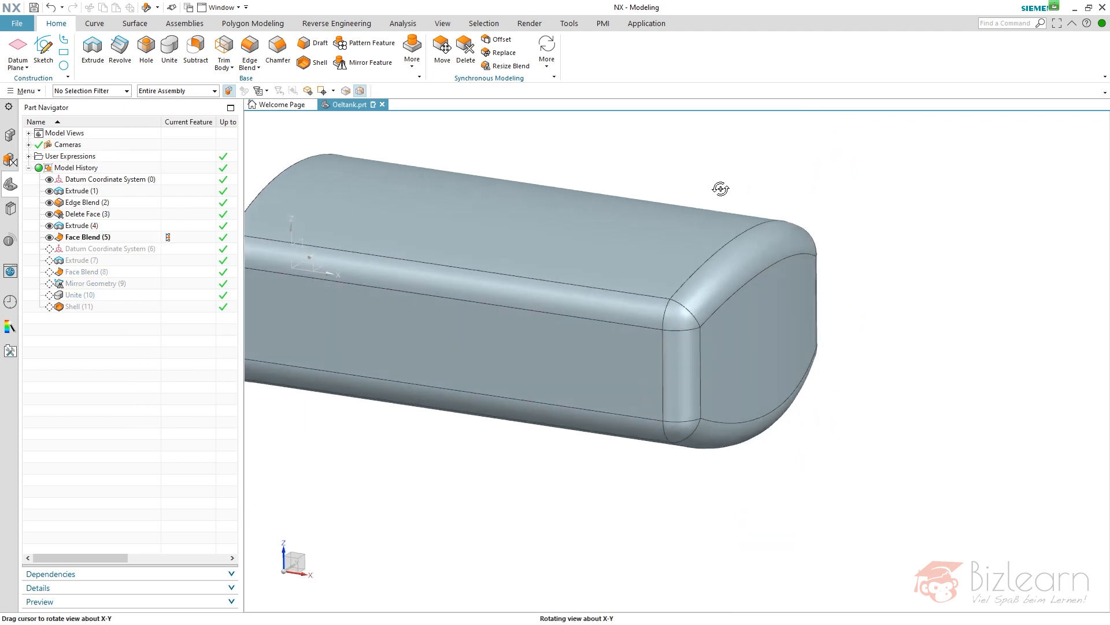
drag(721, 188, 368, 316)
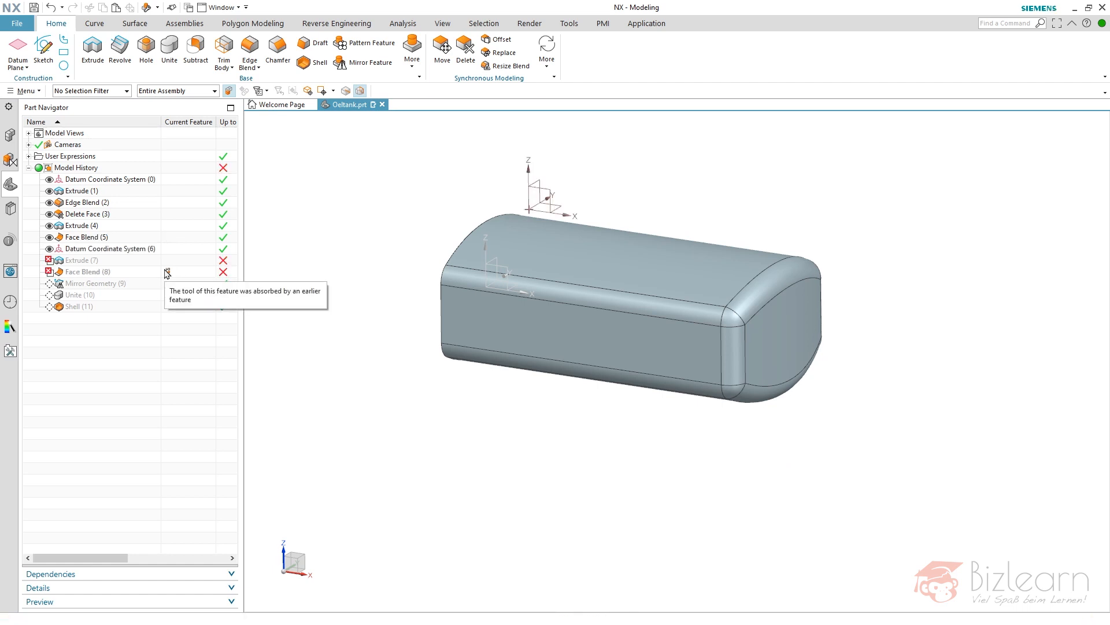
mouse_move(83, 267)
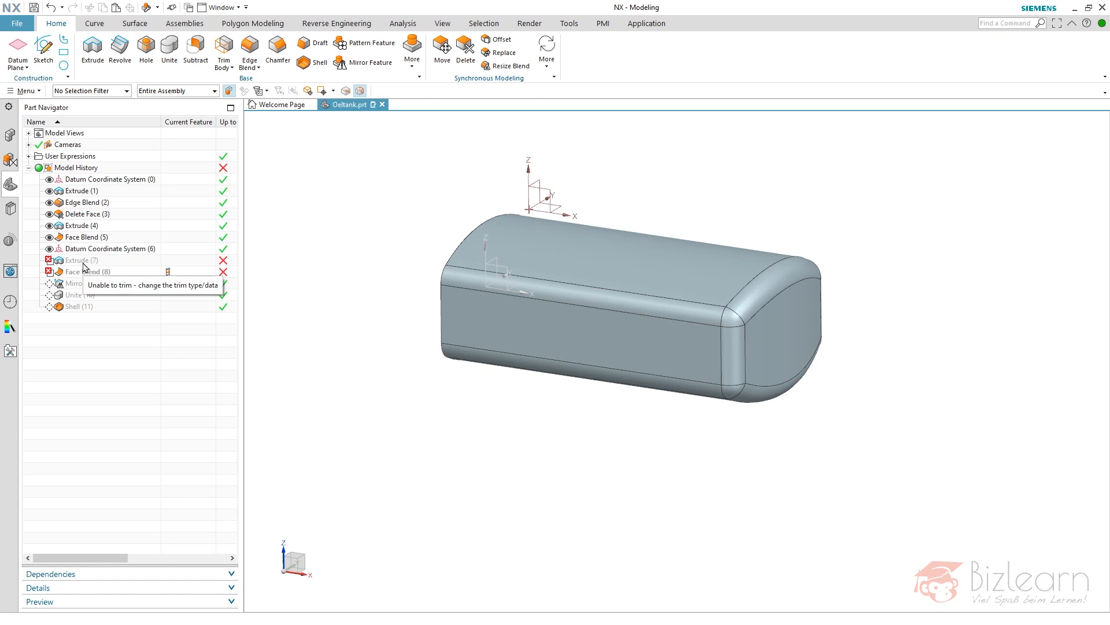
click(79, 260)
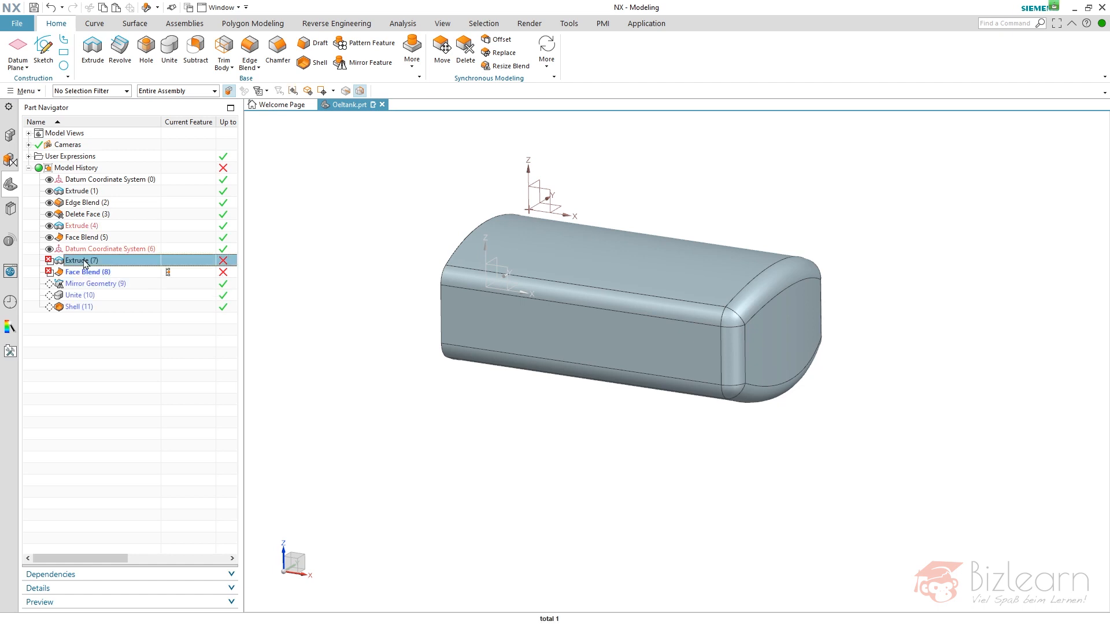
mouse_move(85, 271)
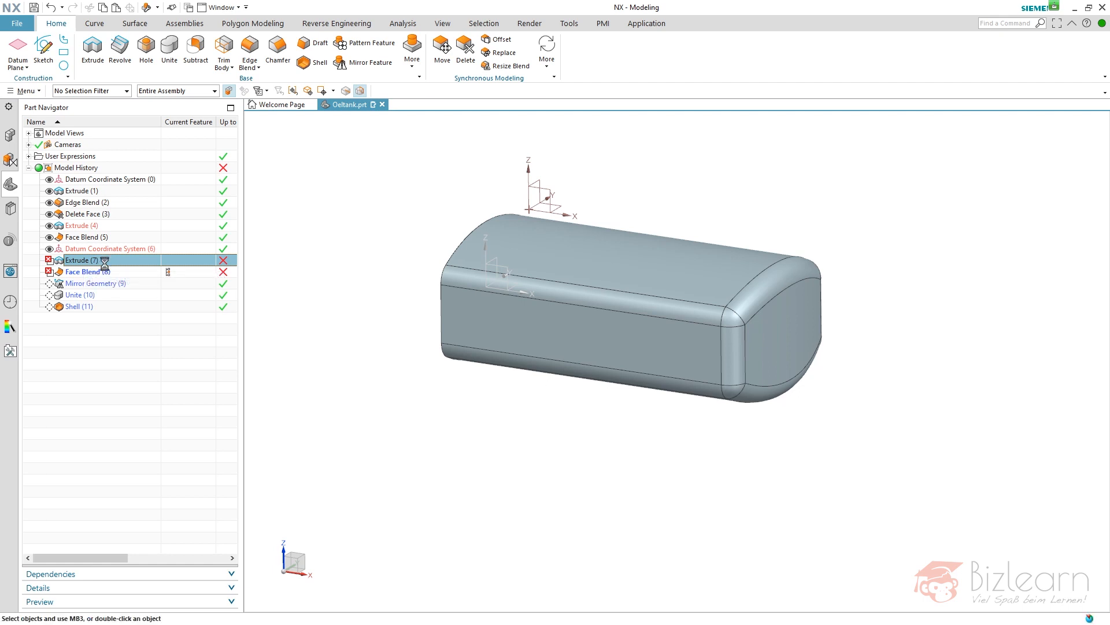
- Edit the failed nozzle Extrude (7) and keep its end limit at Until Next
double_click(78, 260)
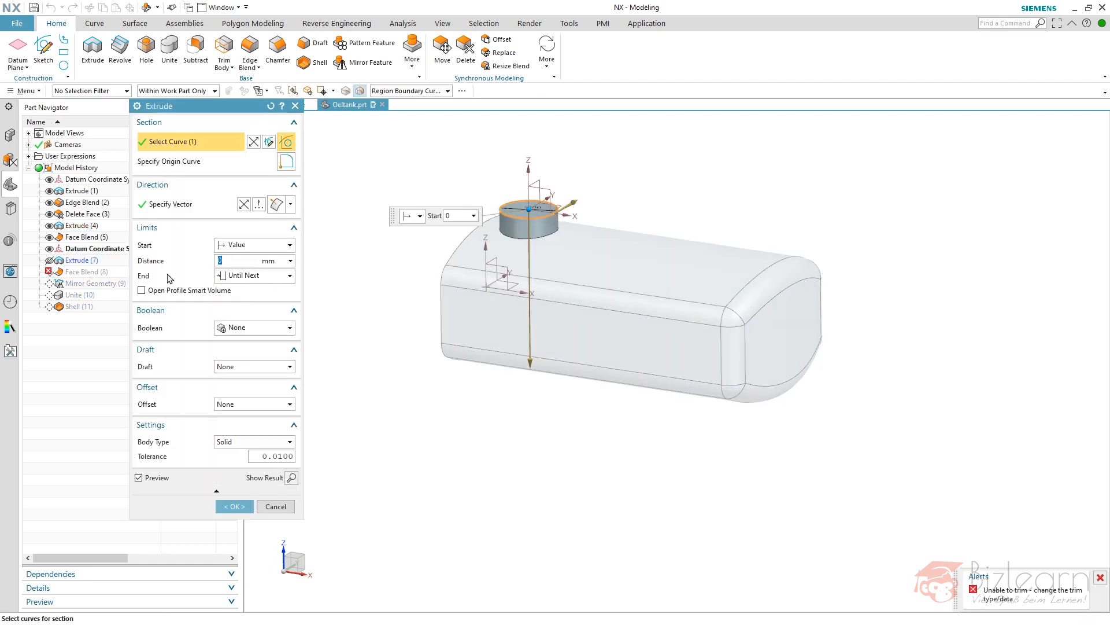
mouse_move(244, 275)
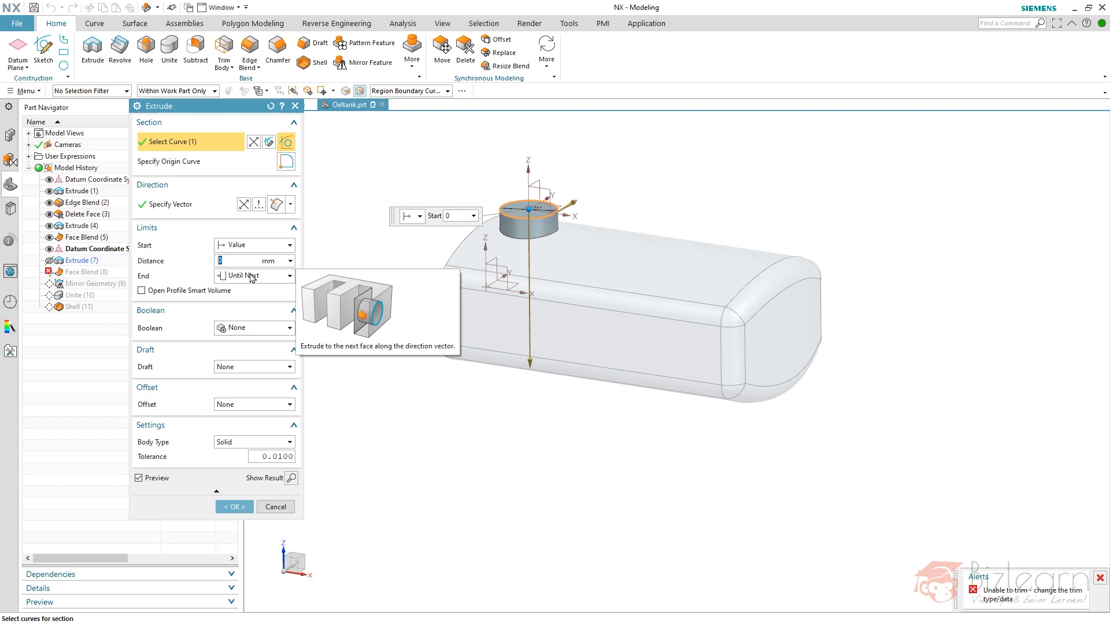
mouse_move(103, 110)
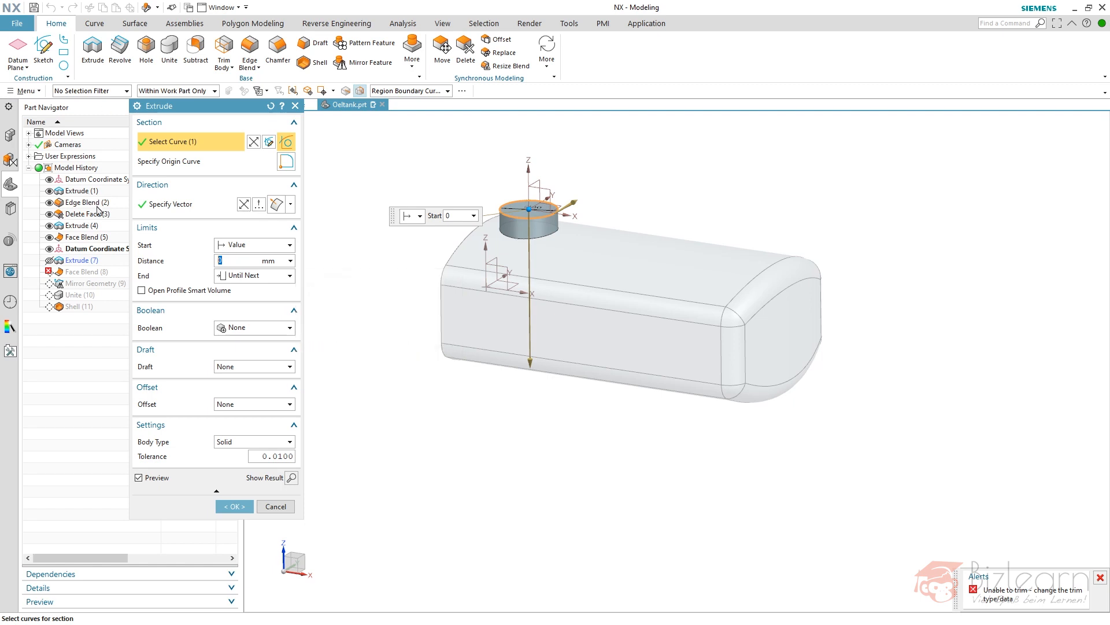
mouse_move(80, 231)
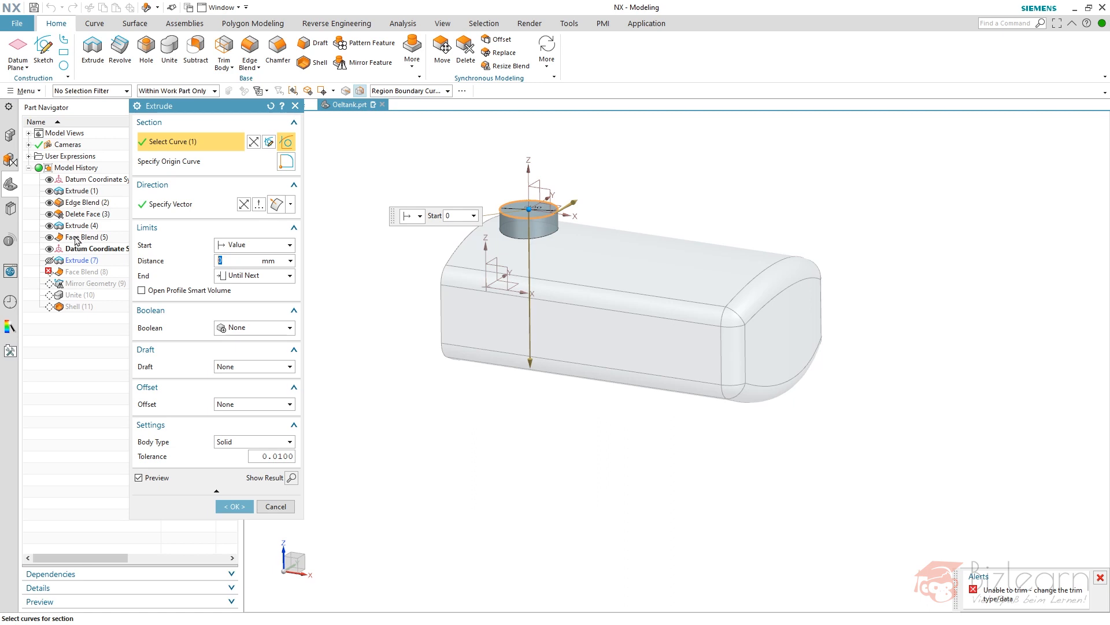
mouse_move(110, 207)
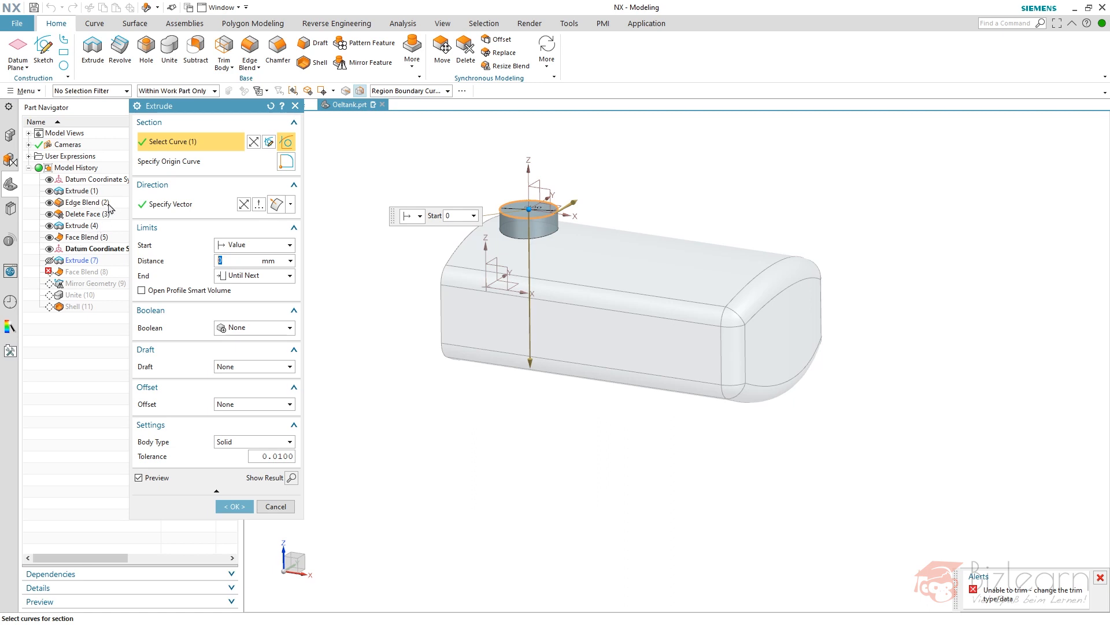
mouse_move(108, 212)
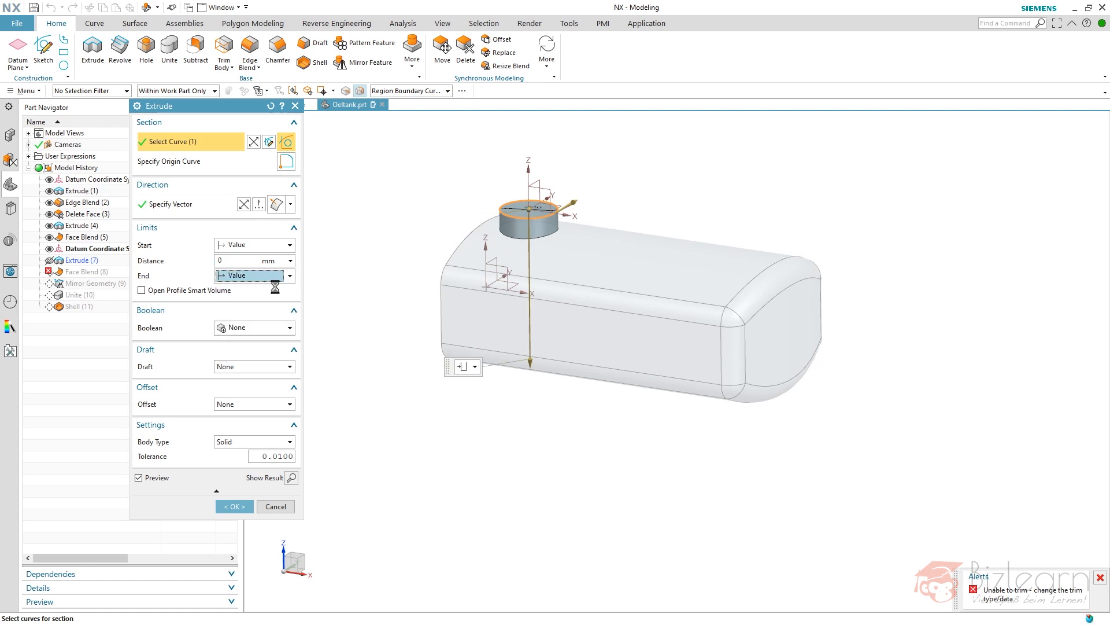
click(289, 275)
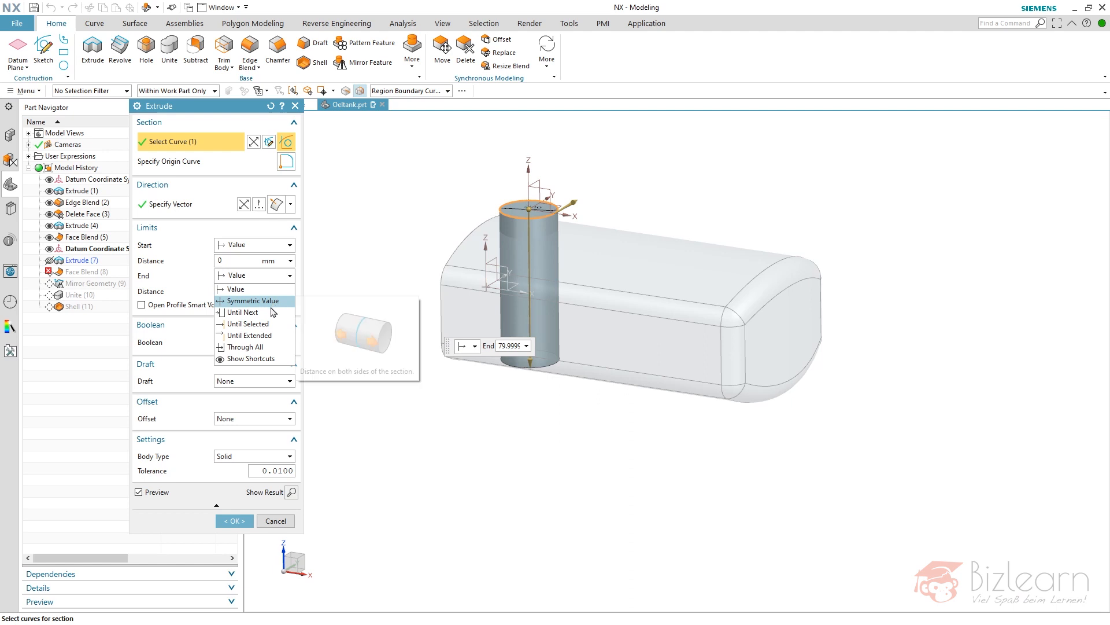
click(242, 311)
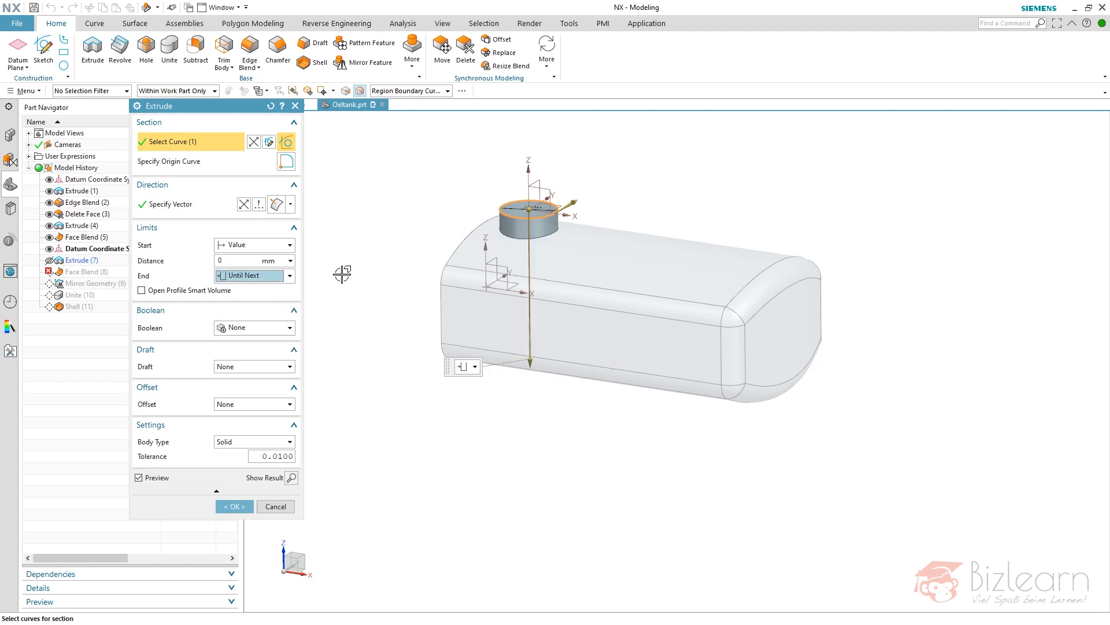
mouse_move(352, 285)
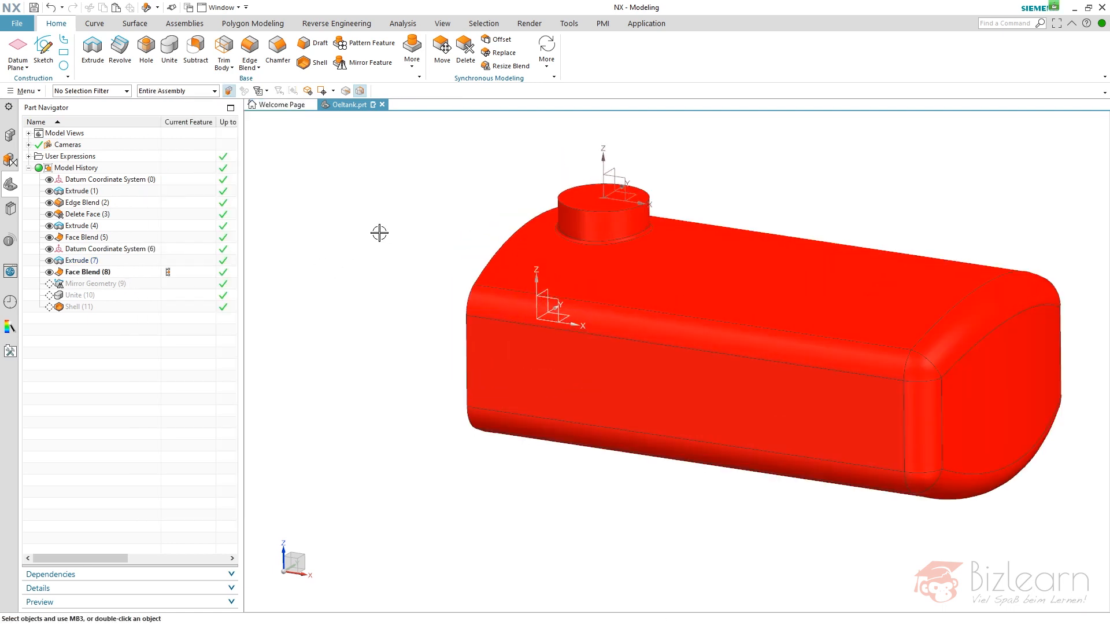
- Make Face Blend (8) current and bring the nozzle blend up for editing
click(86, 271)
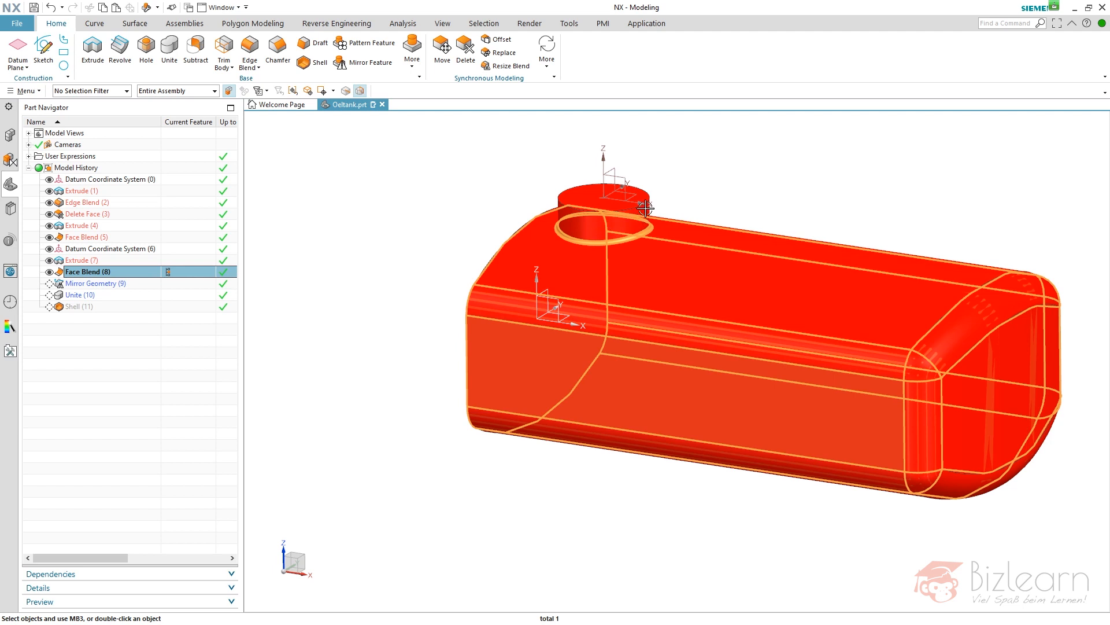
double_click(82, 260)
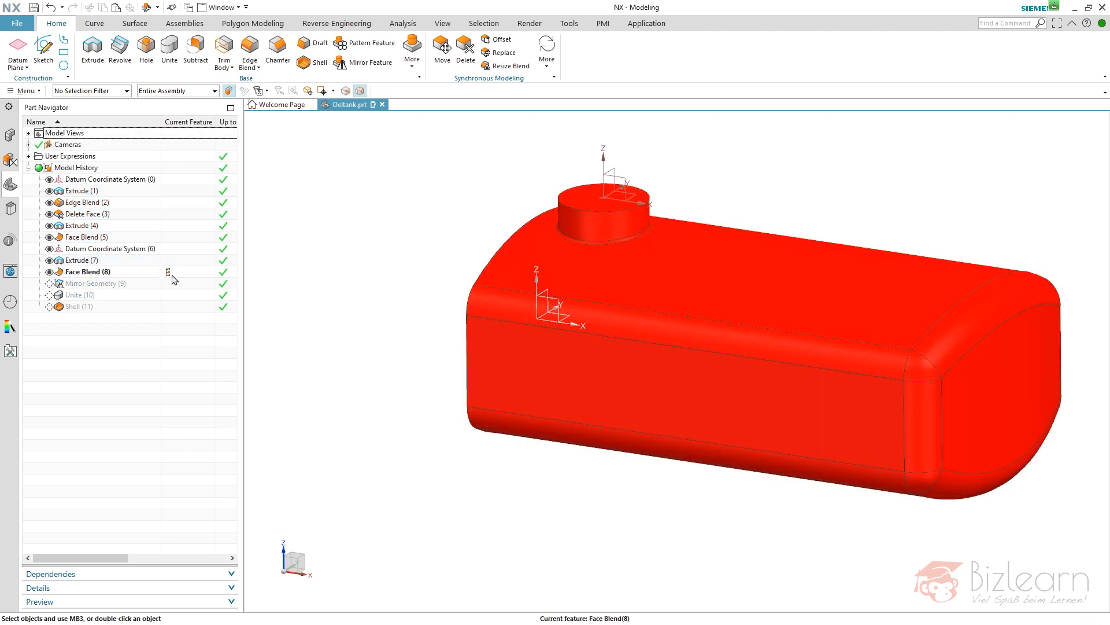
double_click(87, 271)
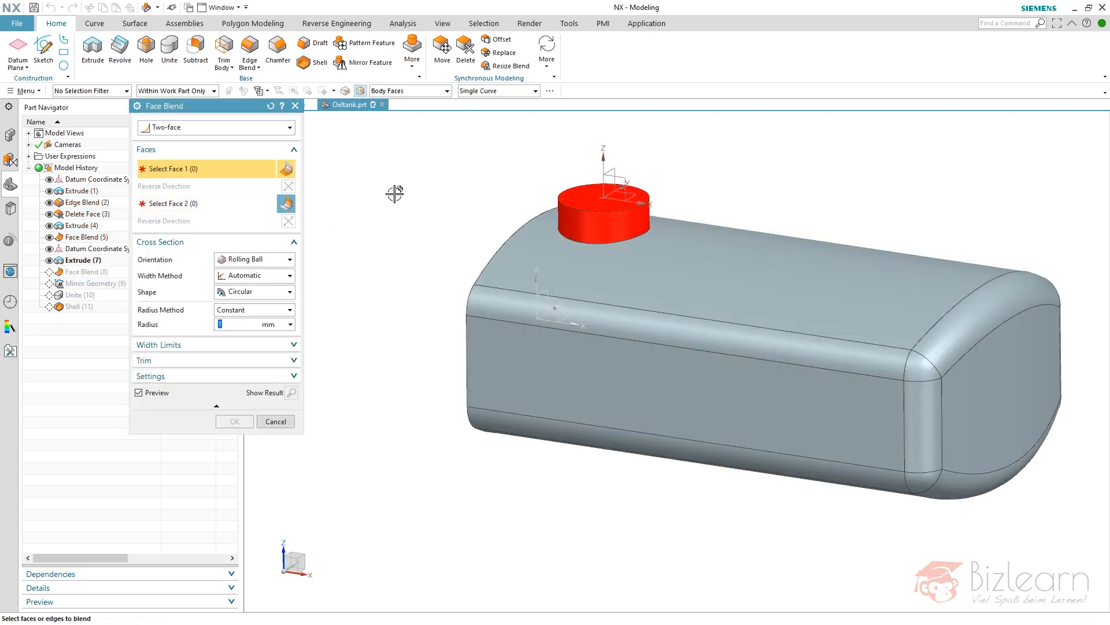
mouse_move(510, 235)
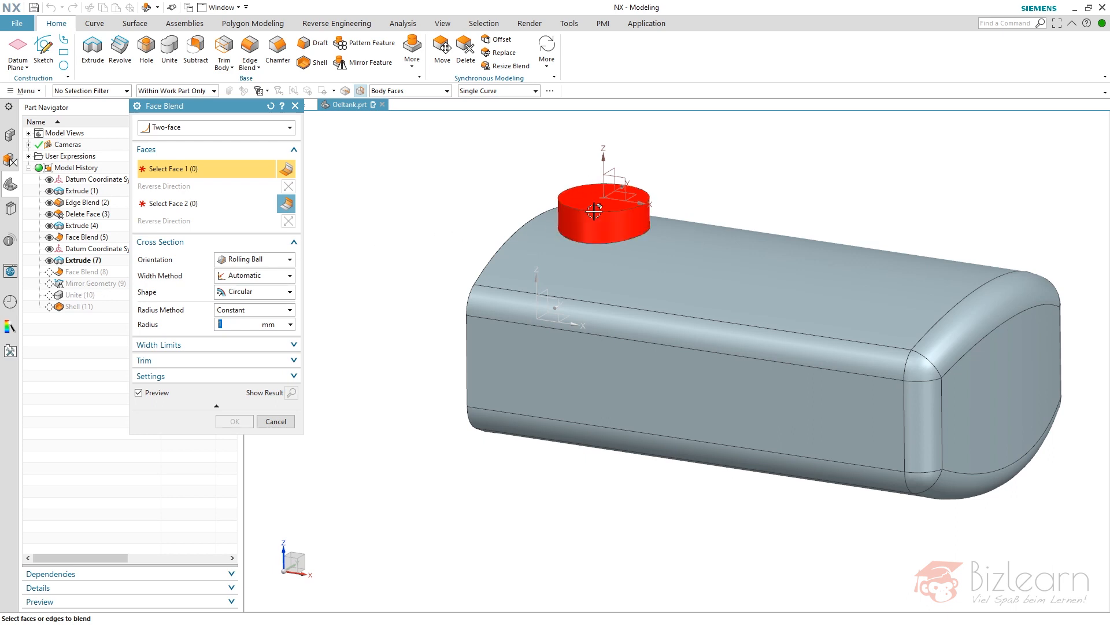
mouse_move(594, 213)
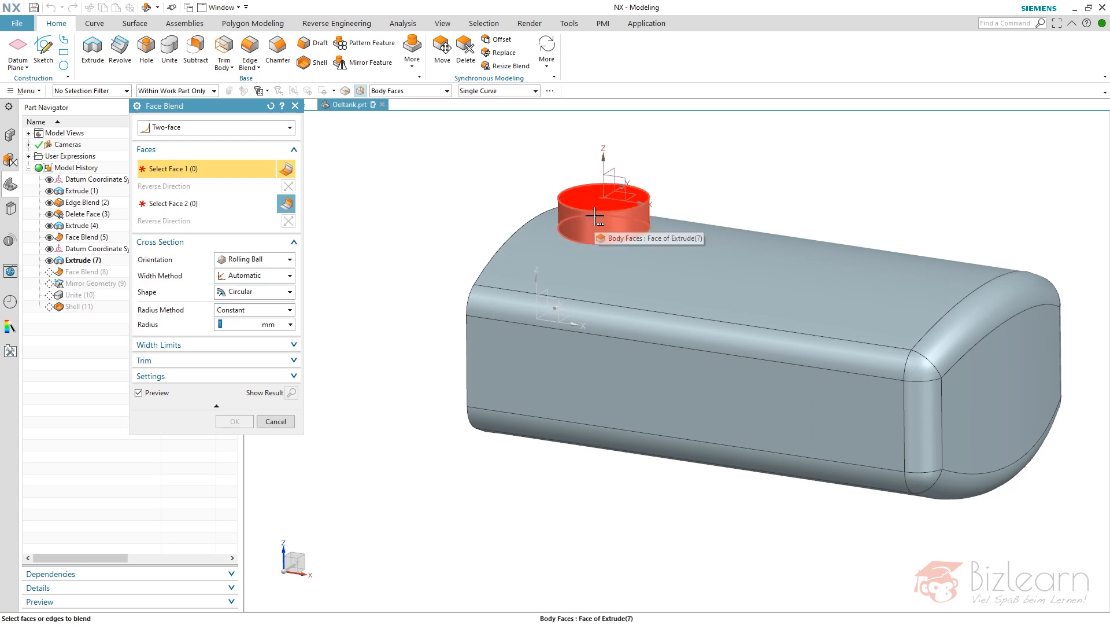
mouse_move(459, 266)
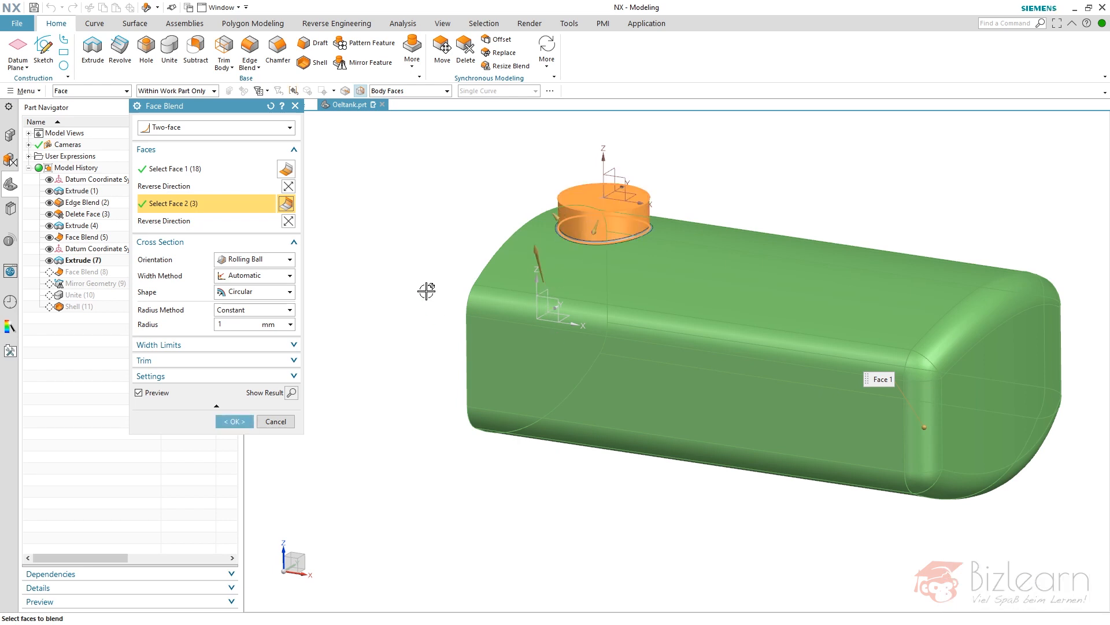
- Apply the repaired nozzle blend, then edit Mirror Geometry (9) and clear its missing object
click(233, 421)
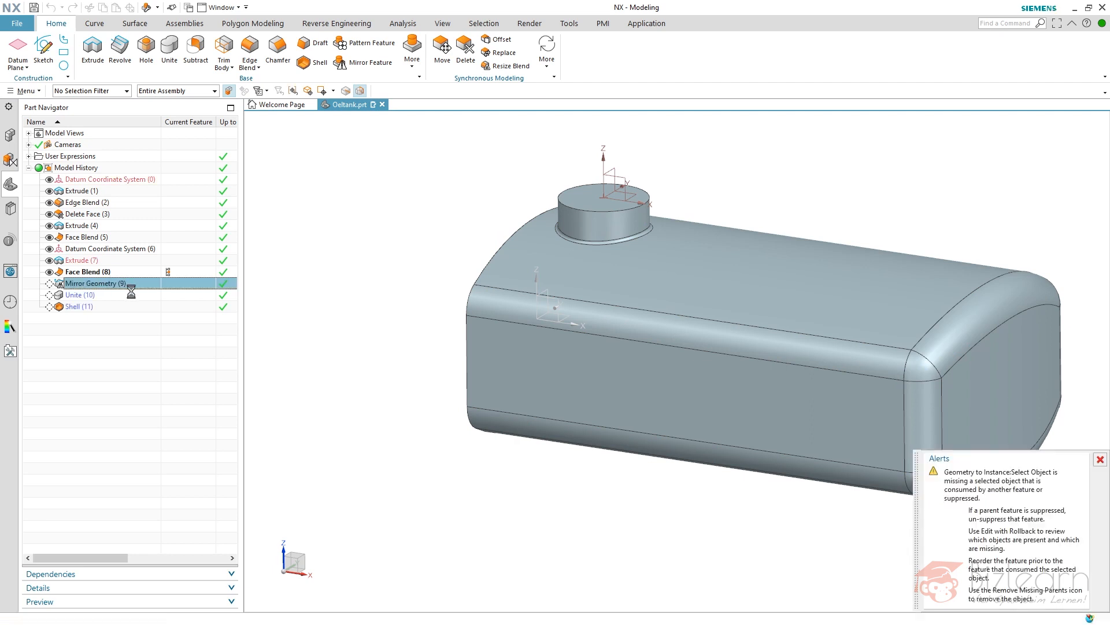
double_click(94, 282)
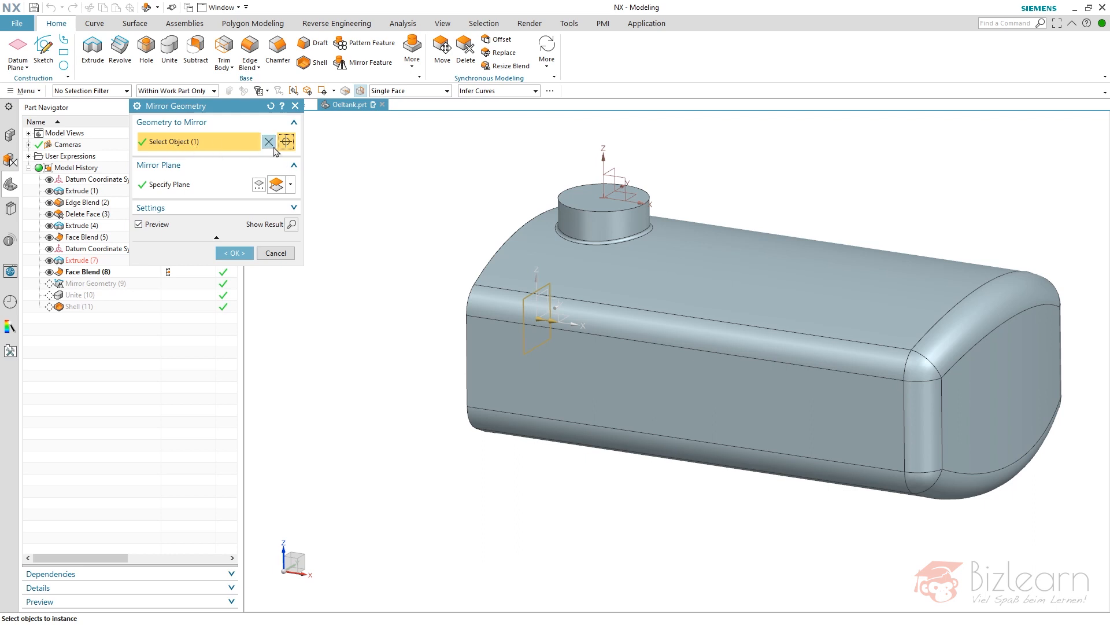
click(269, 141)
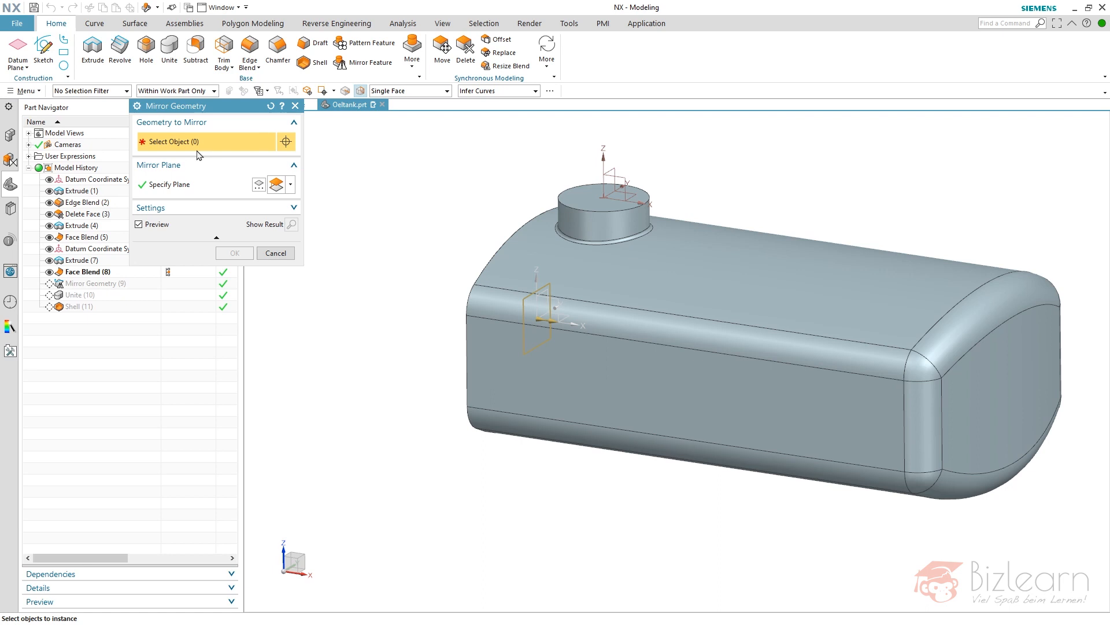
mouse_move(452, 283)
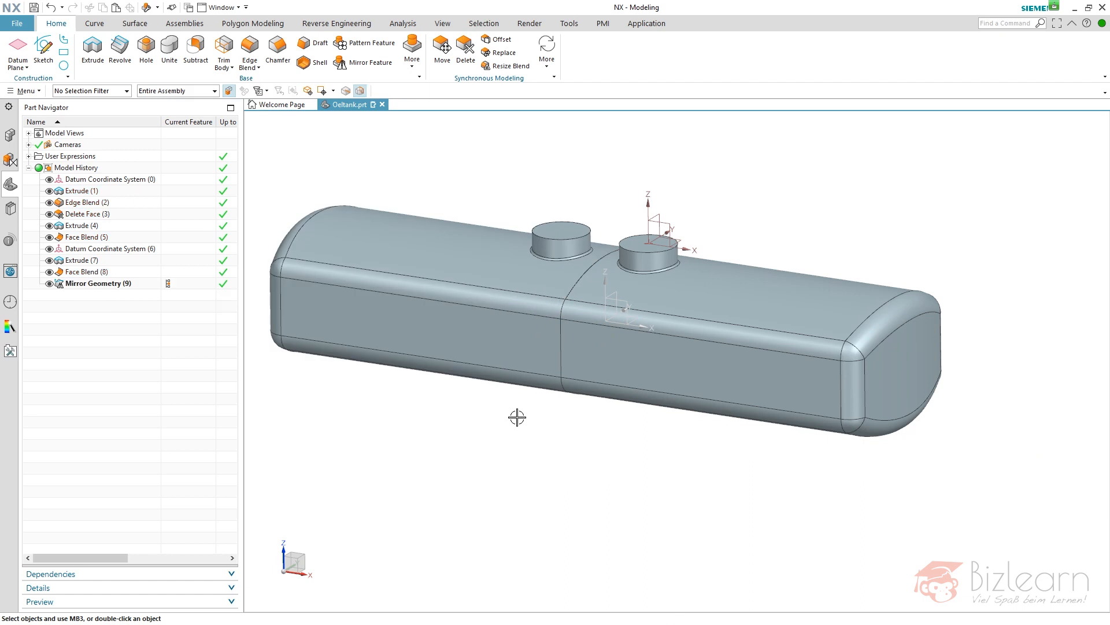
mouse_move(88, 297)
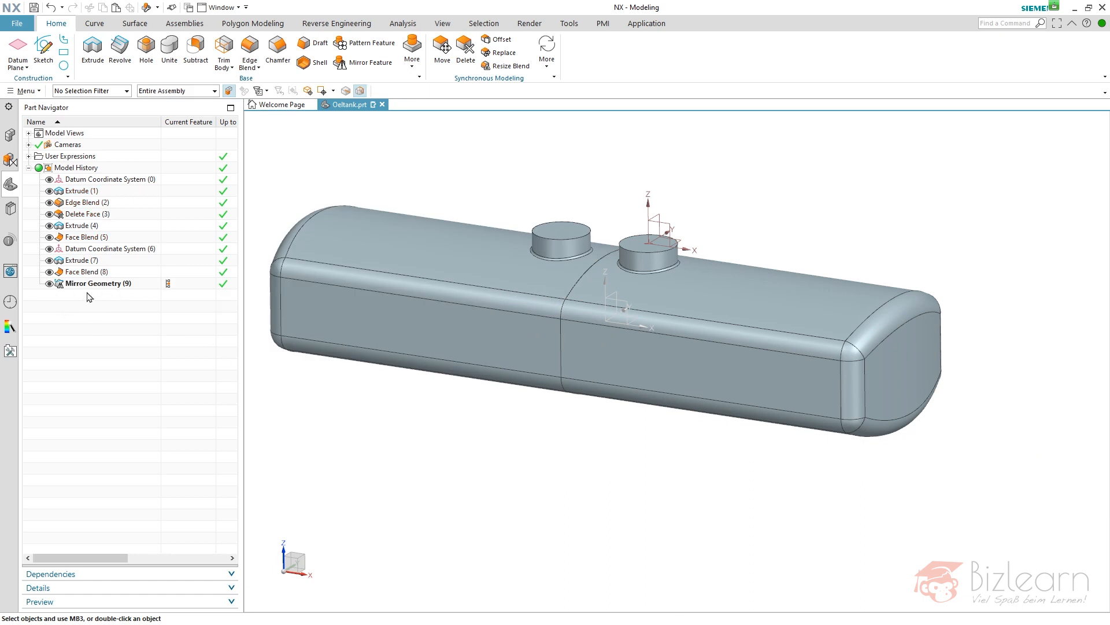
mouse_move(199, 249)
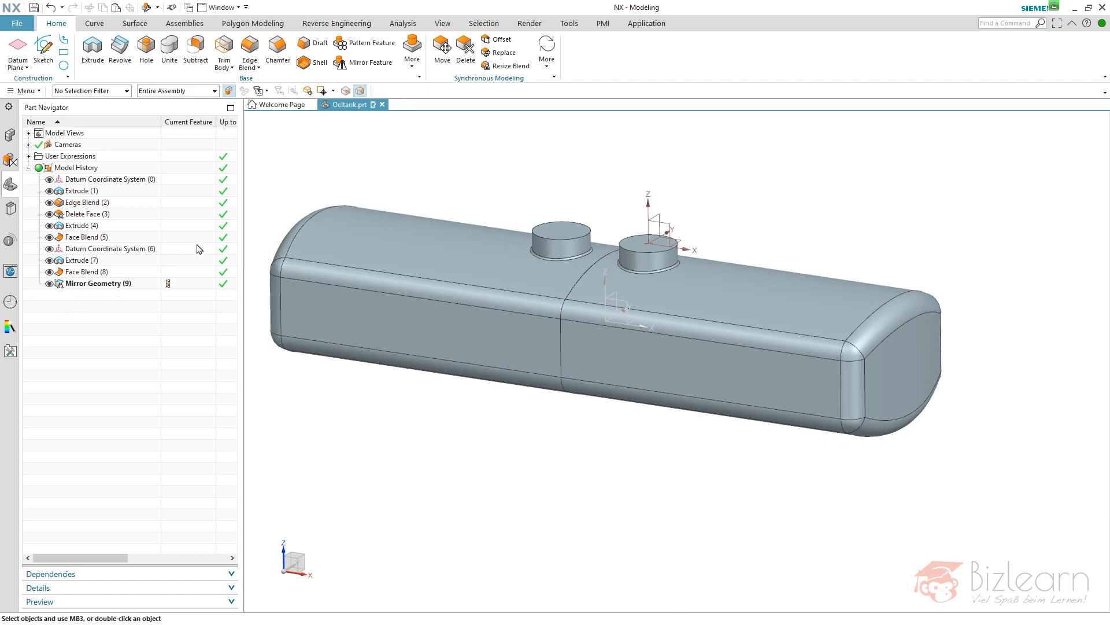
- Colour the mirrored tank half green via Edit Display, then start the Unite command
click(100, 283)
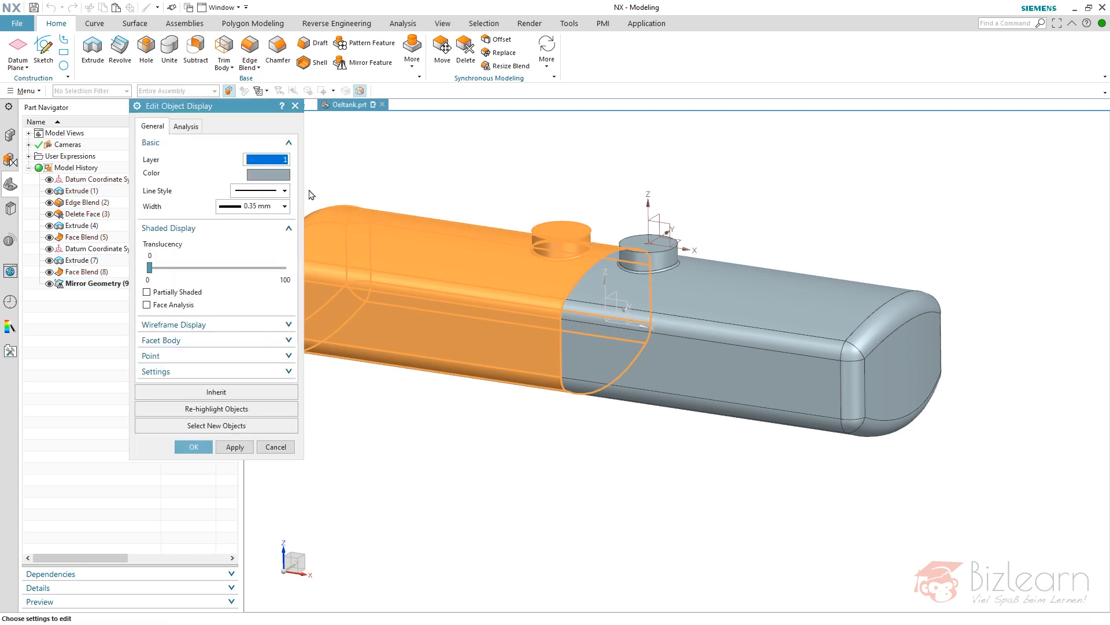
click(266, 175)
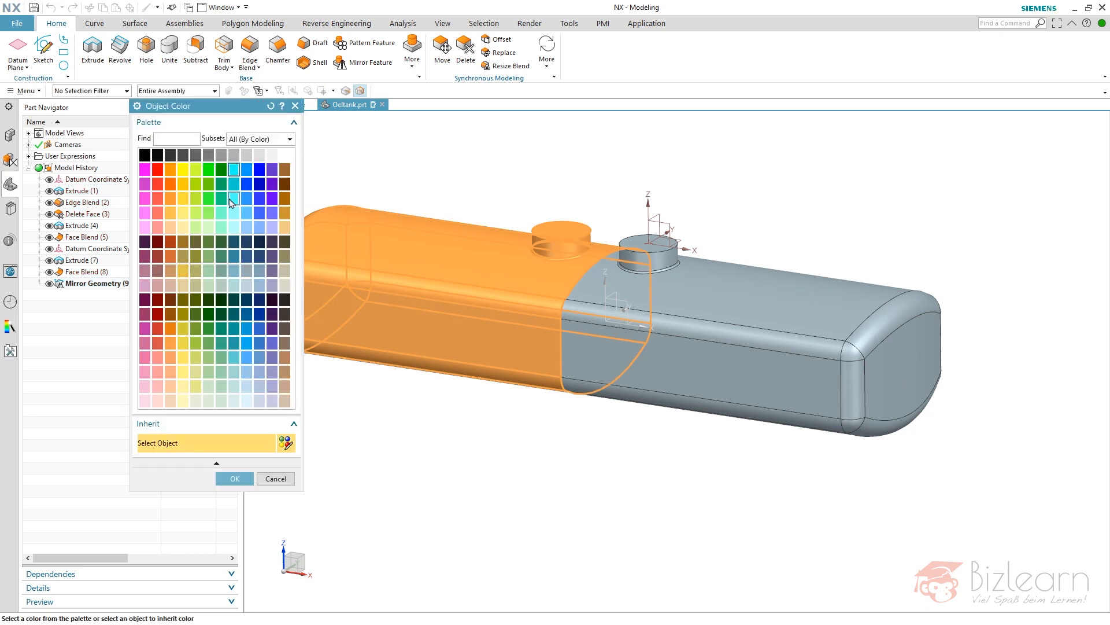
click(234, 478)
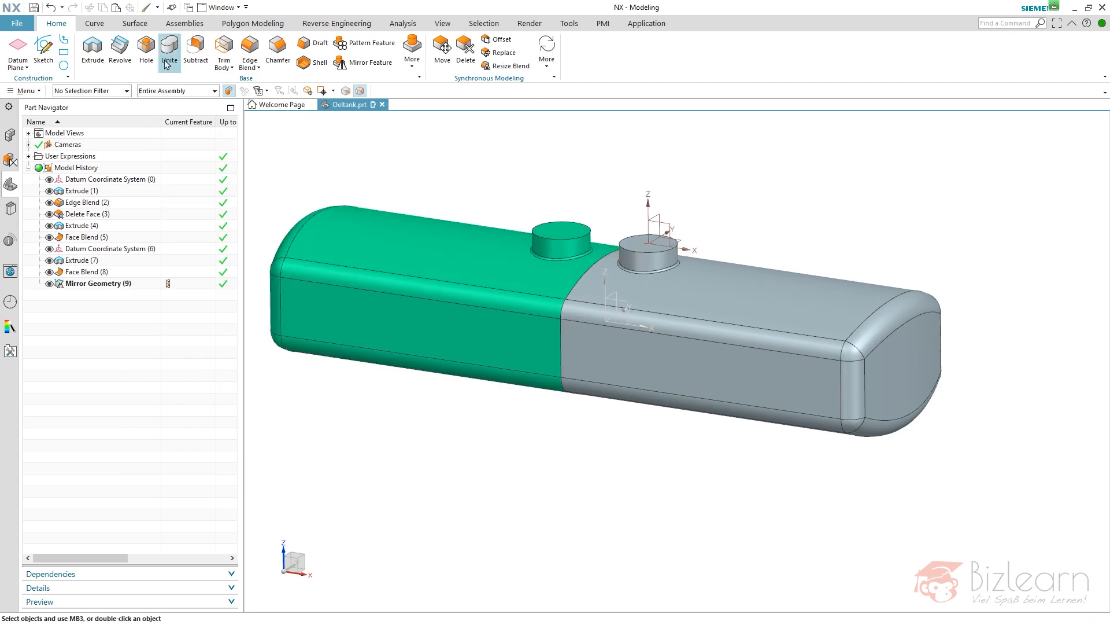
click(169, 49)
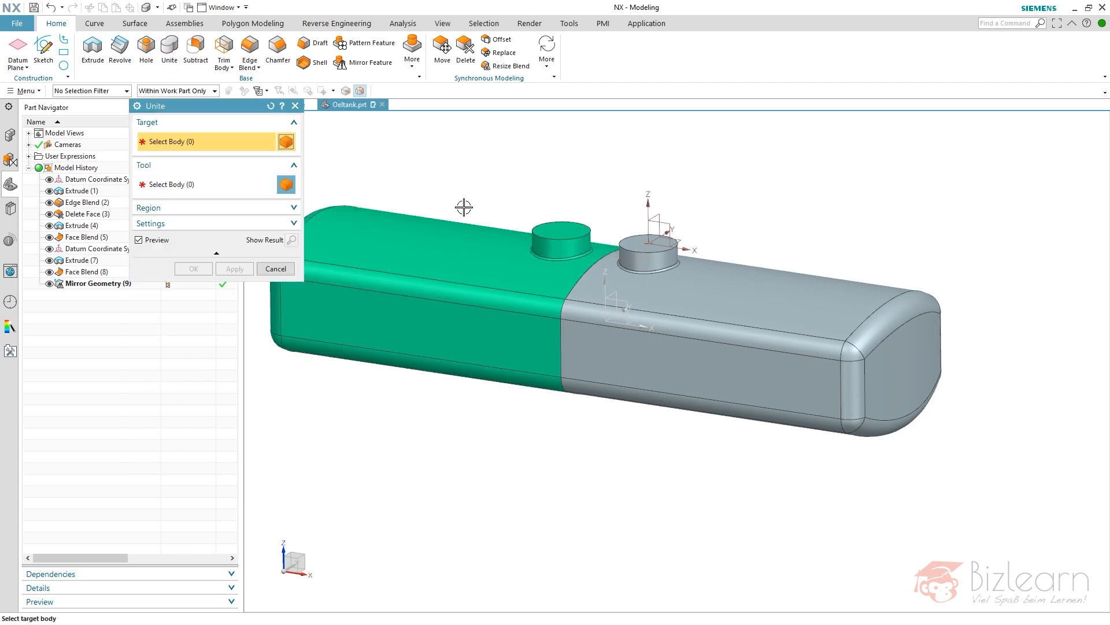
- Unite the original half as target with the mirrored half as tool into one tank body
click(560, 240)
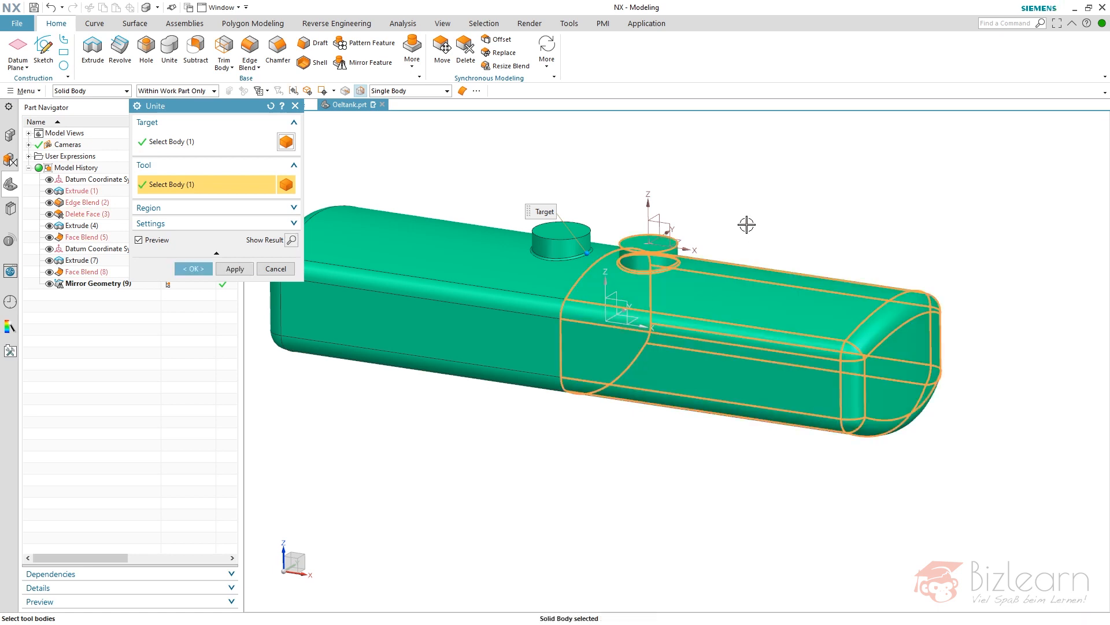
mouse_move(654, 325)
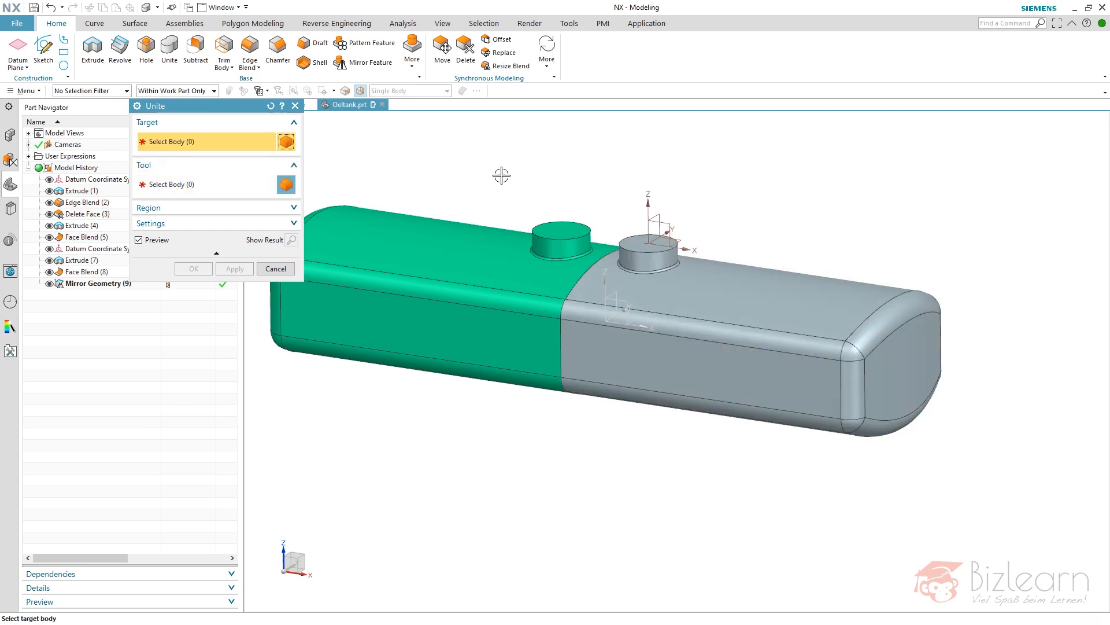
mouse_move(714, 310)
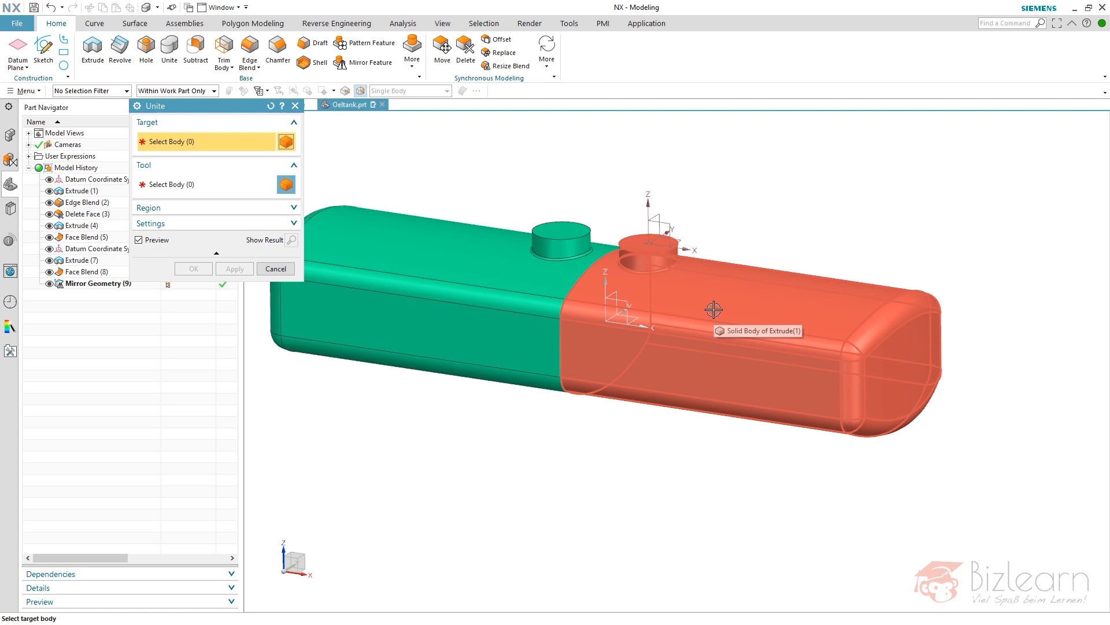
mouse_move(729, 310)
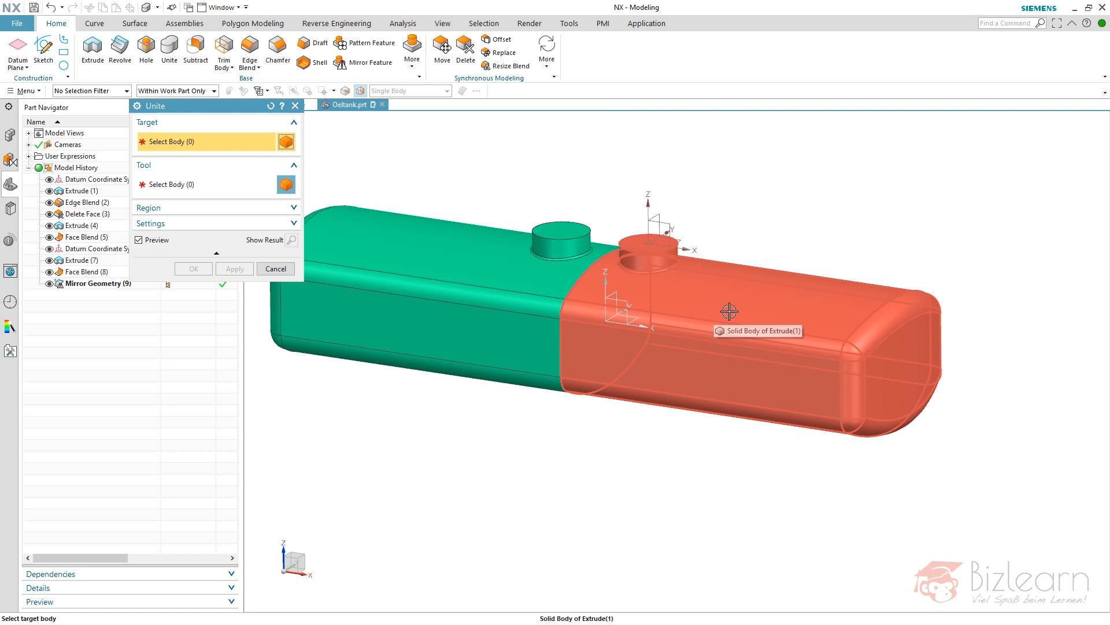
mouse_move(761, 336)
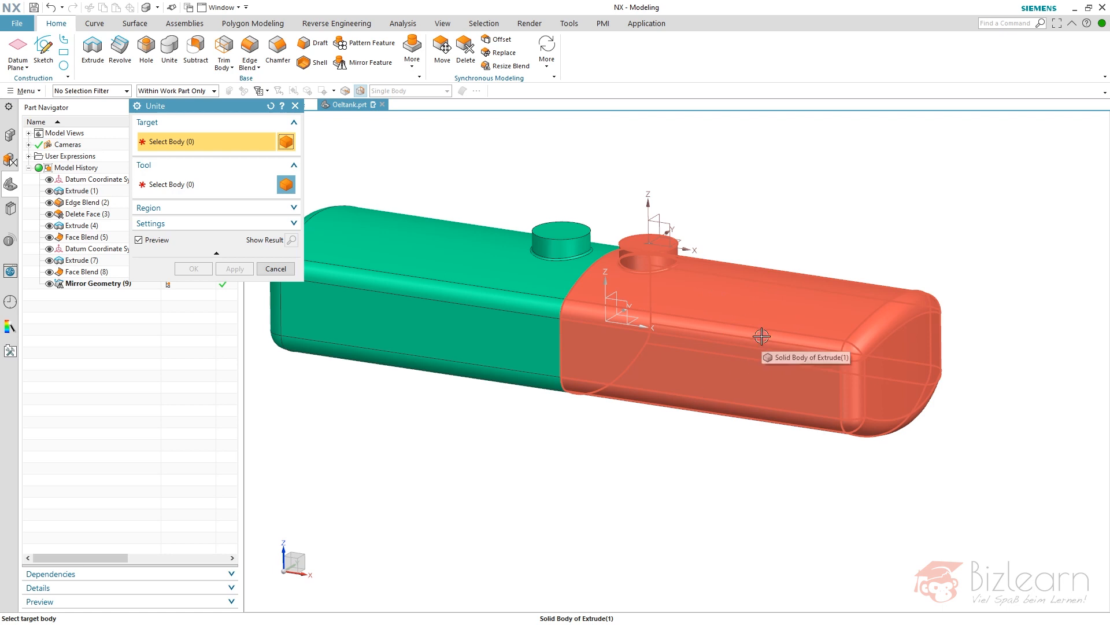
click(762, 336)
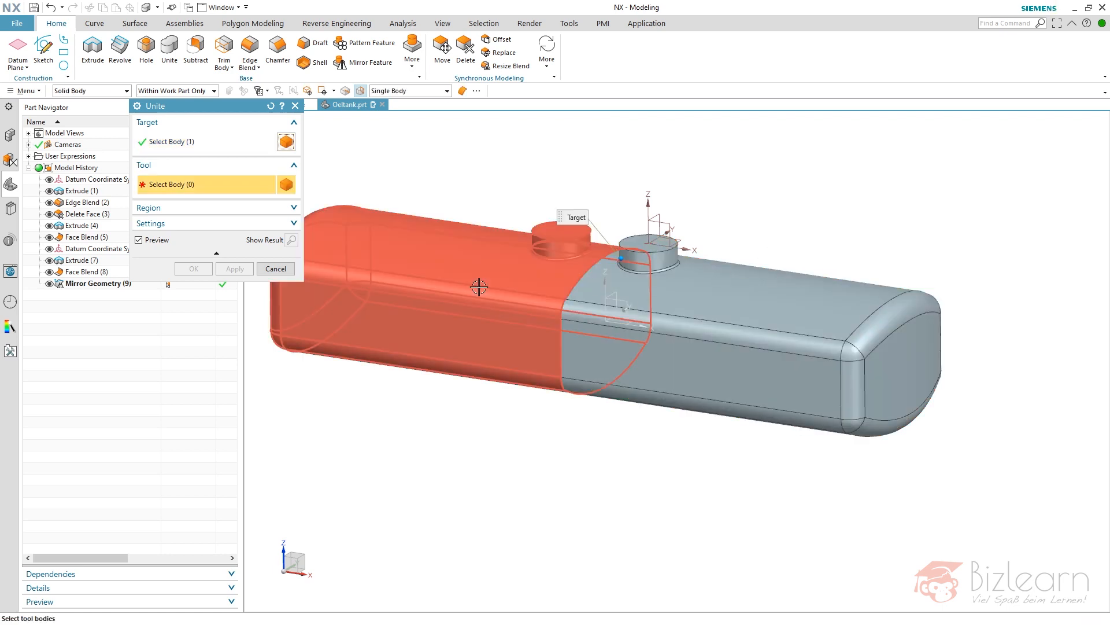
mouse_move(479, 286)
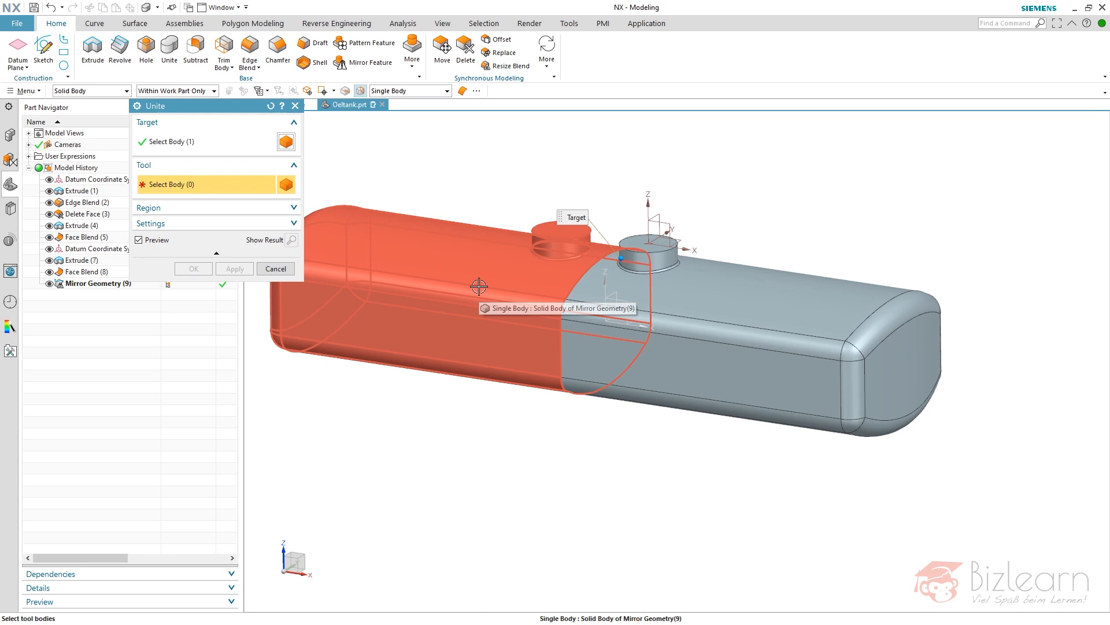
click(468, 286)
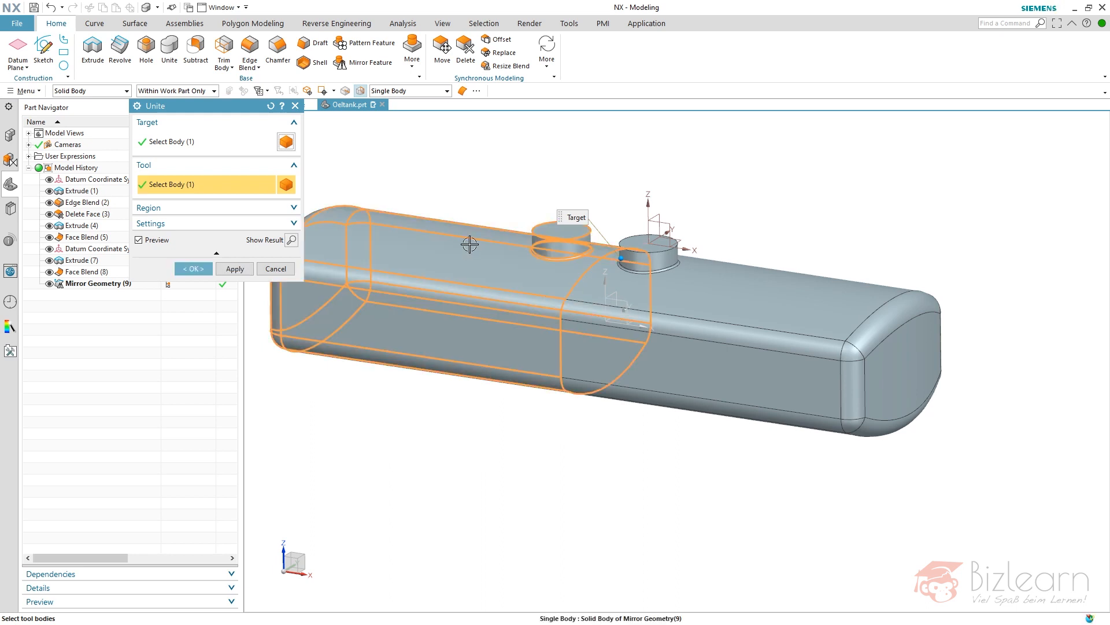
click(192, 269)
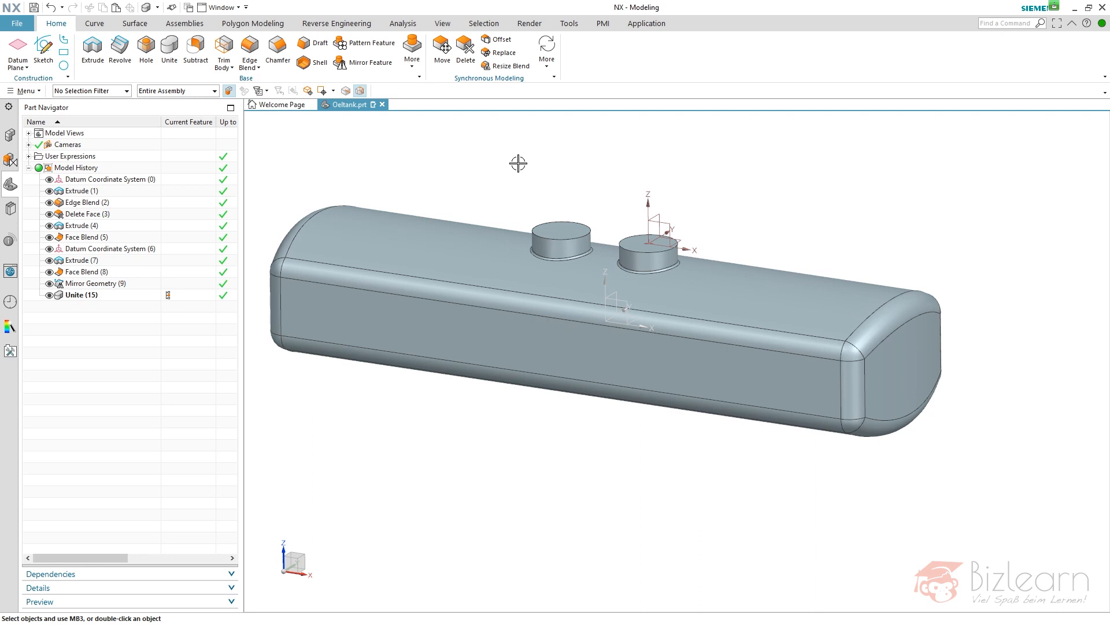
click(81, 226)
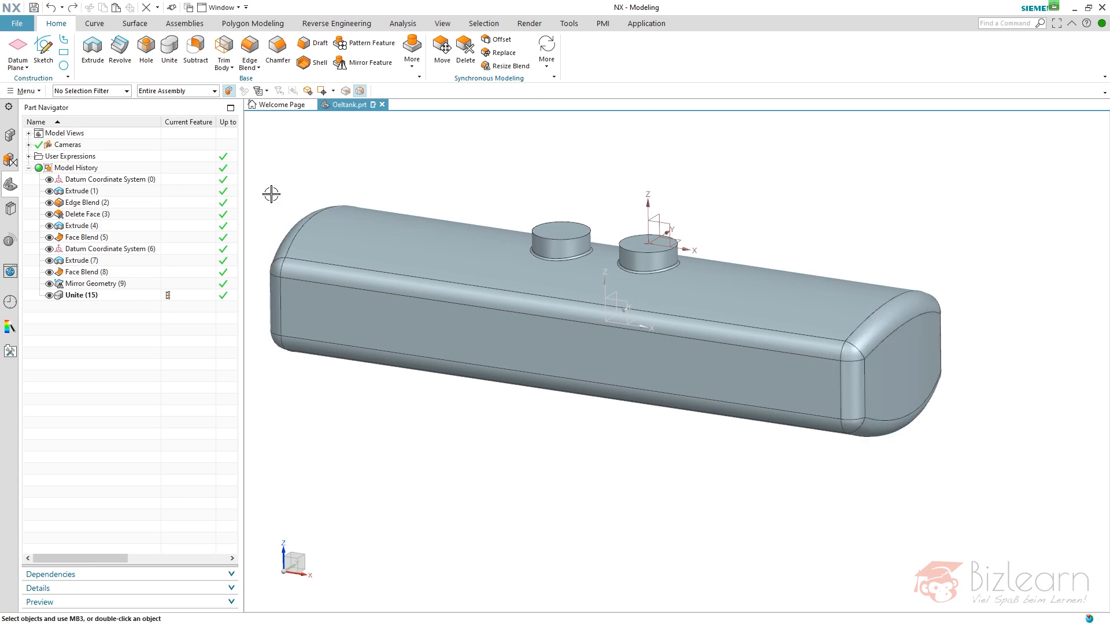
- Select the united tank's solid body via QuickPick for Object Display colouring
click(81, 295)
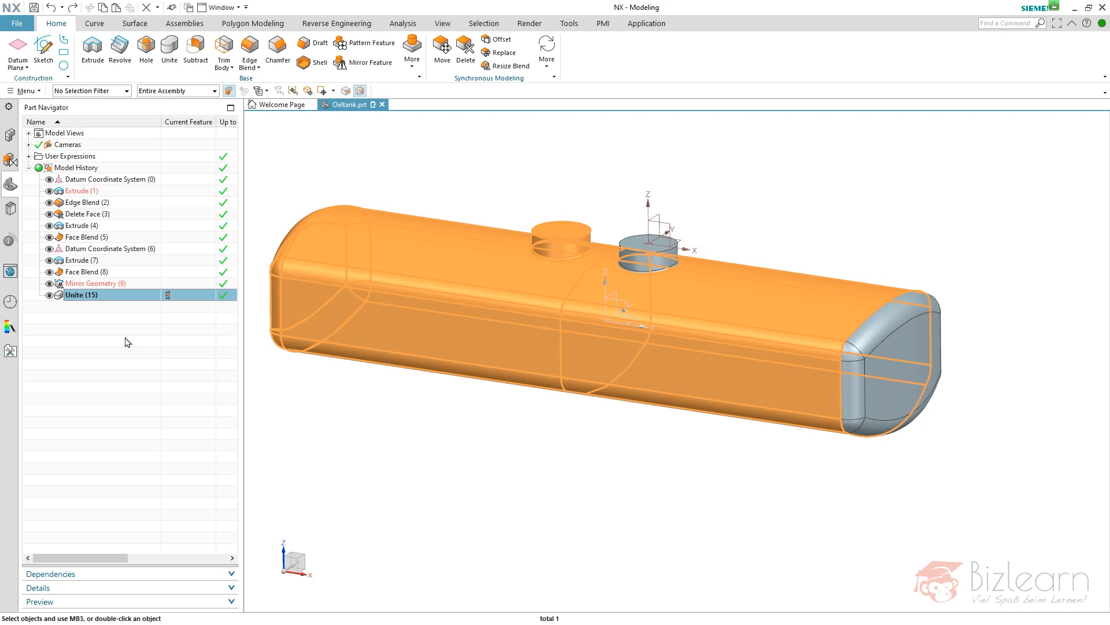
mouse_move(111, 351)
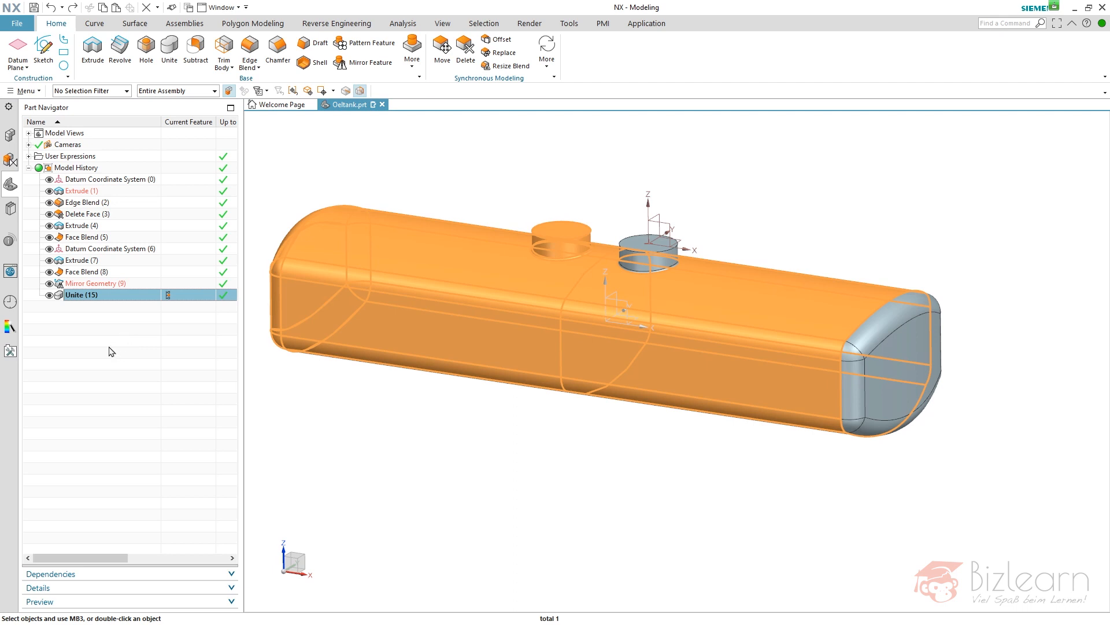
click(100, 351)
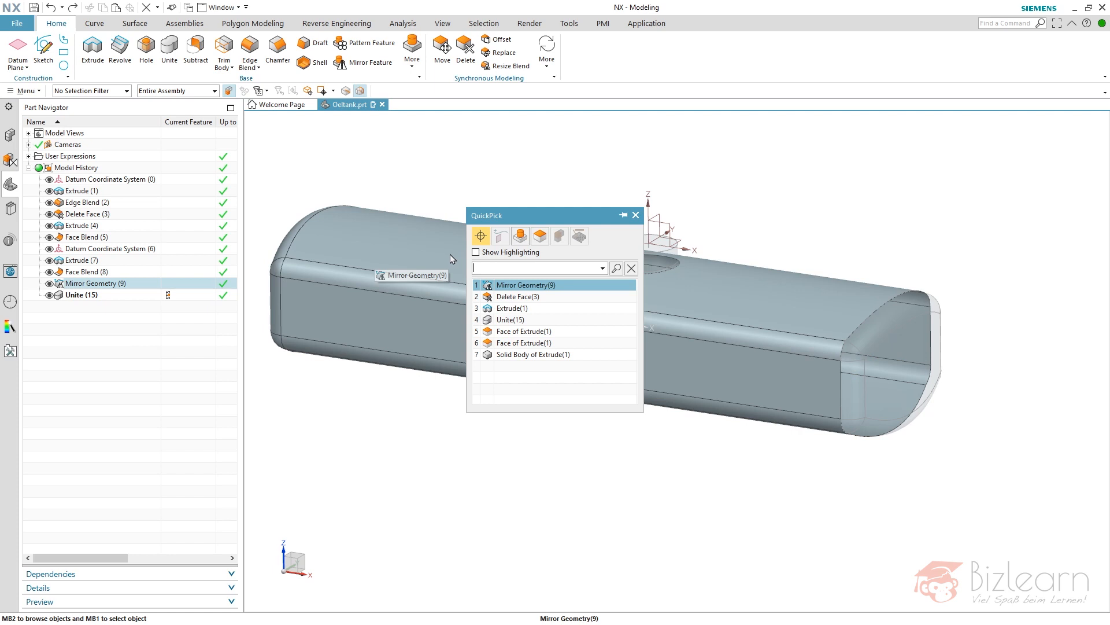
click(532, 354)
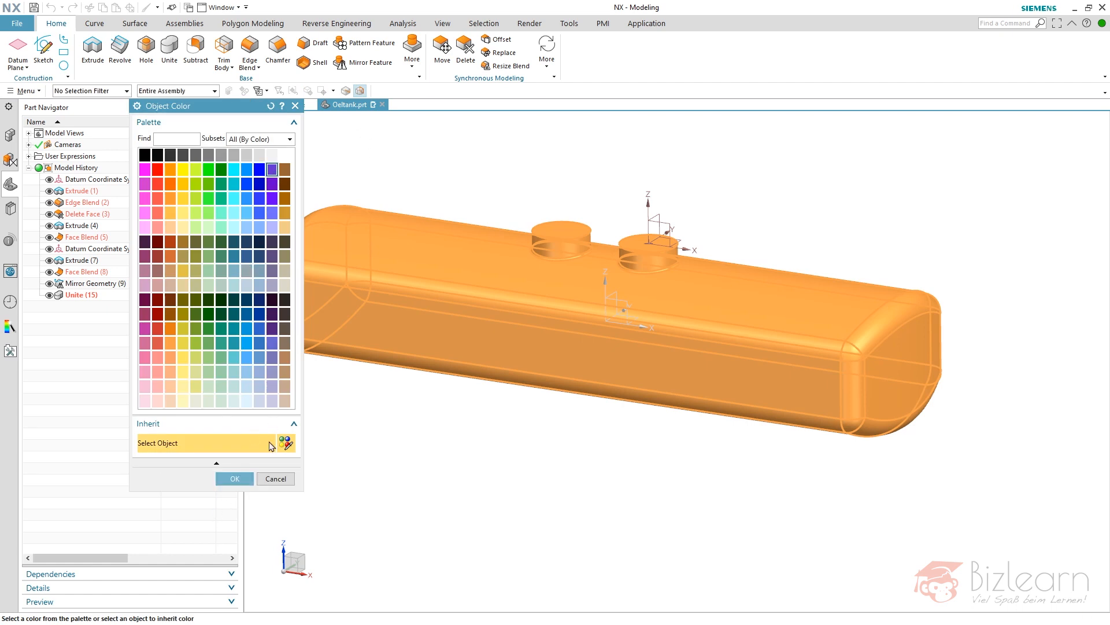
- Apply purple to the united tank body and reselect its solid body via QuickPick
click(234, 478)
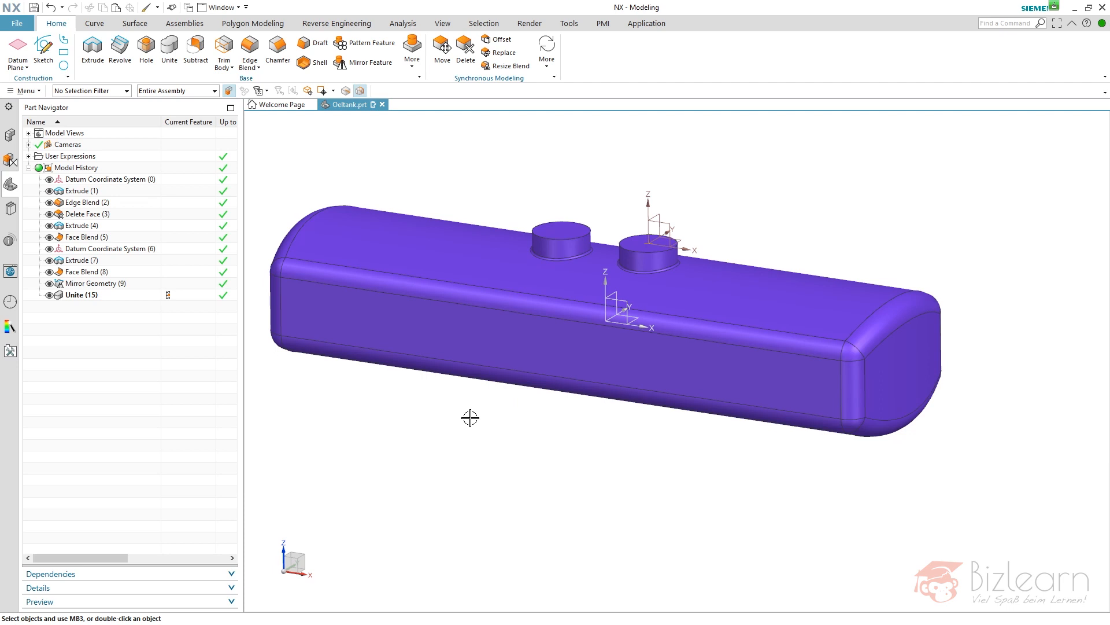
click(94, 284)
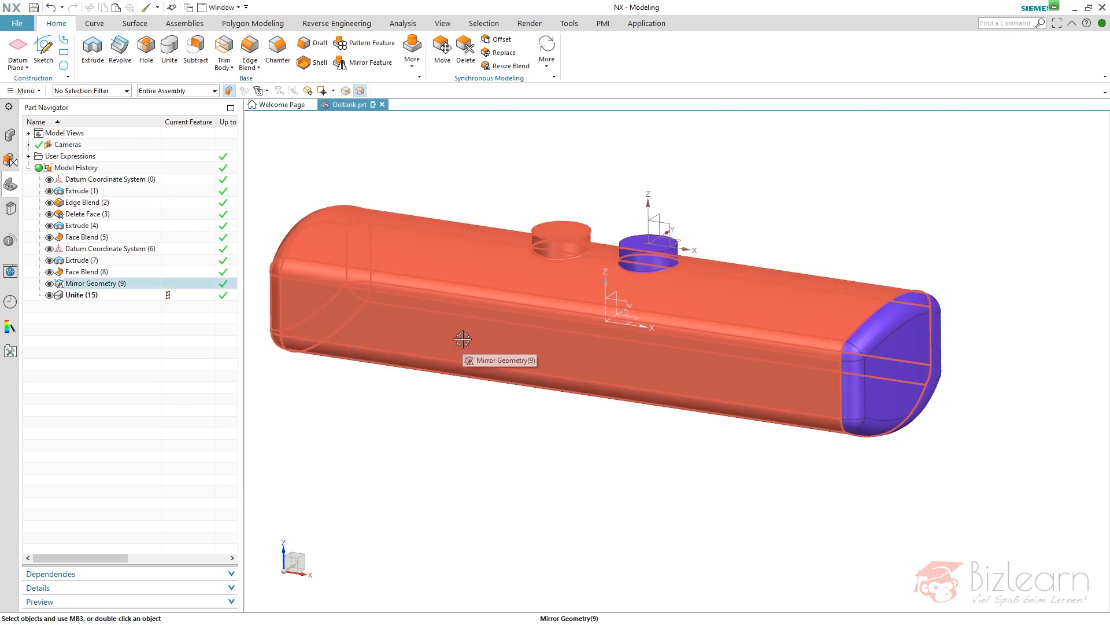
click(462, 338)
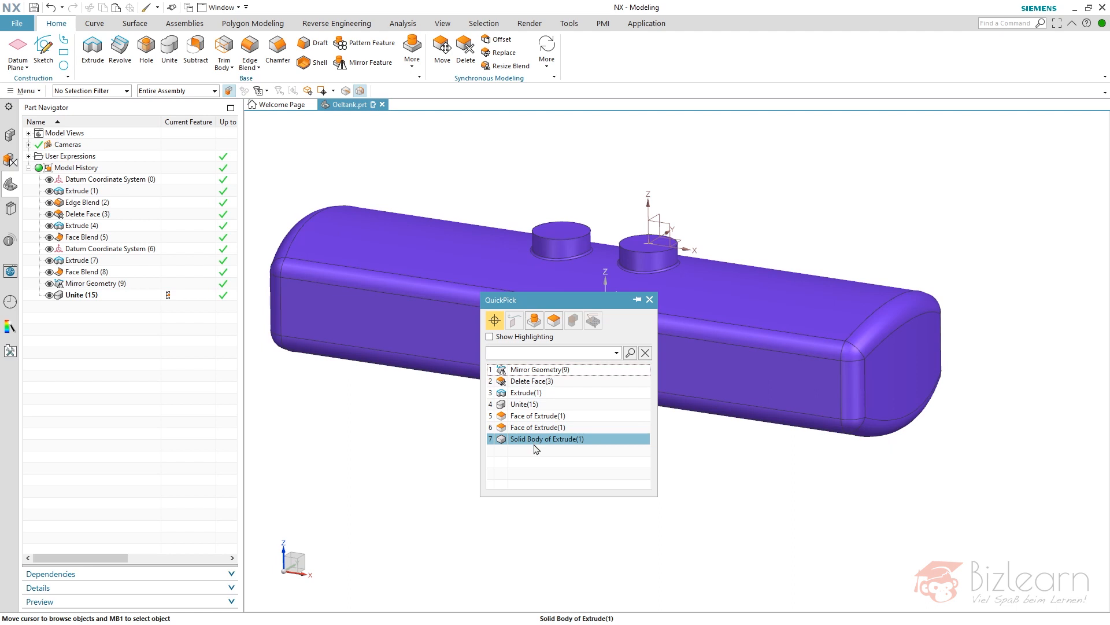
click(547, 438)
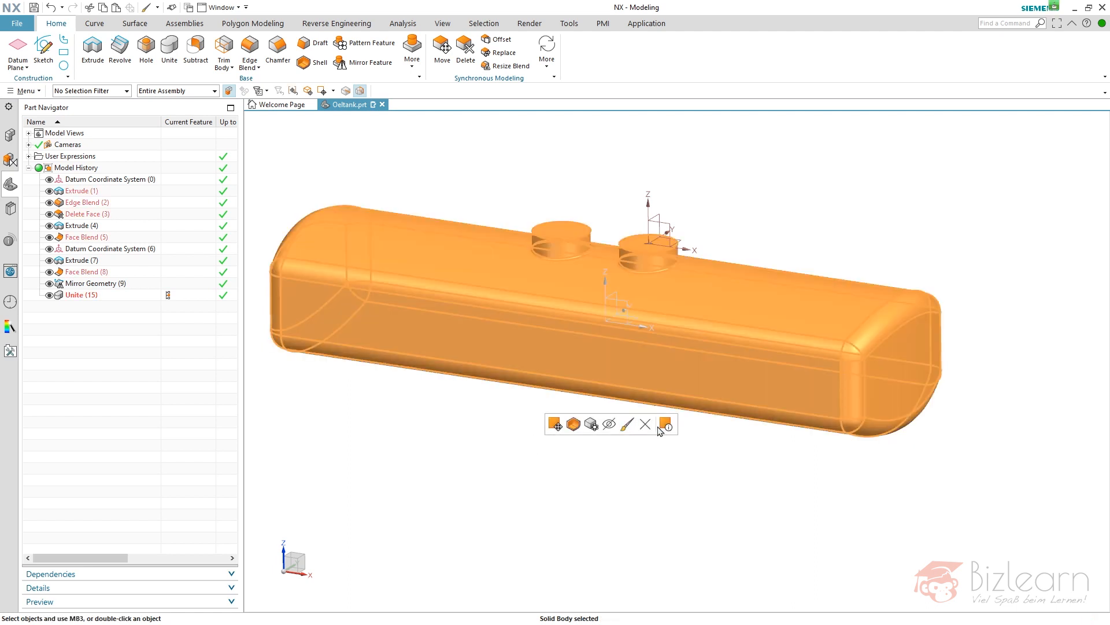
click(666, 424)
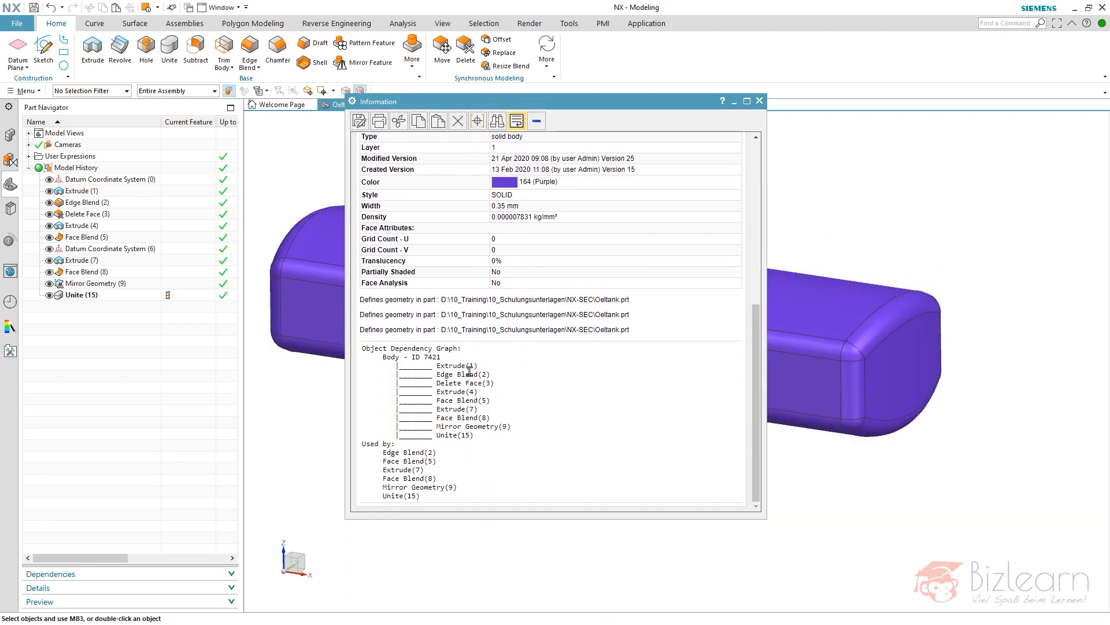
double_click(430, 357)
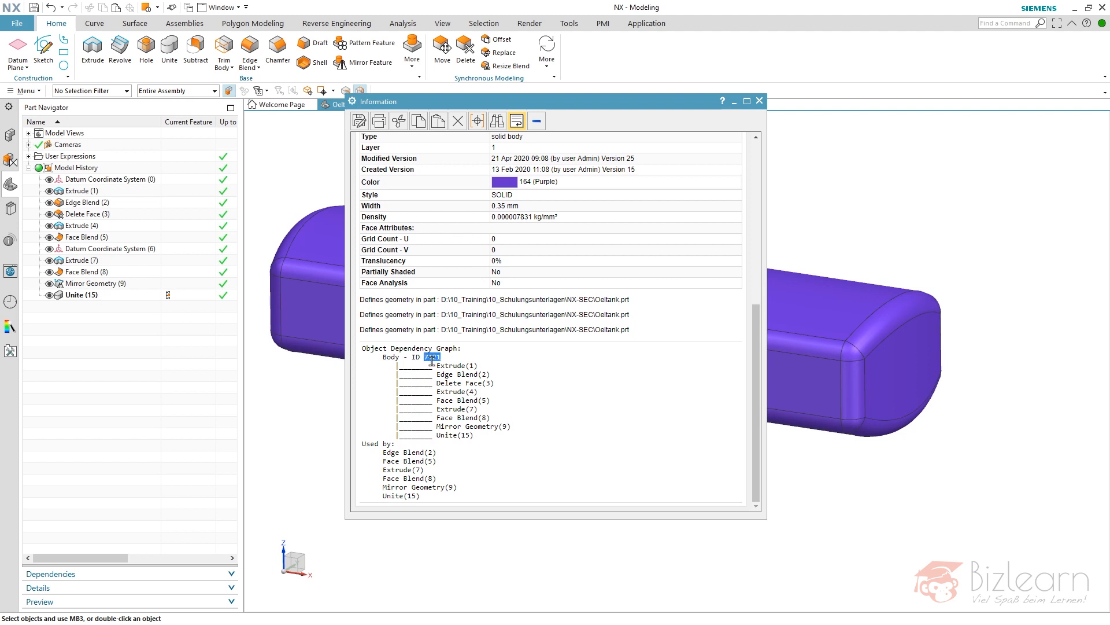
click(758, 102)
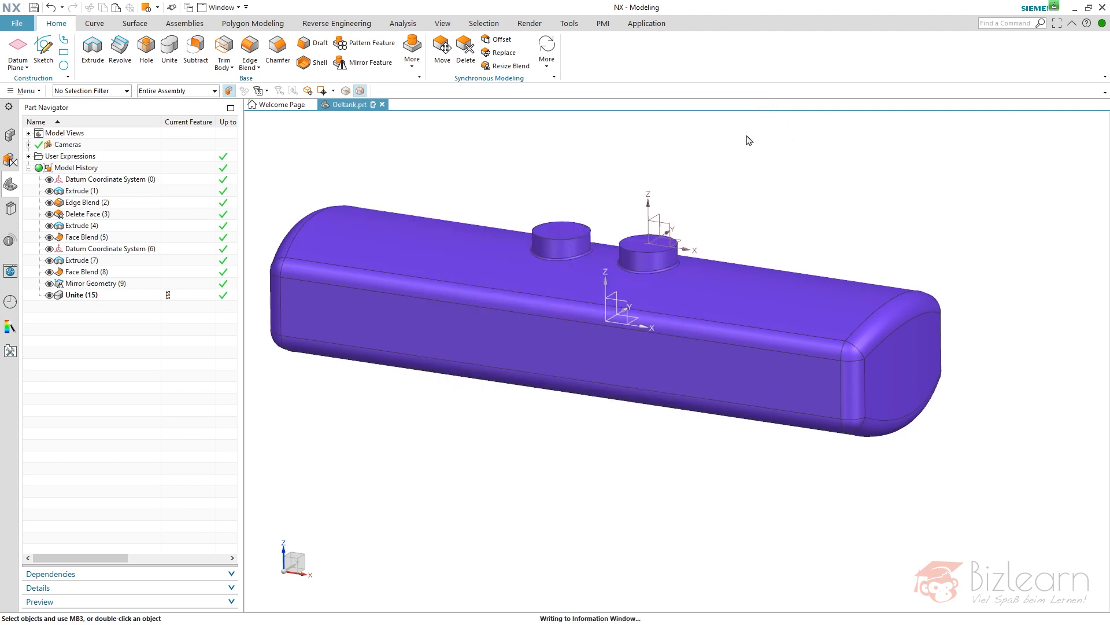
click(80, 191)
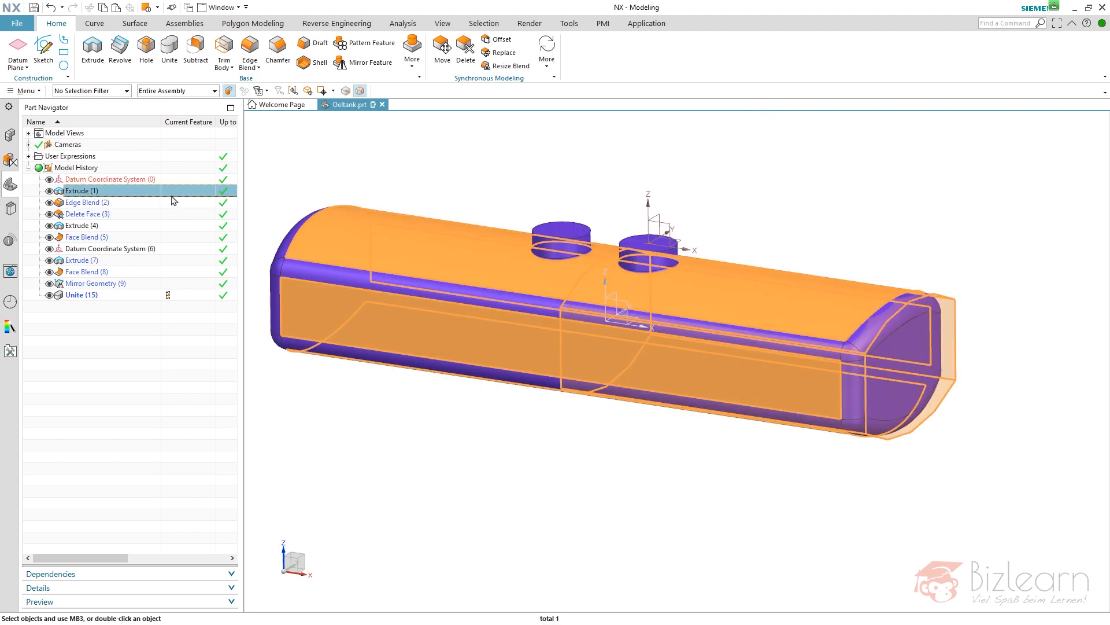
- Roll back to Extrude (1) and review the Information listing of its solid body
double_click(77, 191)
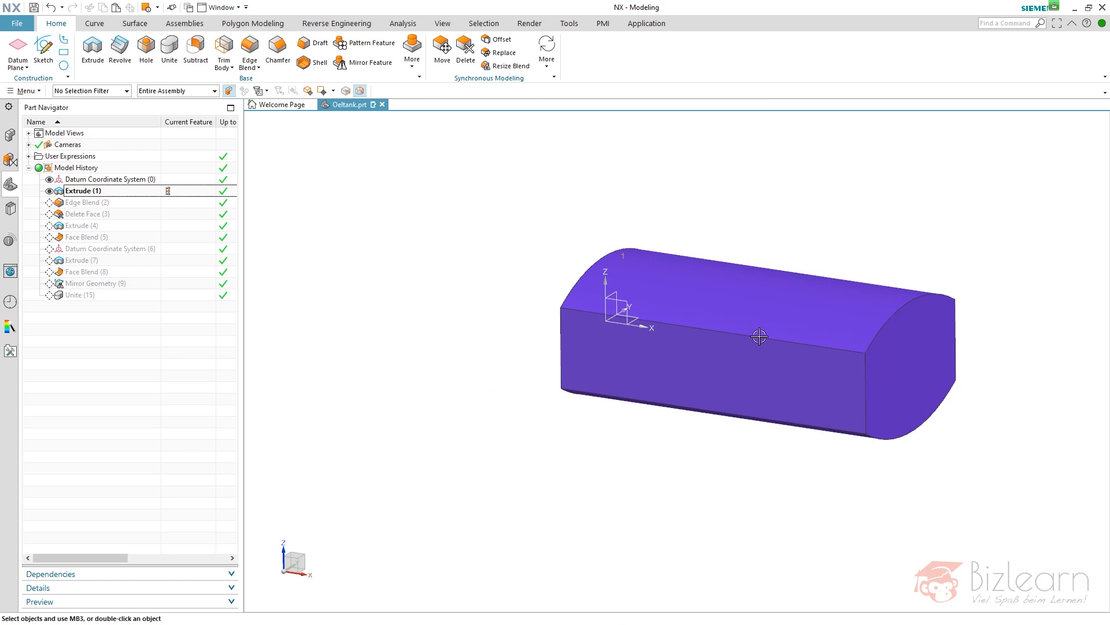
click(758, 337)
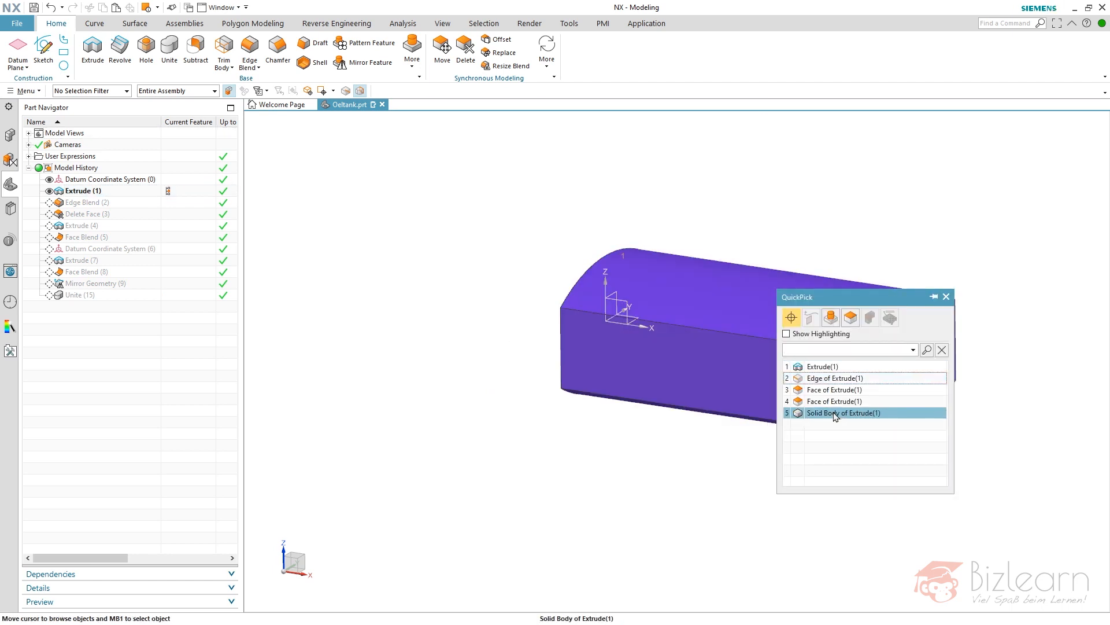
click(842, 413)
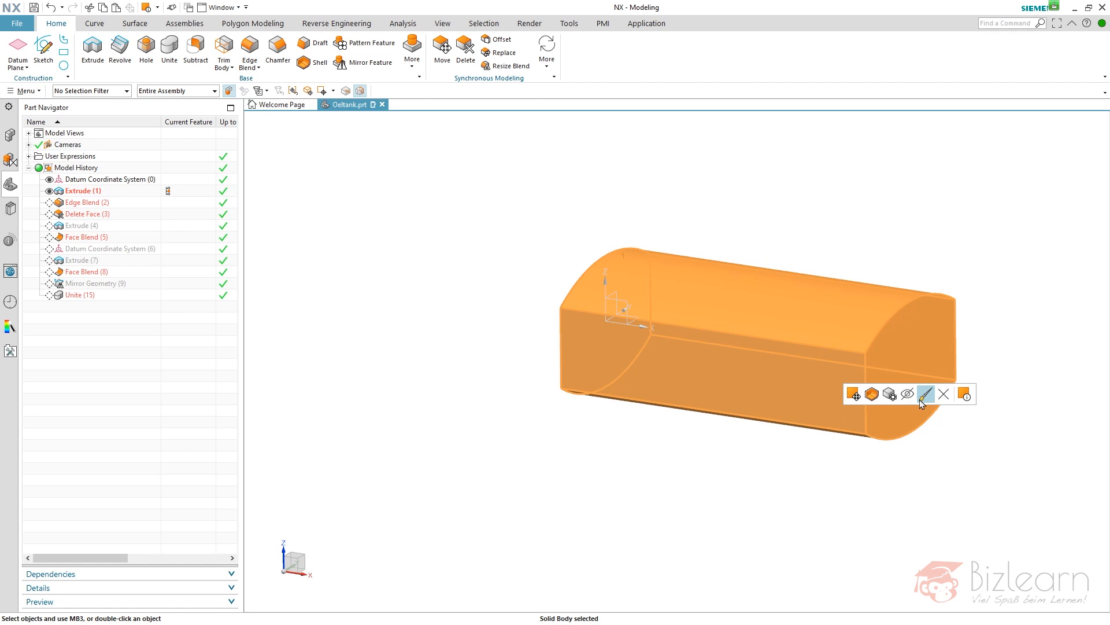
click(963, 393)
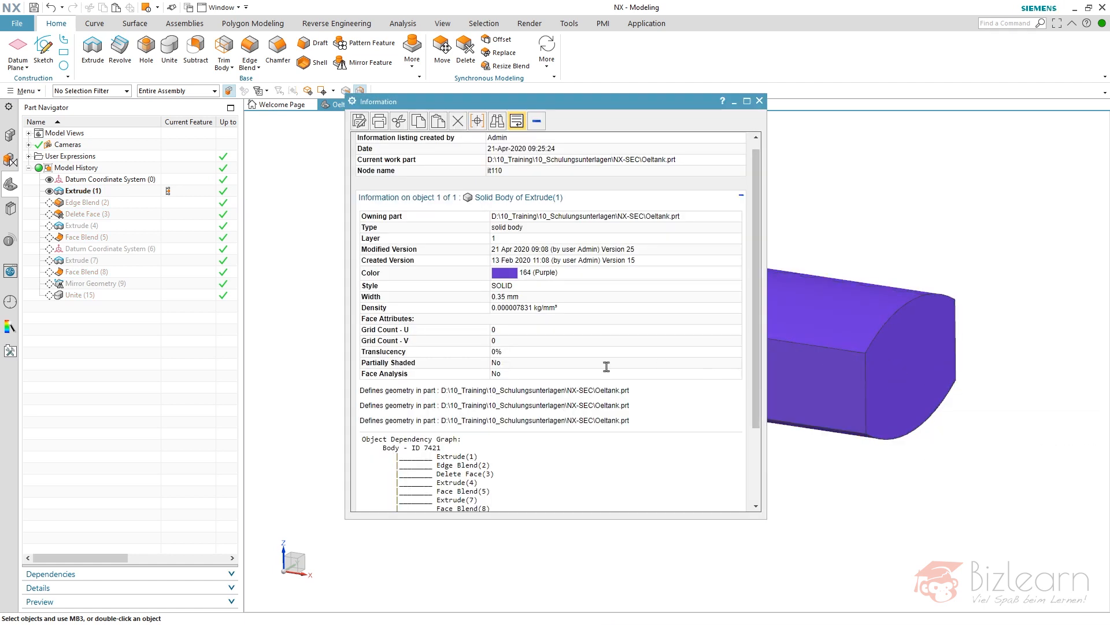
scroll(down, 3)
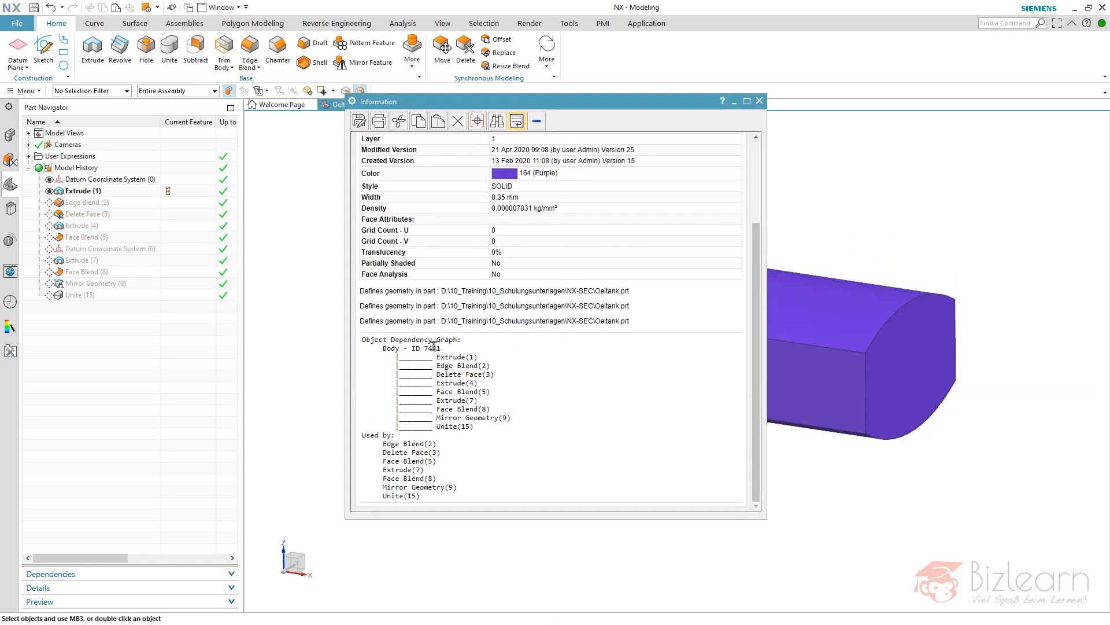
click(760, 102)
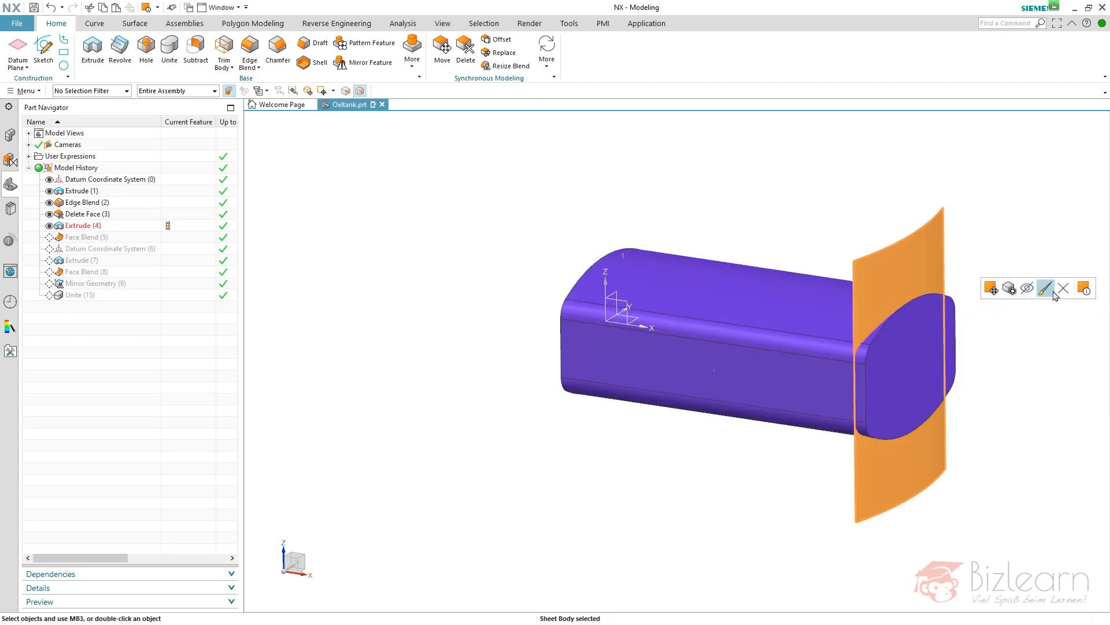
- Review the Extrude (4) sheet body's information listing and note its body ID
click(1079, 288)
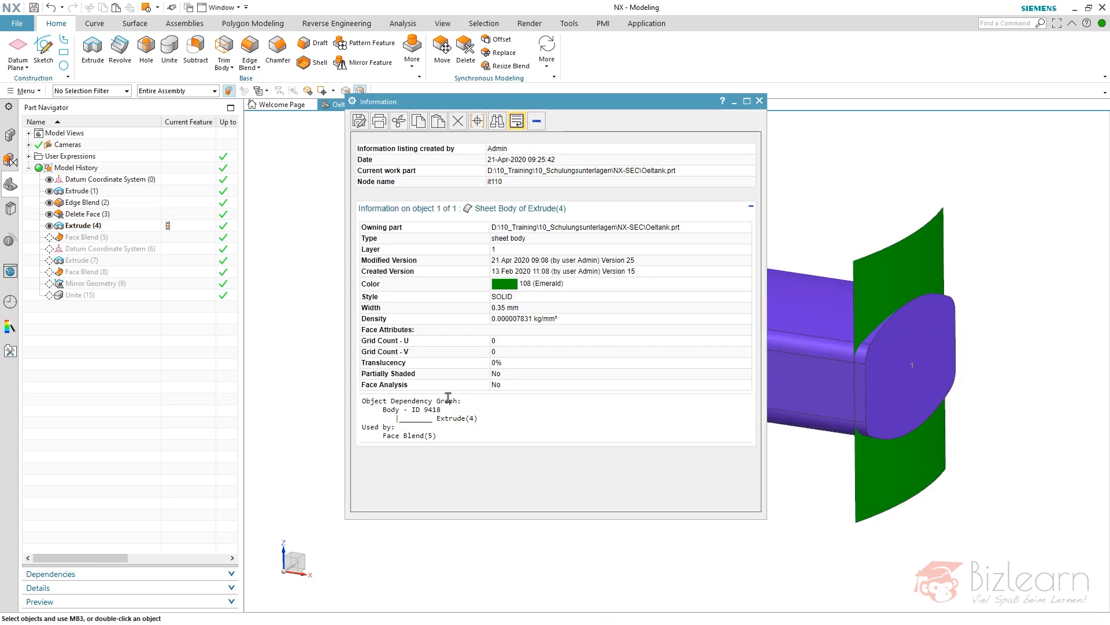
double_click(432, 408)
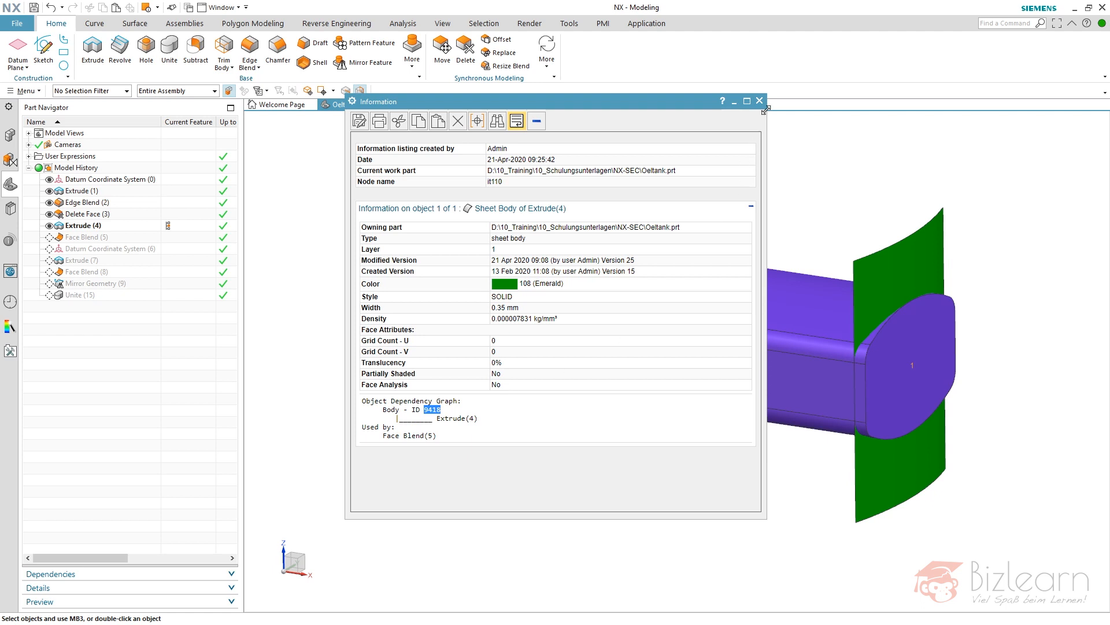
click(759, 100)
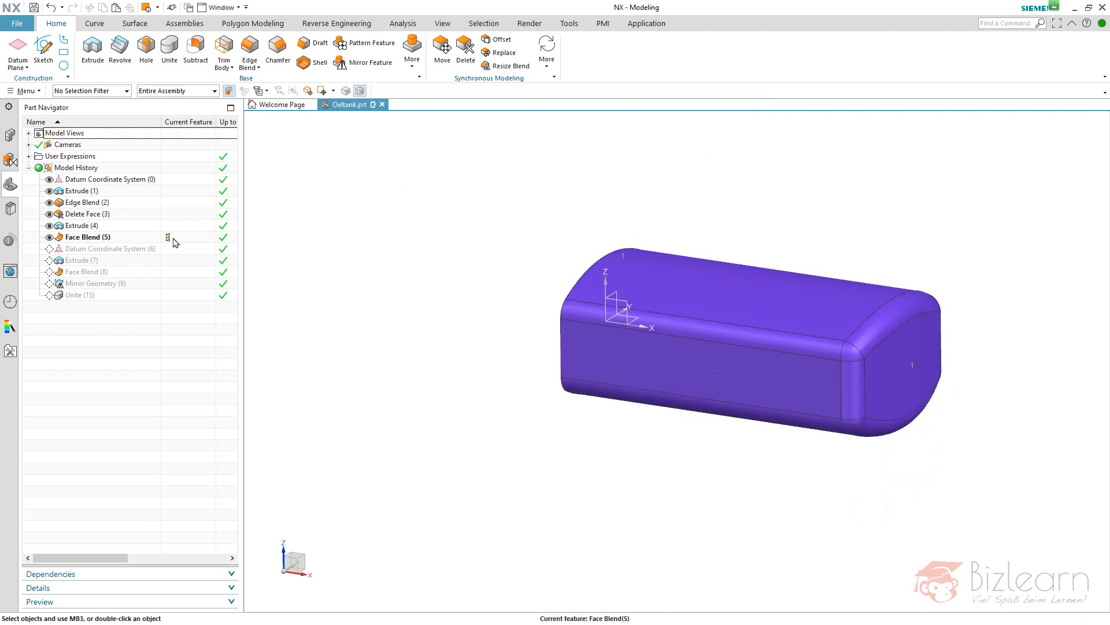
mouse_move(107, 231)
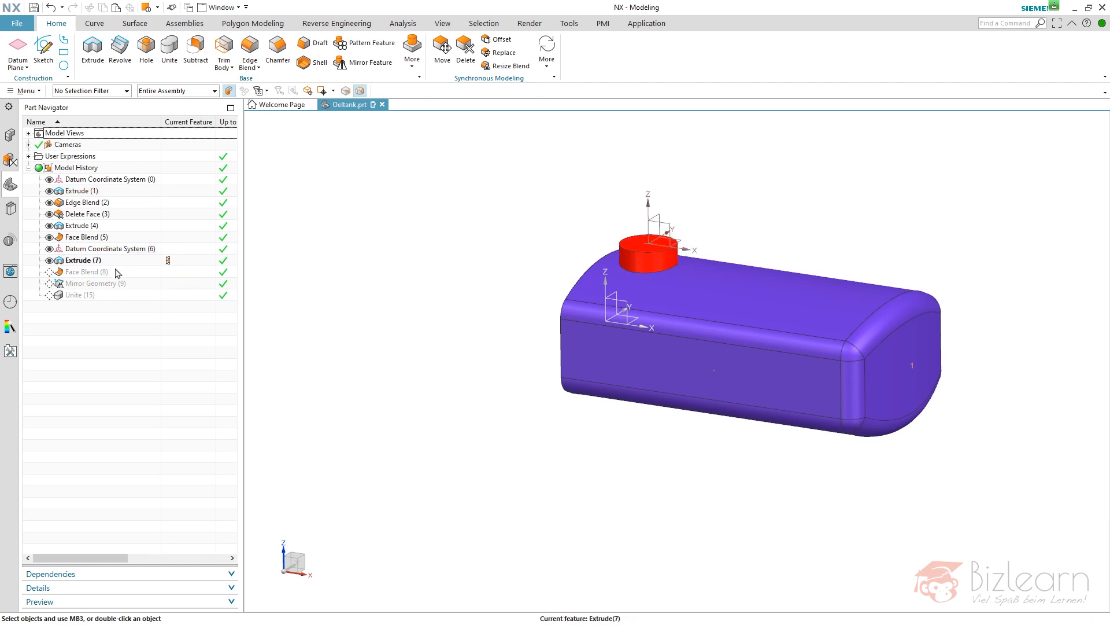
- Briefly inspect the nozzle Extrude (7) definition and cancel without changes
click(79, 261)
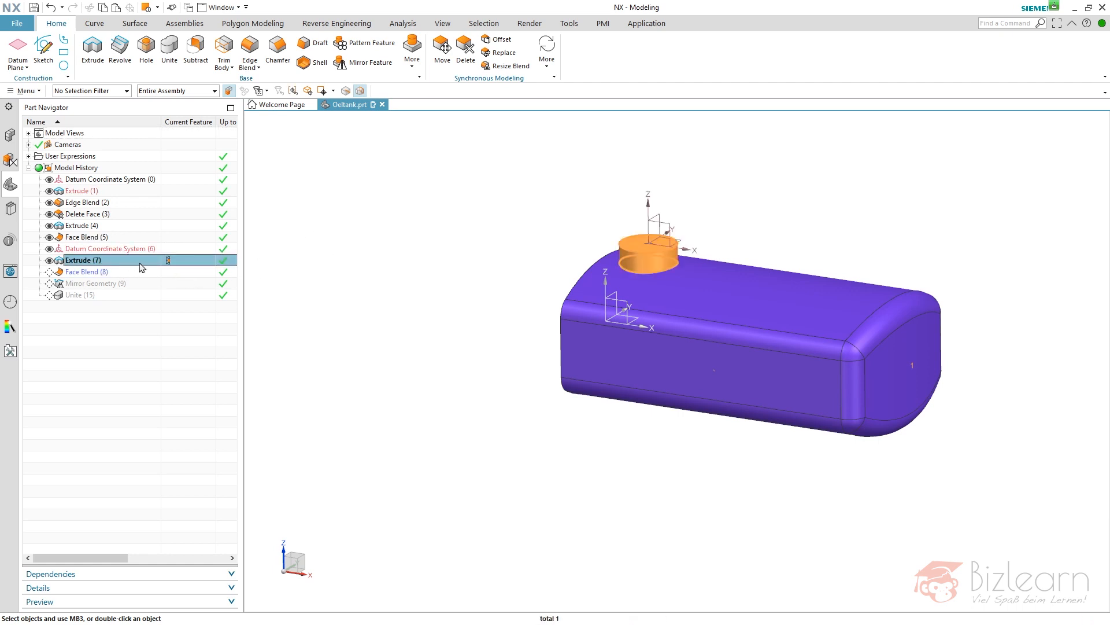
double_click(81, 261)
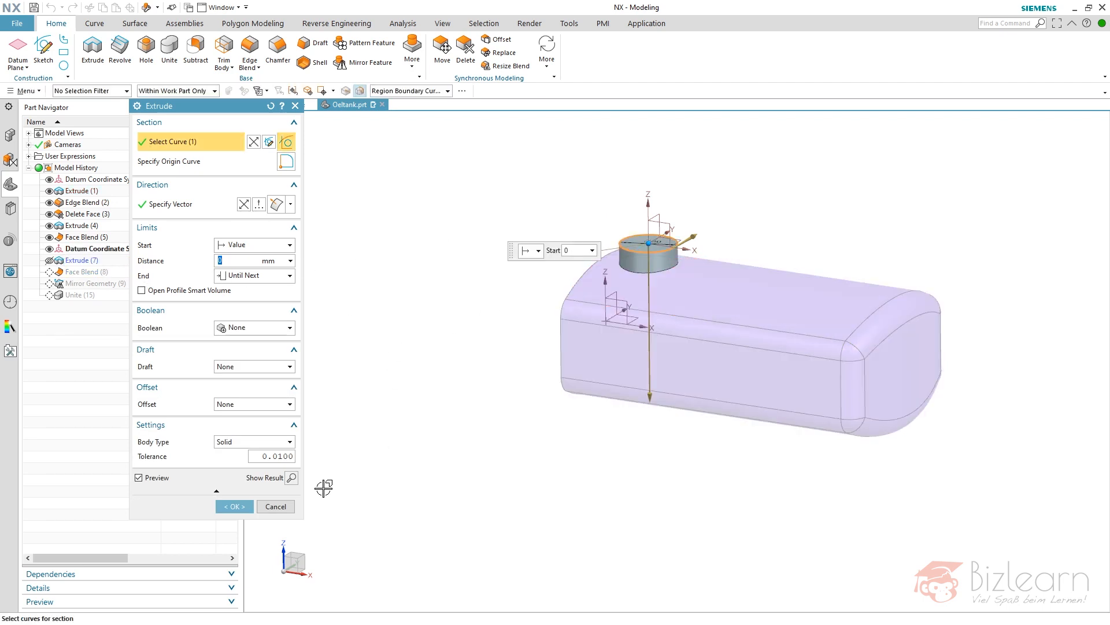
click(232, 506)
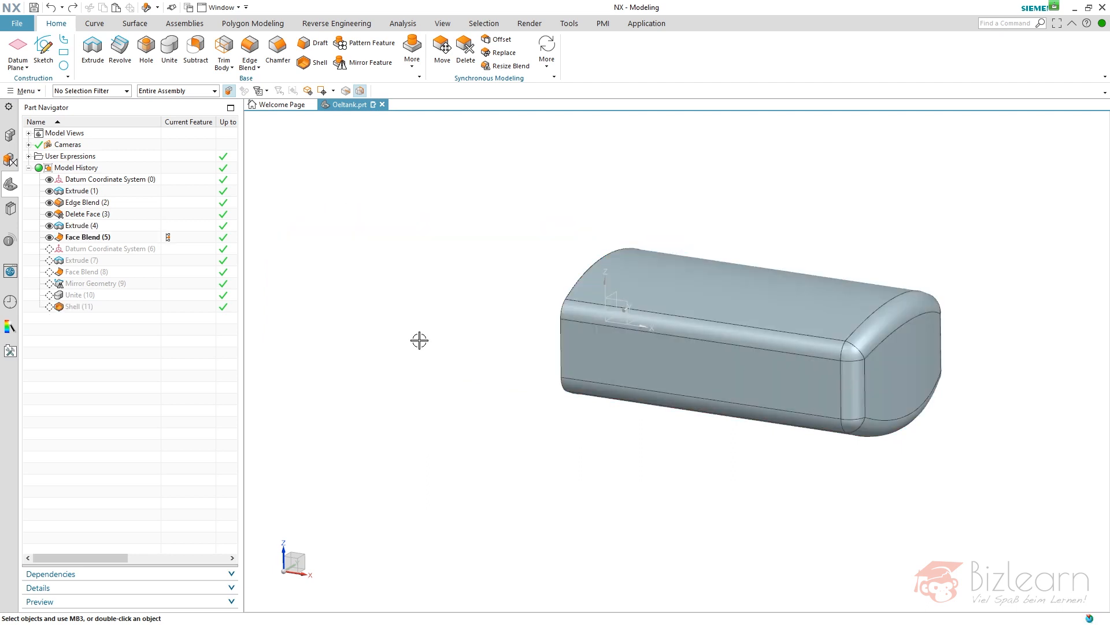
- Make Extrude (1) current and review the base body's dependency information
click(88, 236)
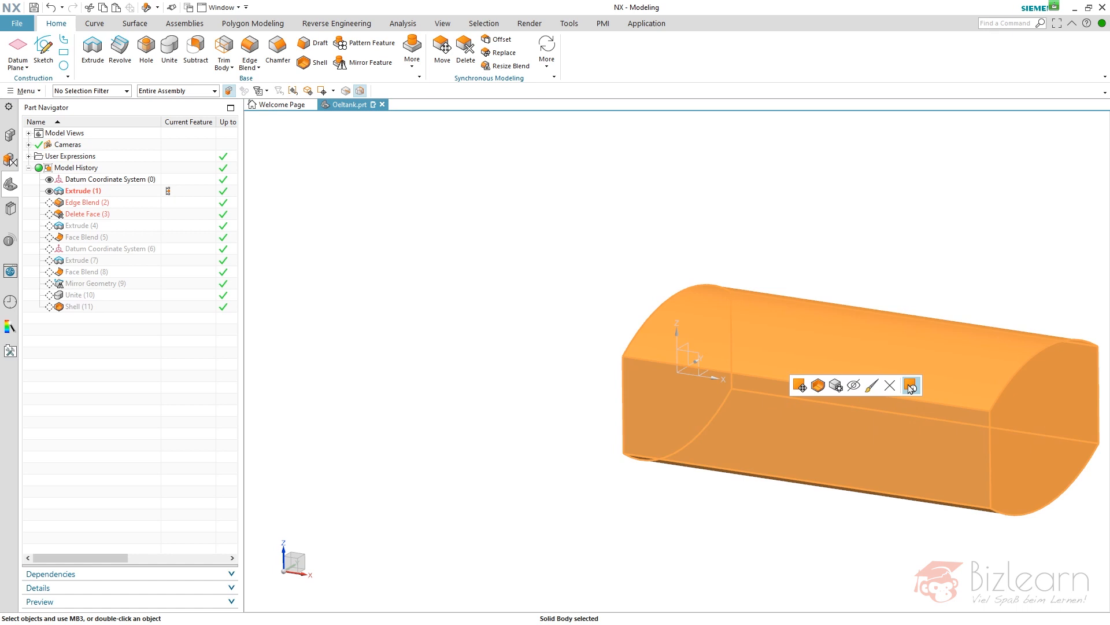
click(912, 385)
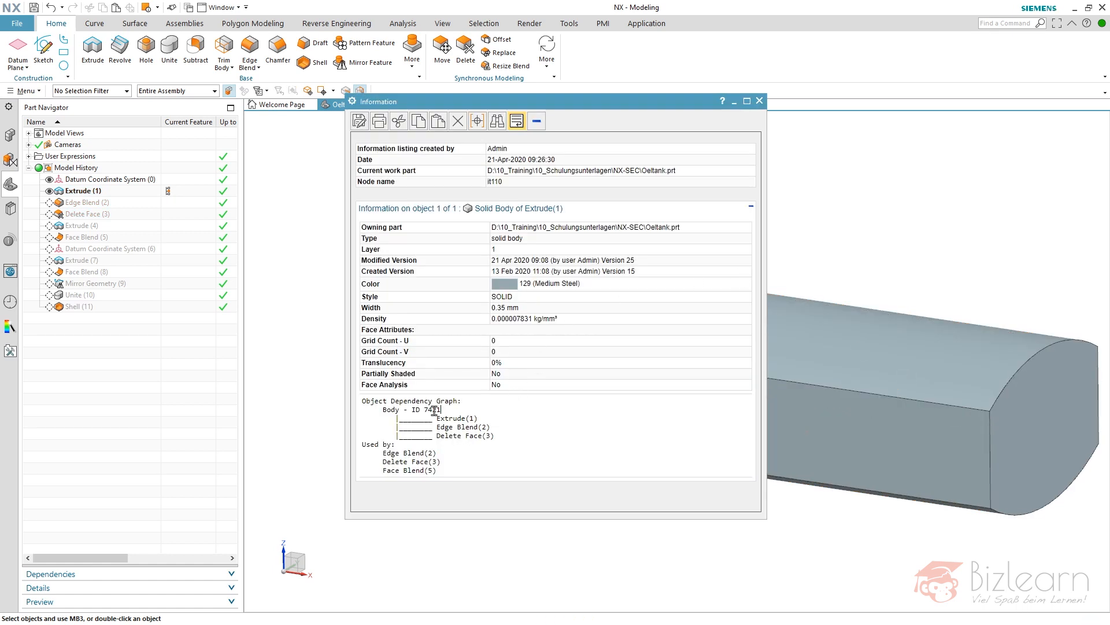
click(758, 101)
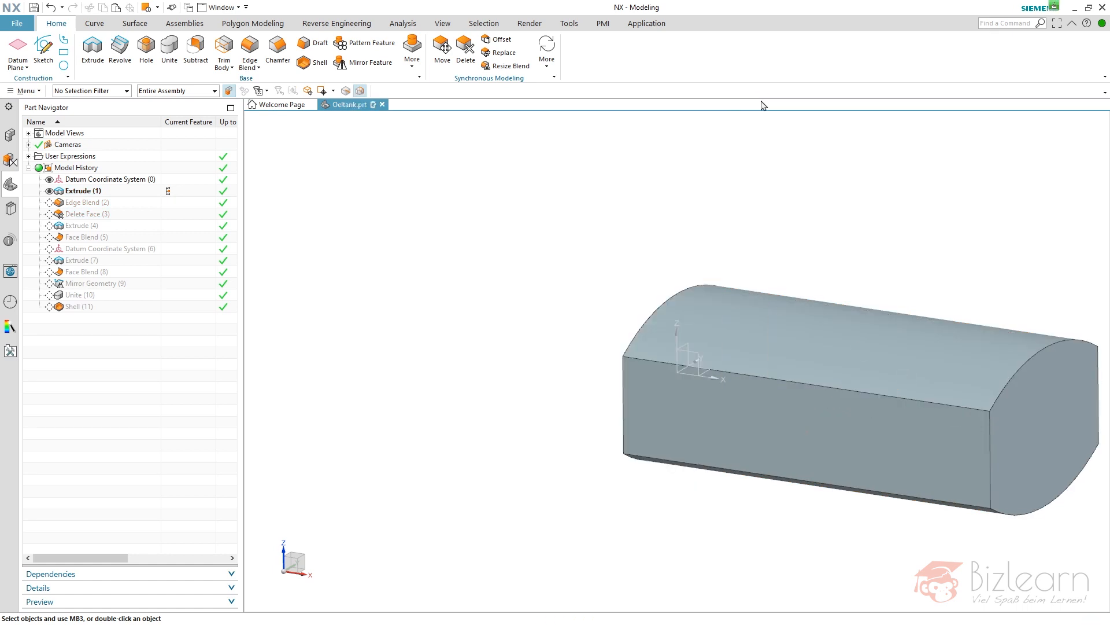
mouse_move(176, 229)
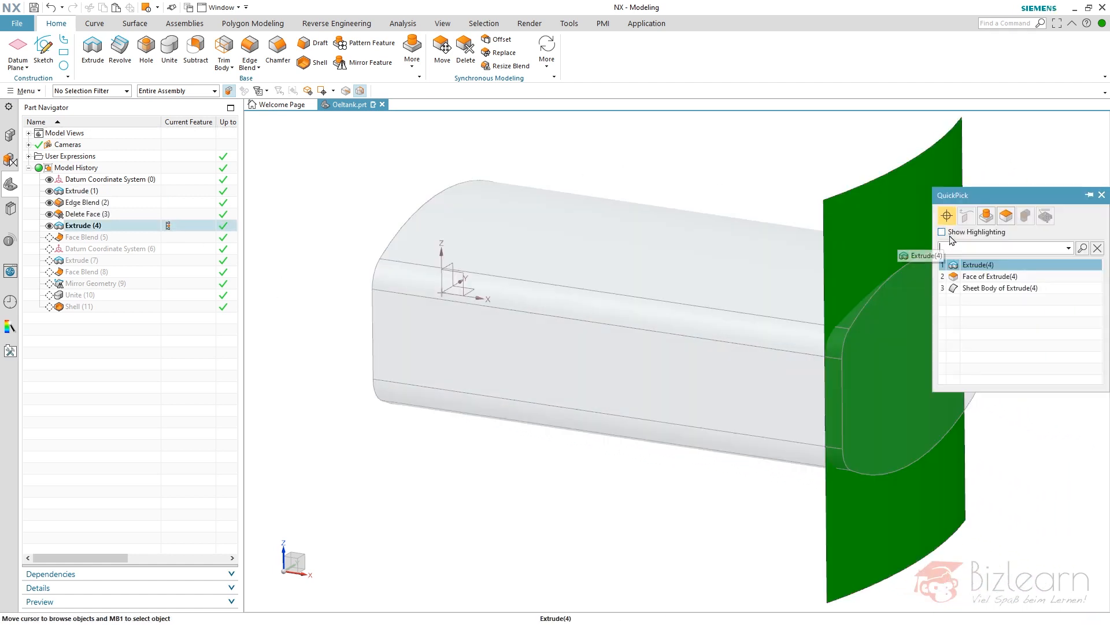
- Review the information listings for the Extrude (4) sheet body and the tank body
click(1000, 288)
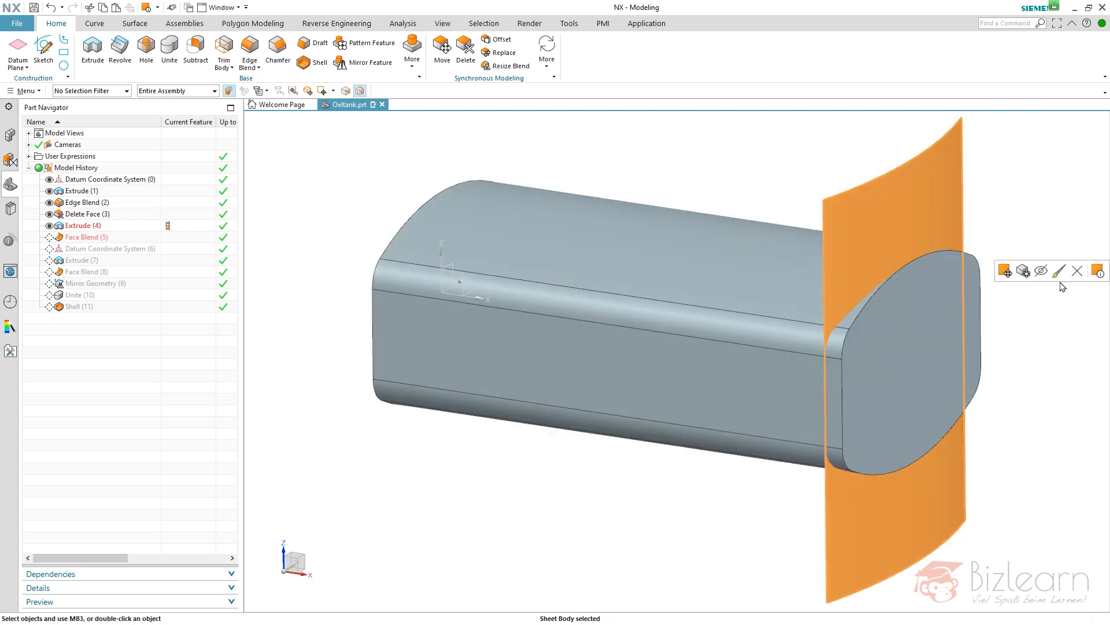
click(1097, 271)
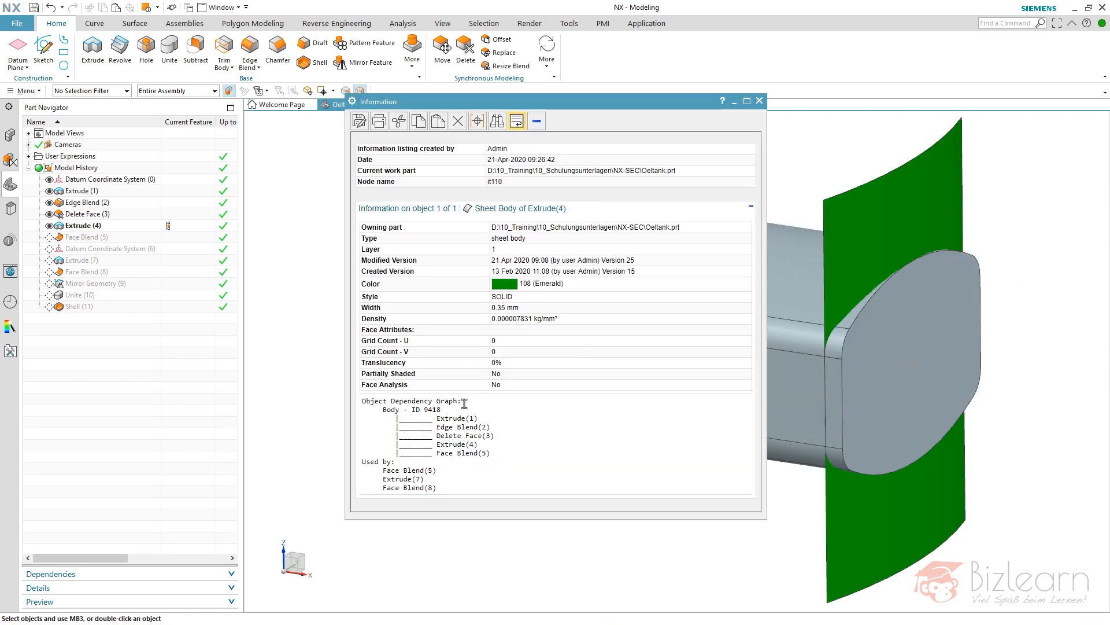
double_click(434, 409)
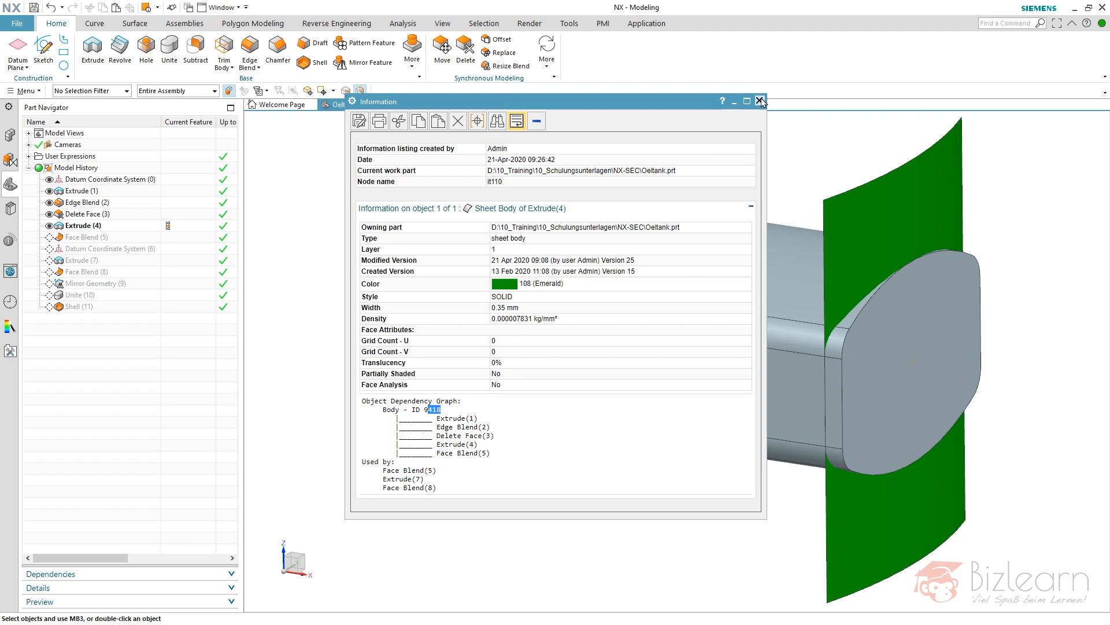
click(760, 102)
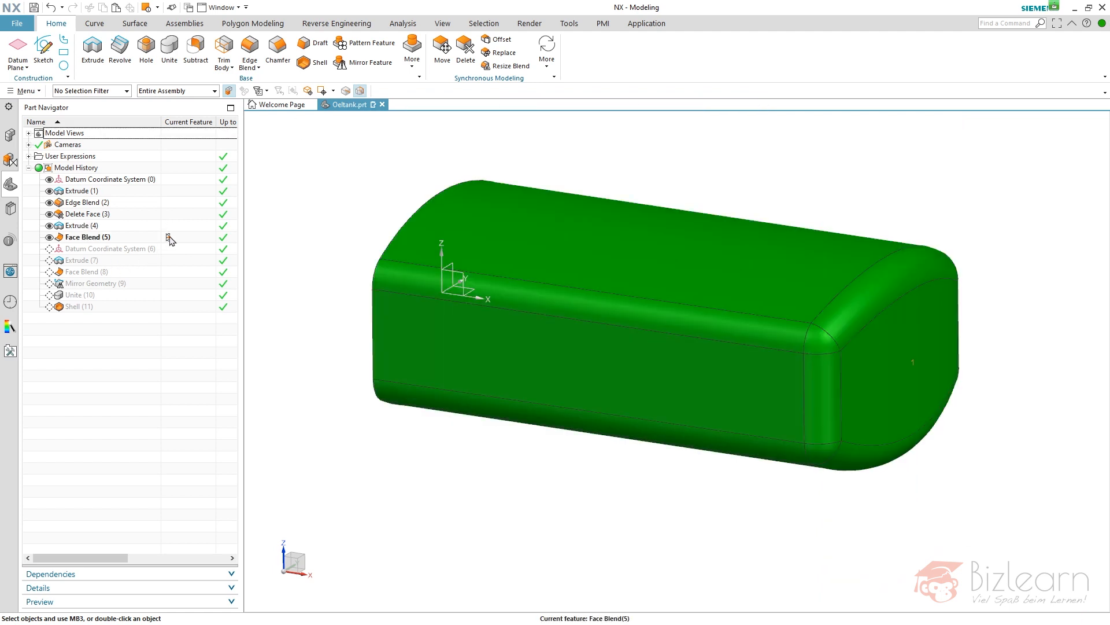
click(83, 214)
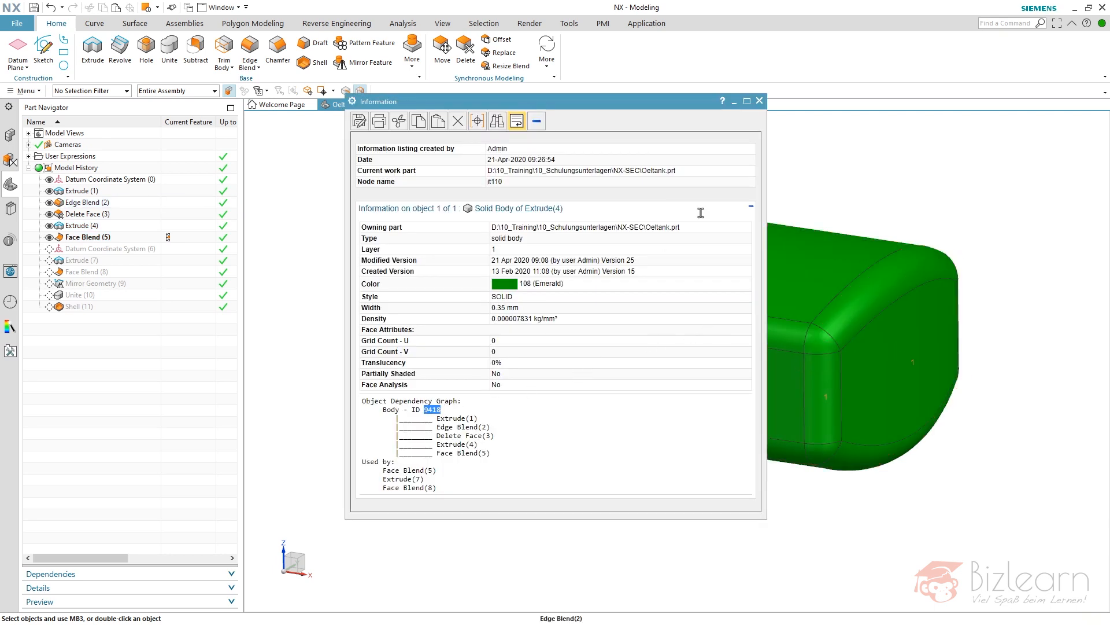
click(759, 100)
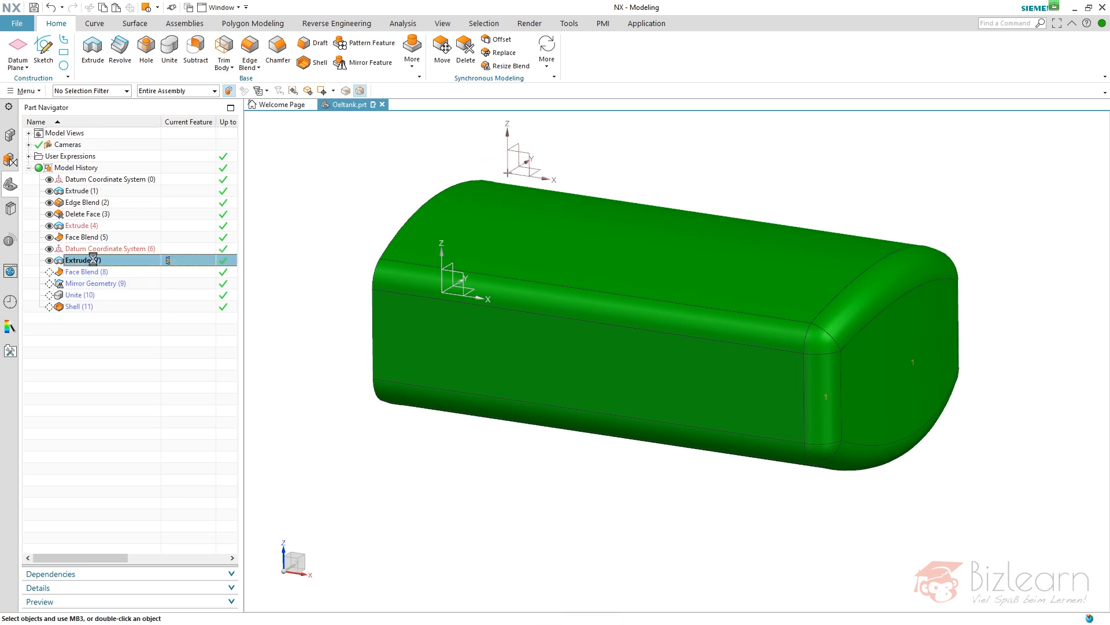
- Check Extrude (7) without changes, then select Face Blend (5) in the history
double_click(80, 260)
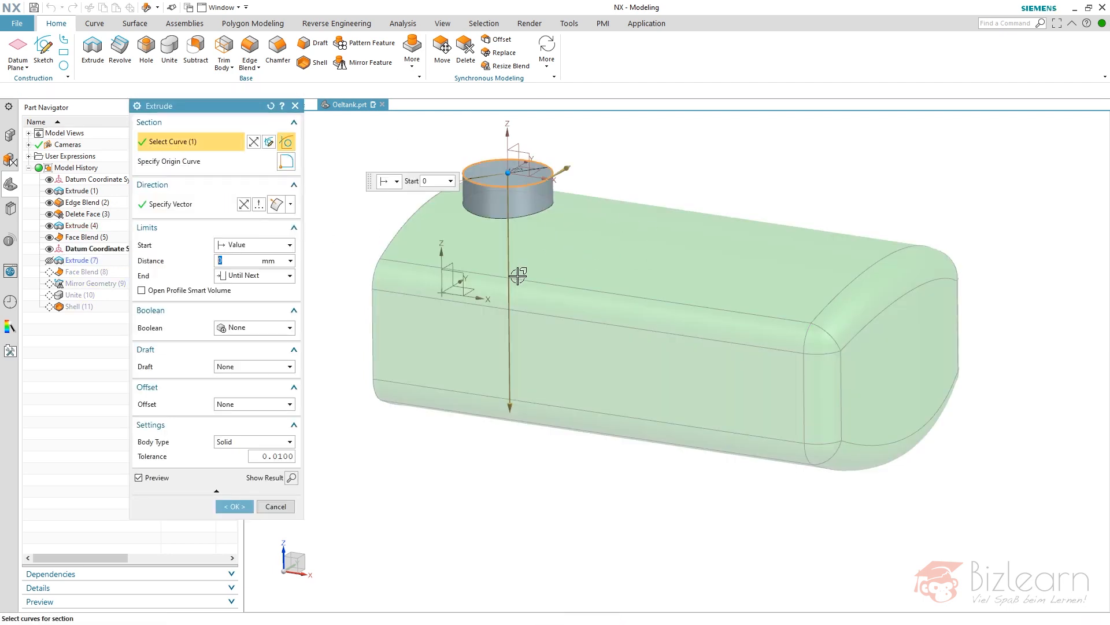
click(233, 505)
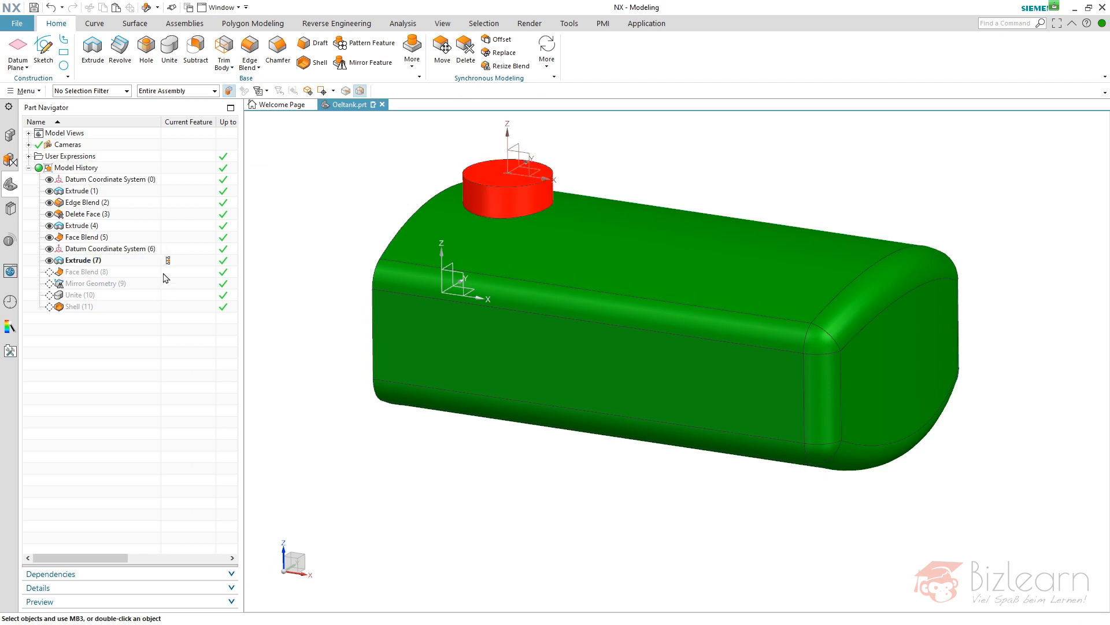
click(84, 236)
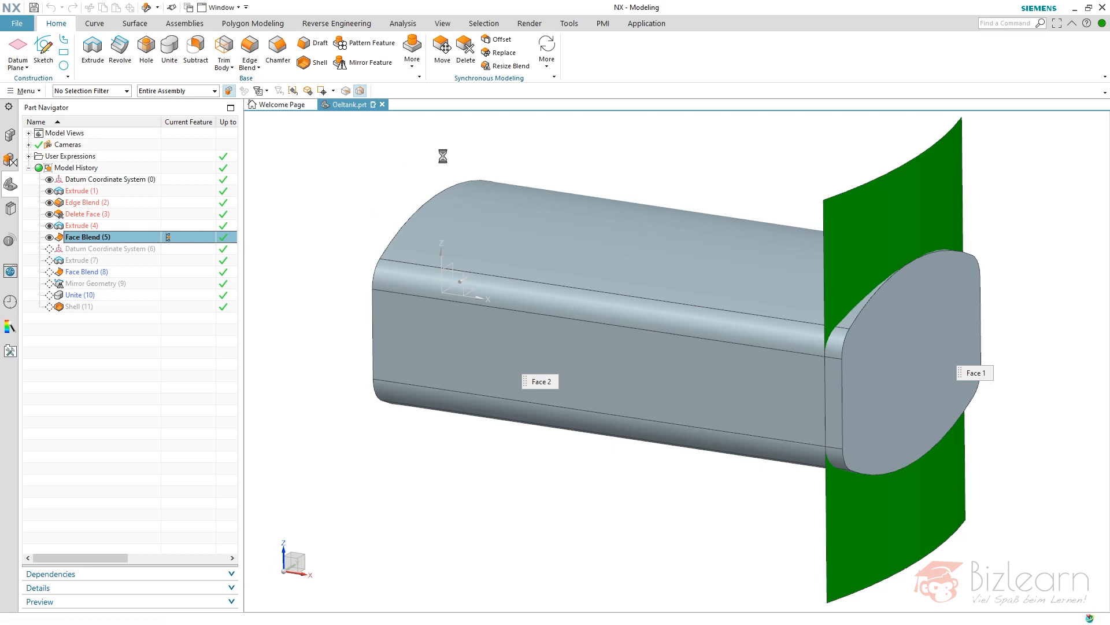
- Redefine Face Blend (5) between the tank faces and end sheet at 10 mm radius
double_click(86, 236)
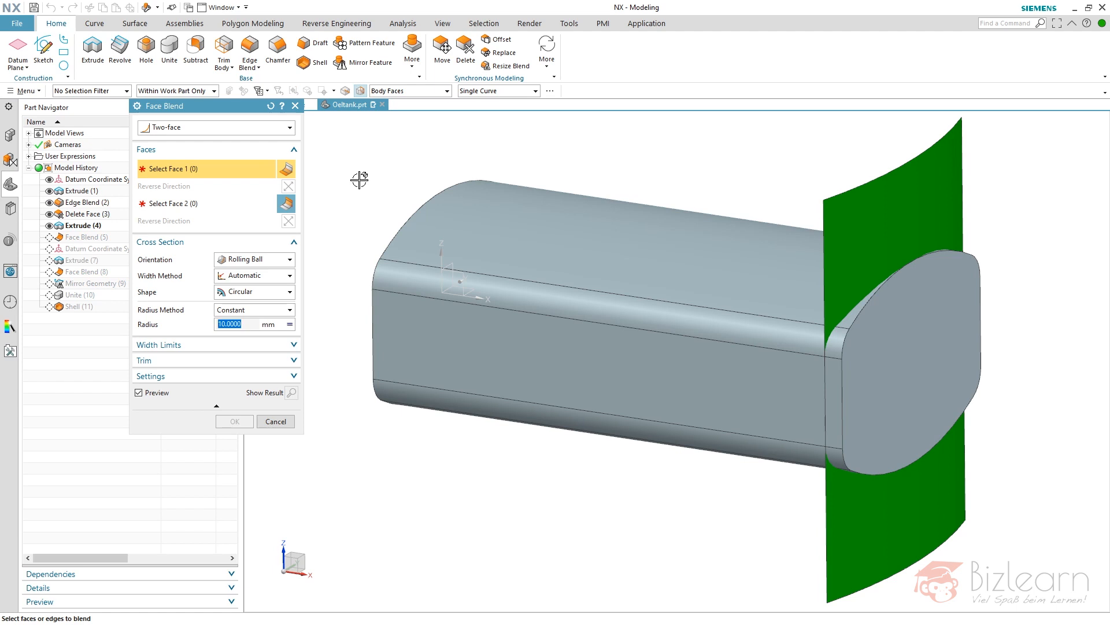
mouse_move(505, 240)
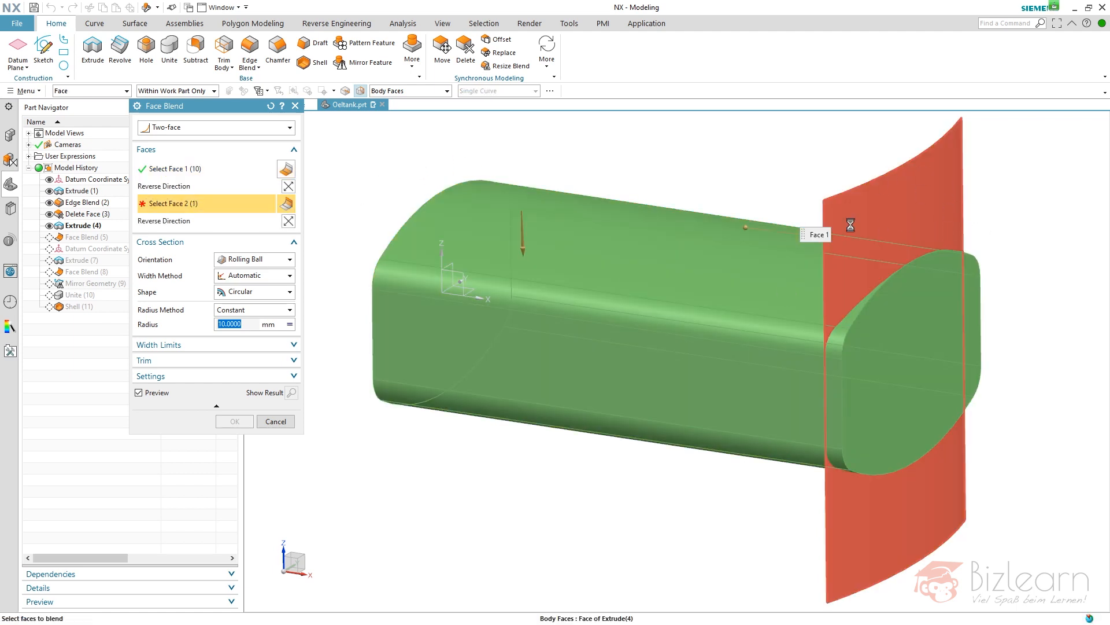
mouse_move(348, 290)
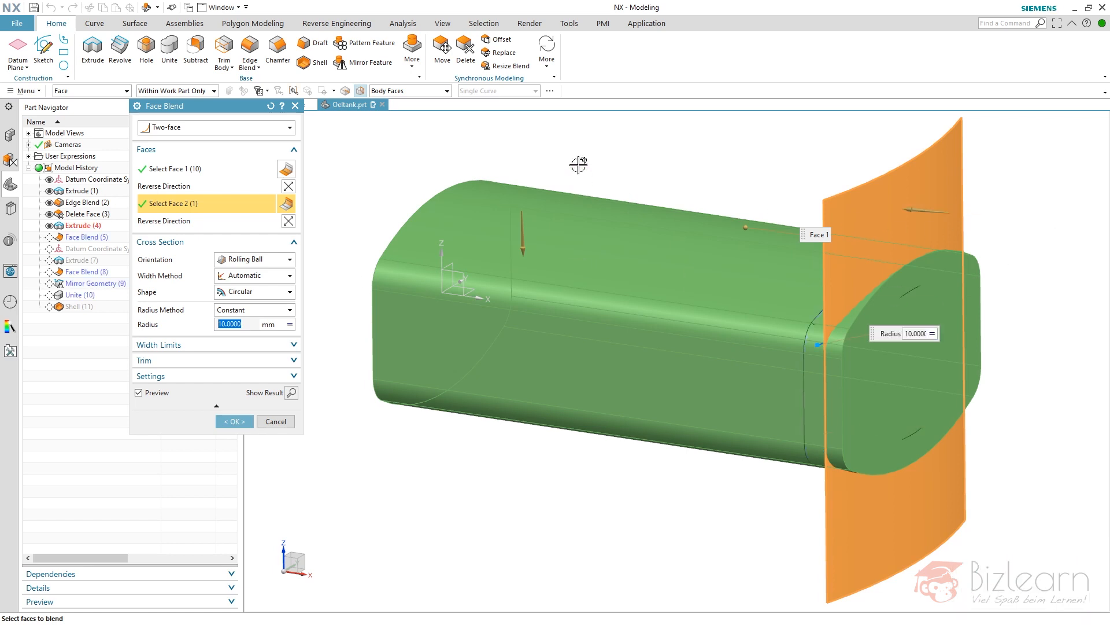
click(234, 421)
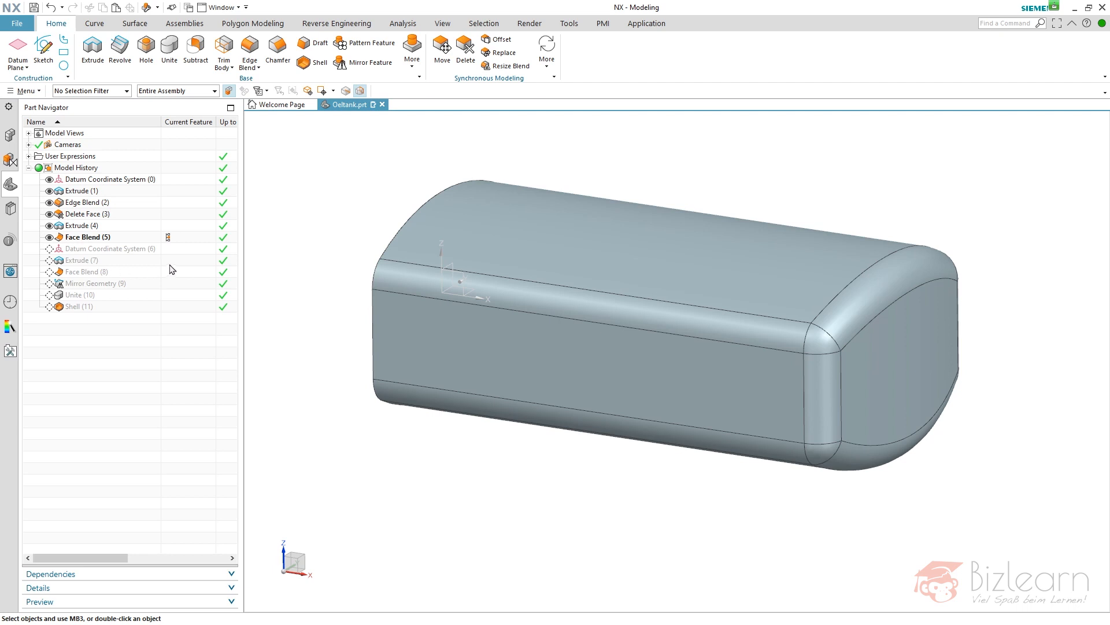
mouse_move(257, 233)
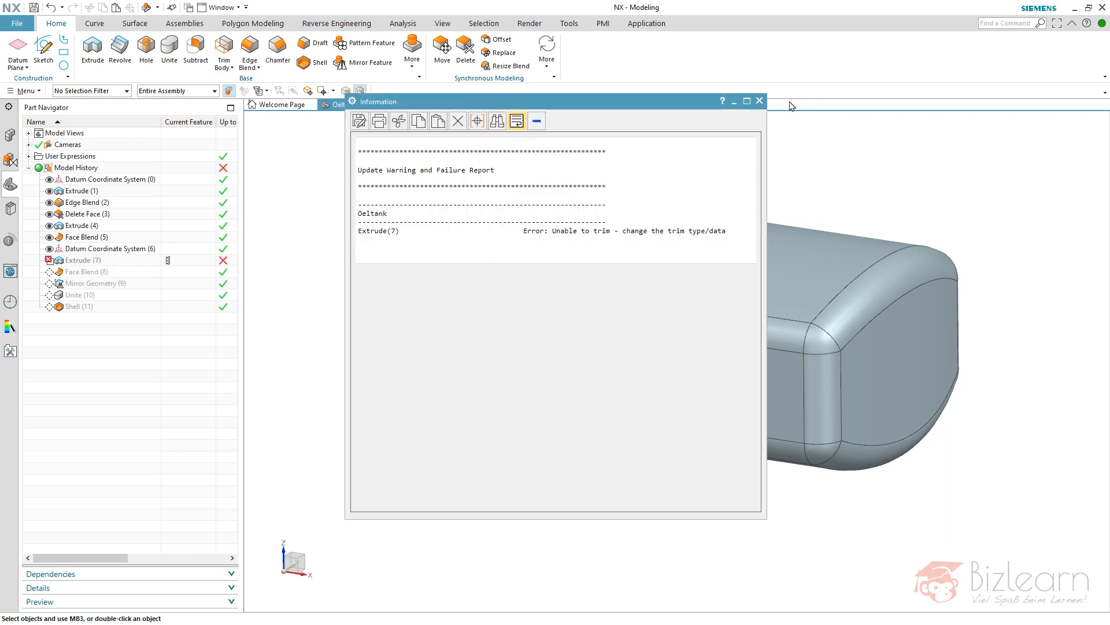
- Change Extrude (7)'s end limit from Until Next to a fixed Value, clearing the trim error
click(760, 100)
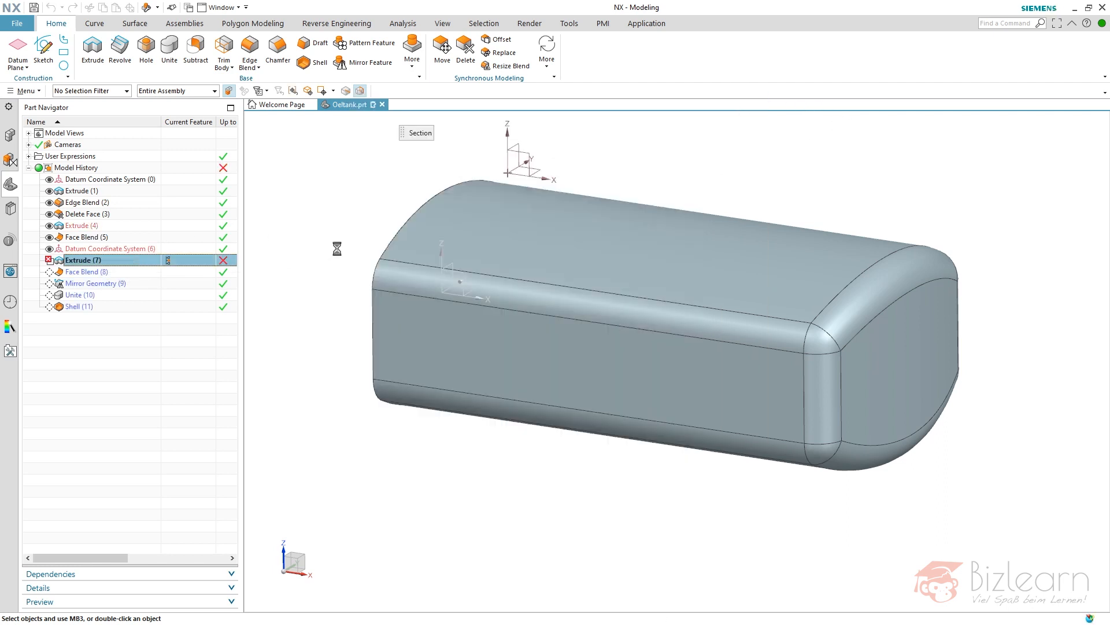
double_click(81, 260)
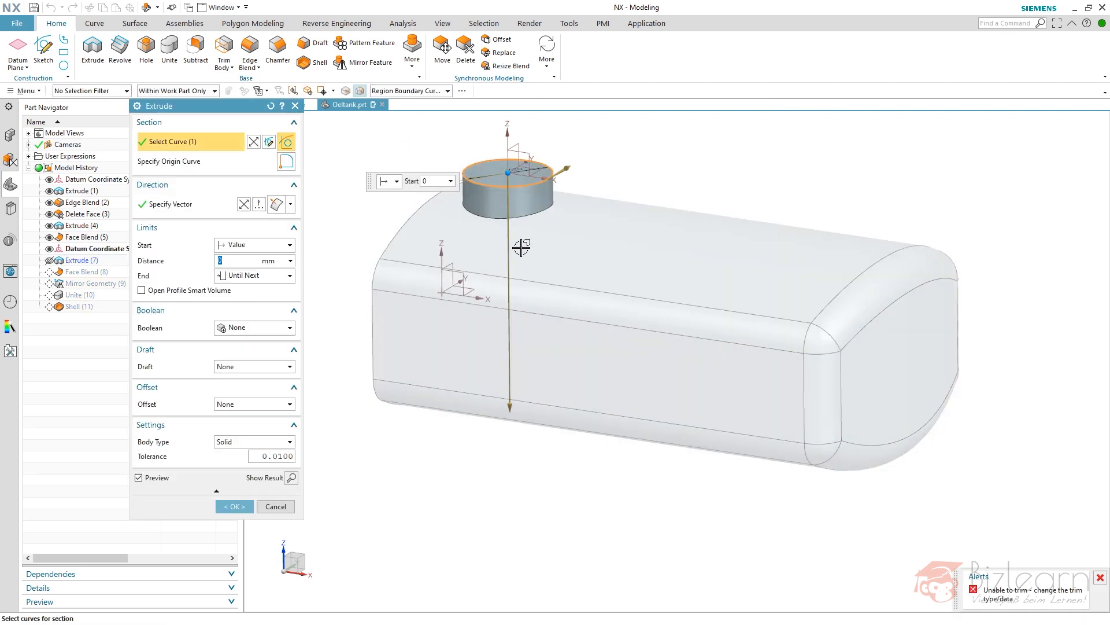
mouse_move(687, 147)
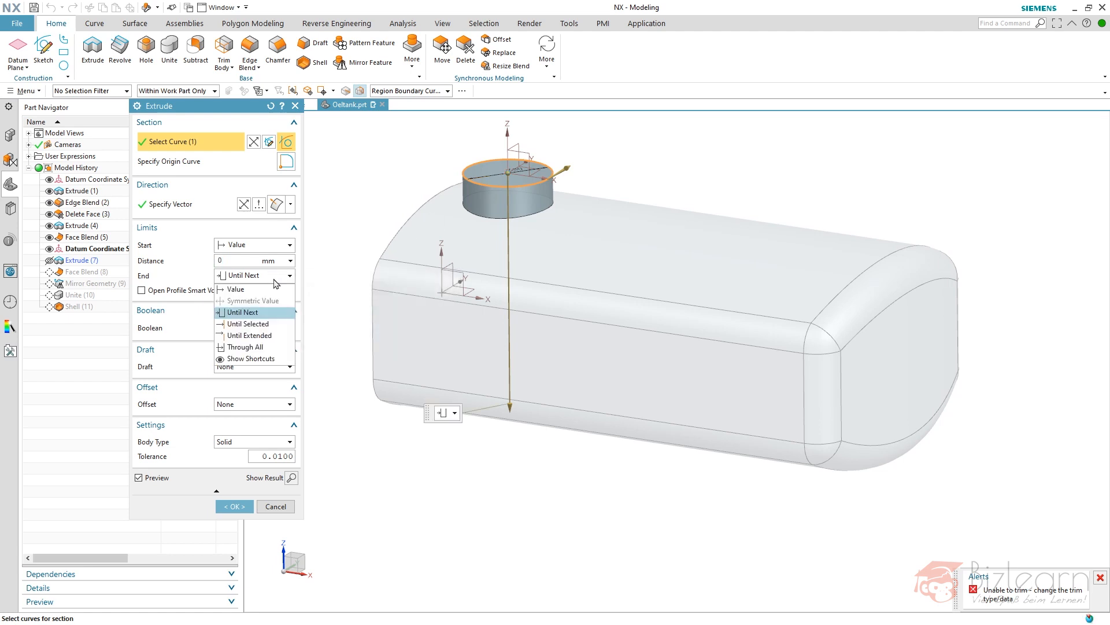
click(235, 288)
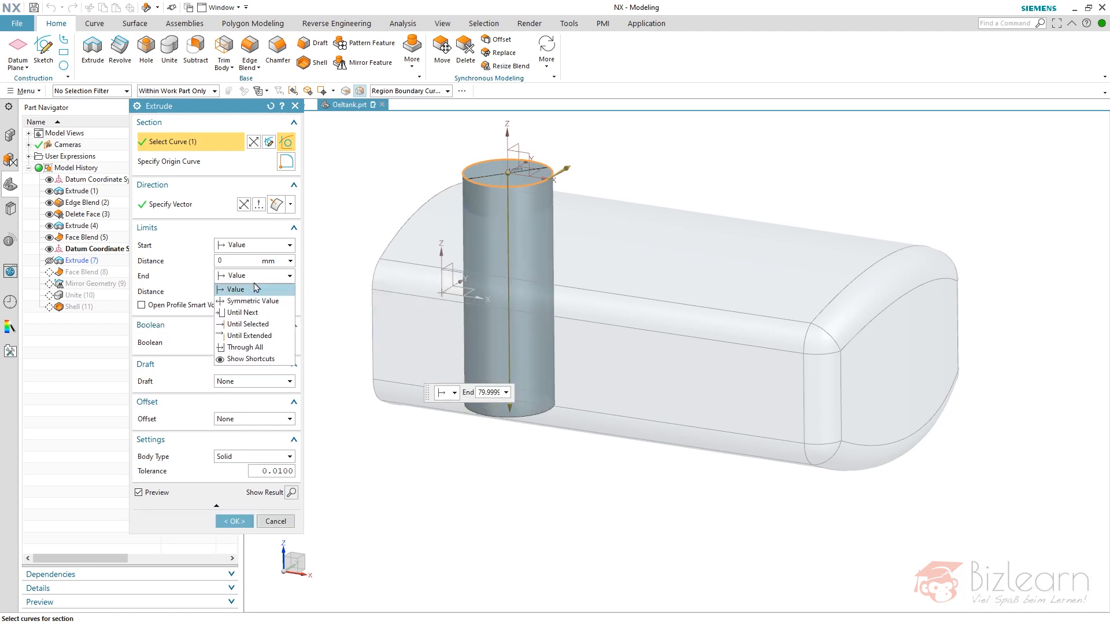
click(275, 520)
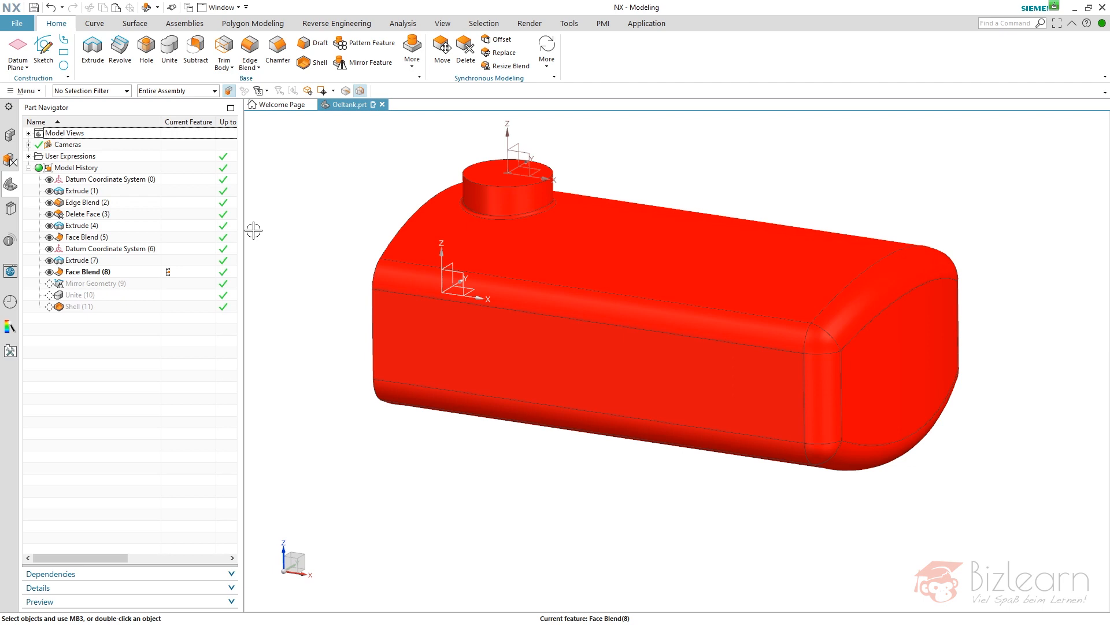
mouse_move(244, 258)
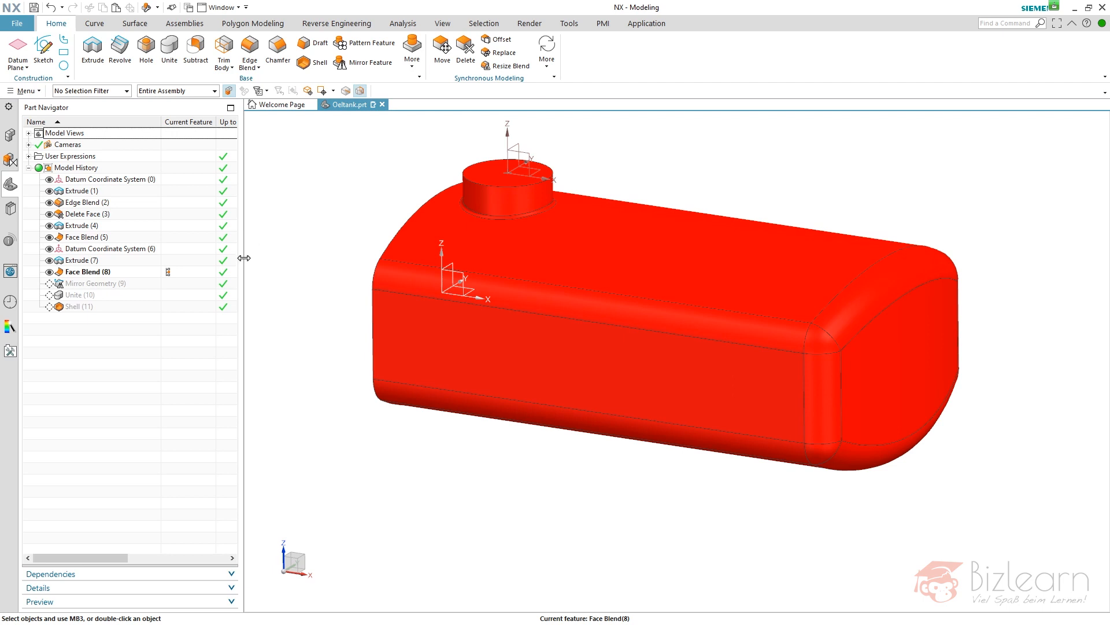
mouse_move(201, 282)
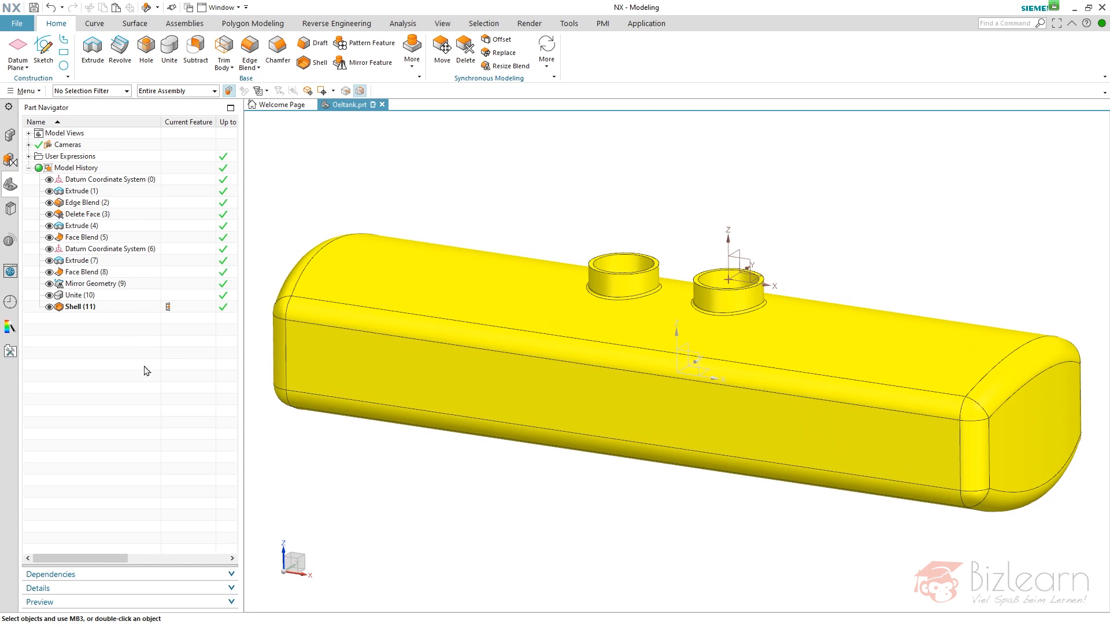
mouse_move(169, 197)
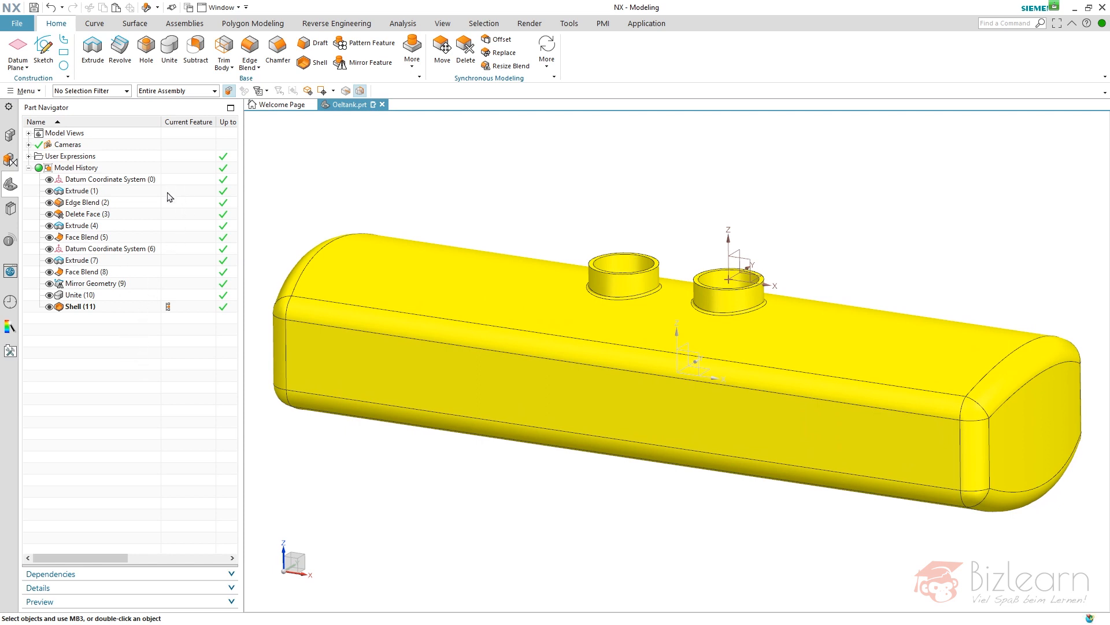
- Make Extrude (1) the current feature so later features are suppressed
double_click(77, 190)
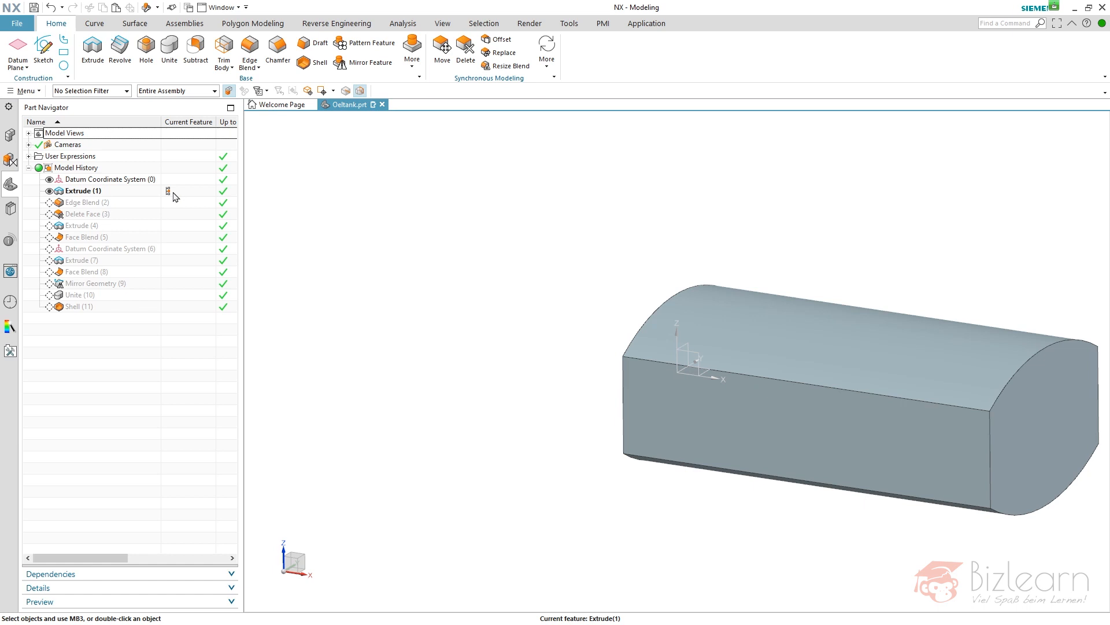
- Set Extrude (1)'s body type to Sheet
double_click(82, 191)
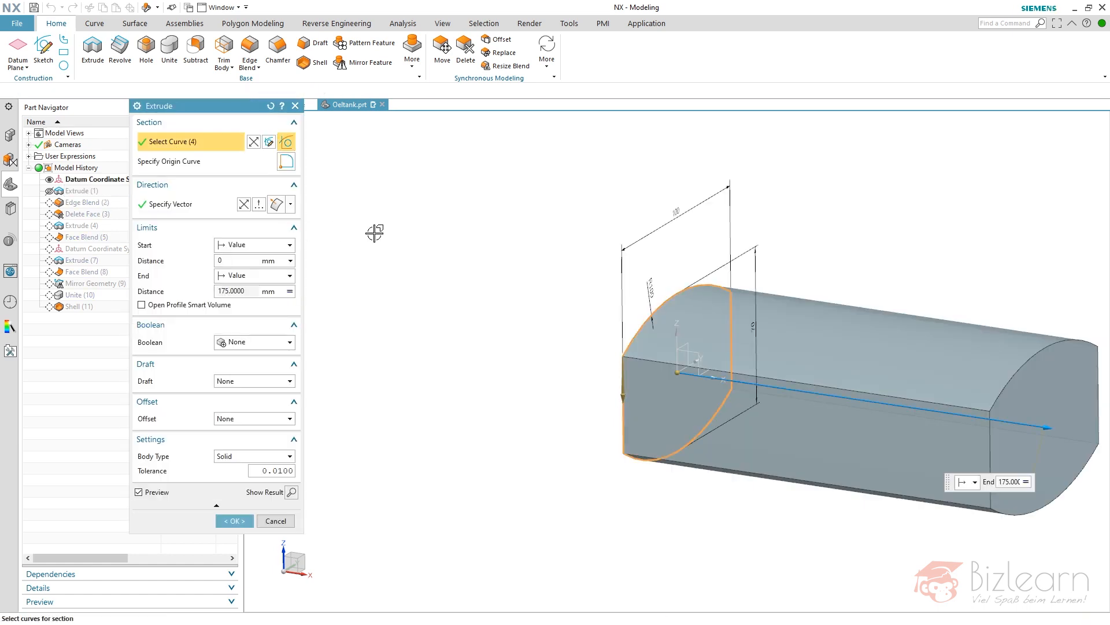
click(285, 456)
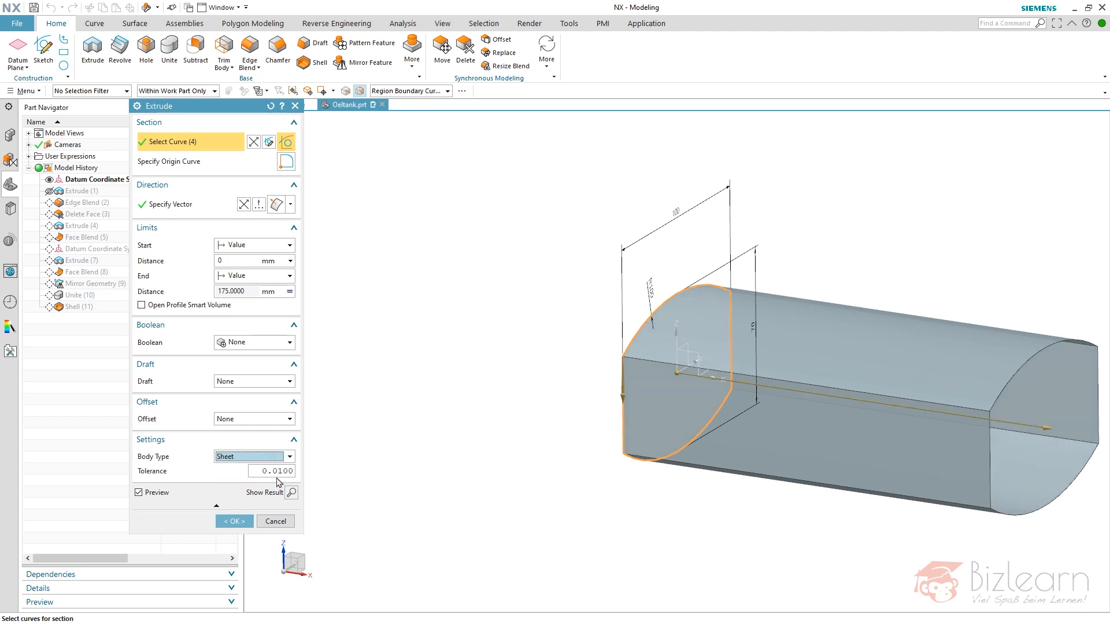
click(233, 520)
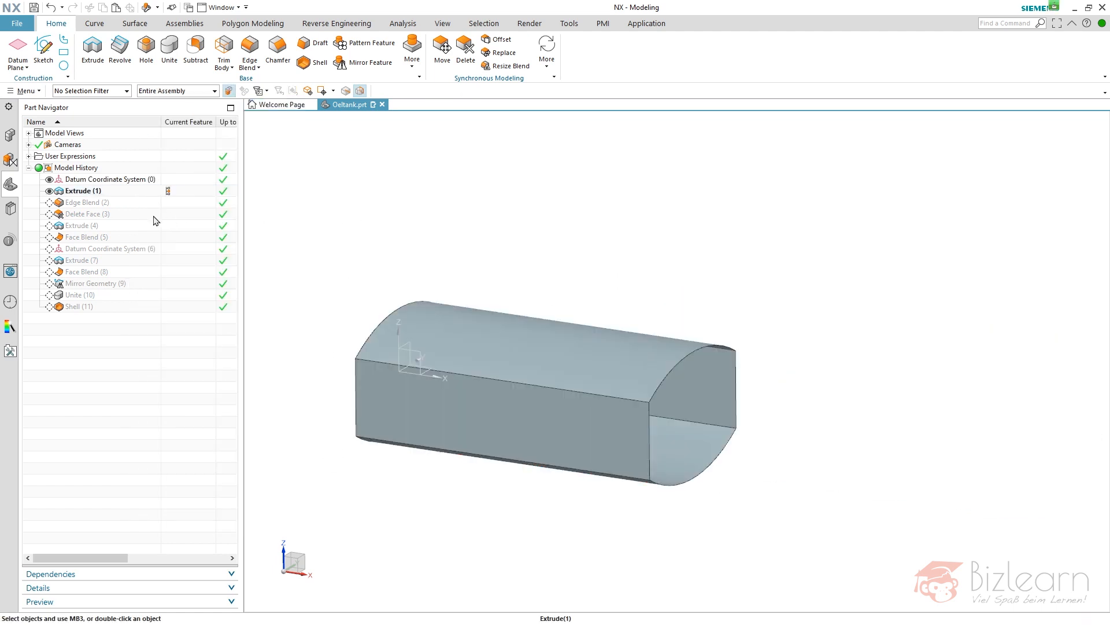
- Make Edge Blend (2) current, remove Delete Face (3), and refresh the edge blend
double_click(85, 201)
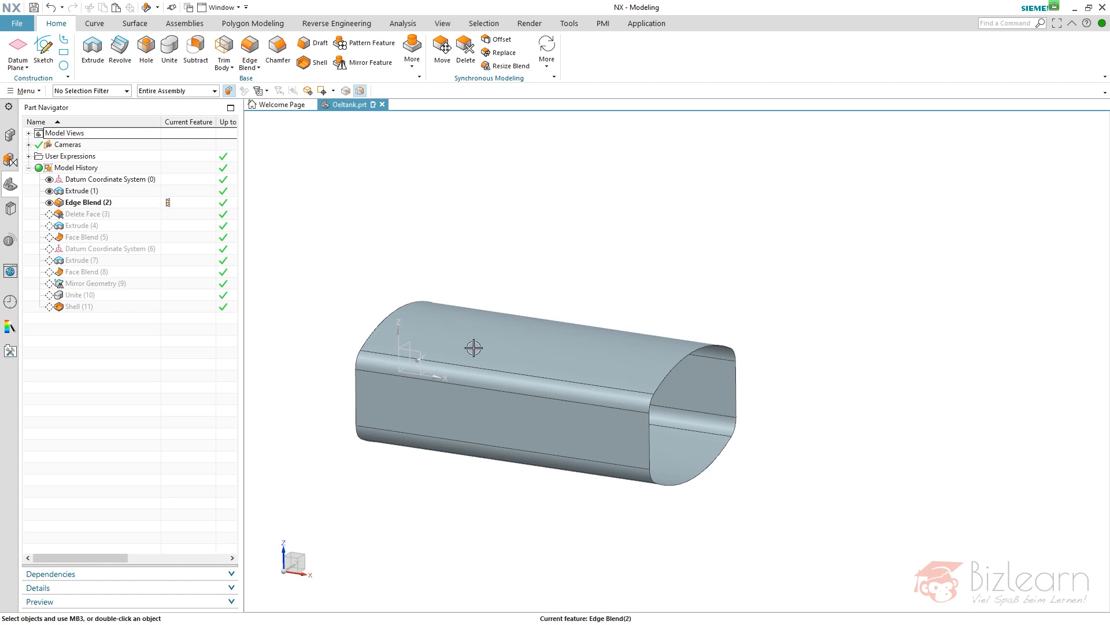
mouse_move(120, 218)
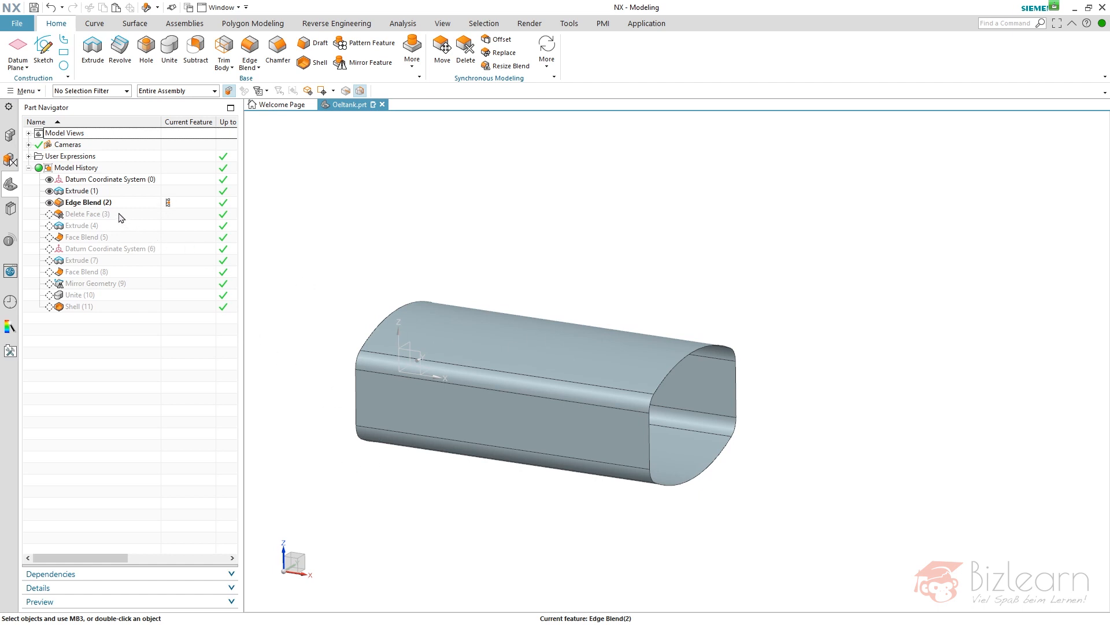
click(86, 213)
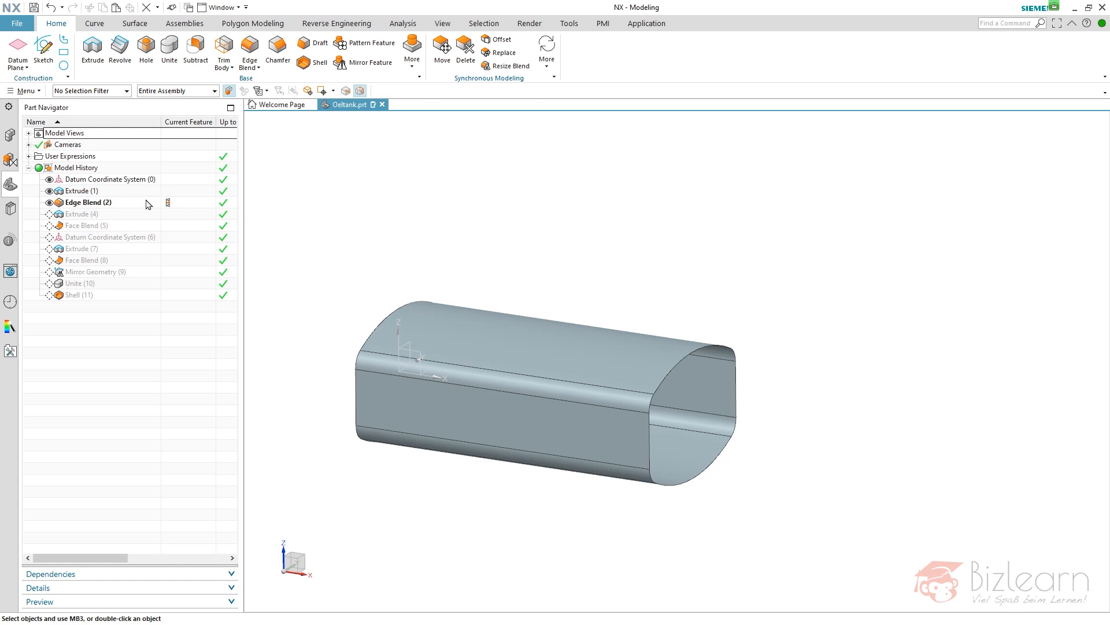
double_click(87, 201)
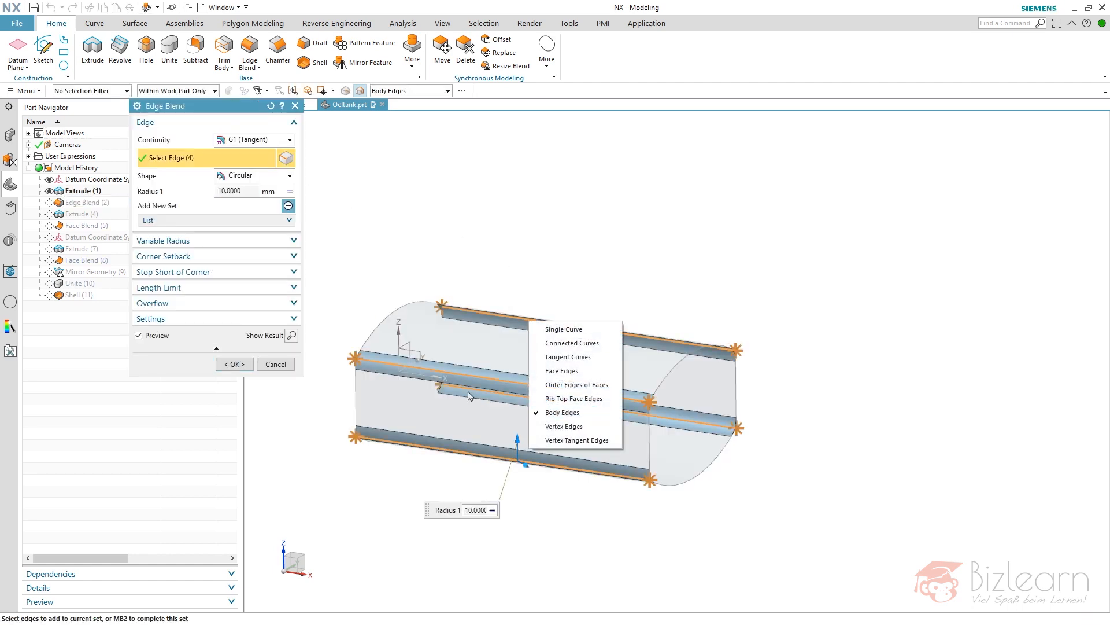
click(233, 363)
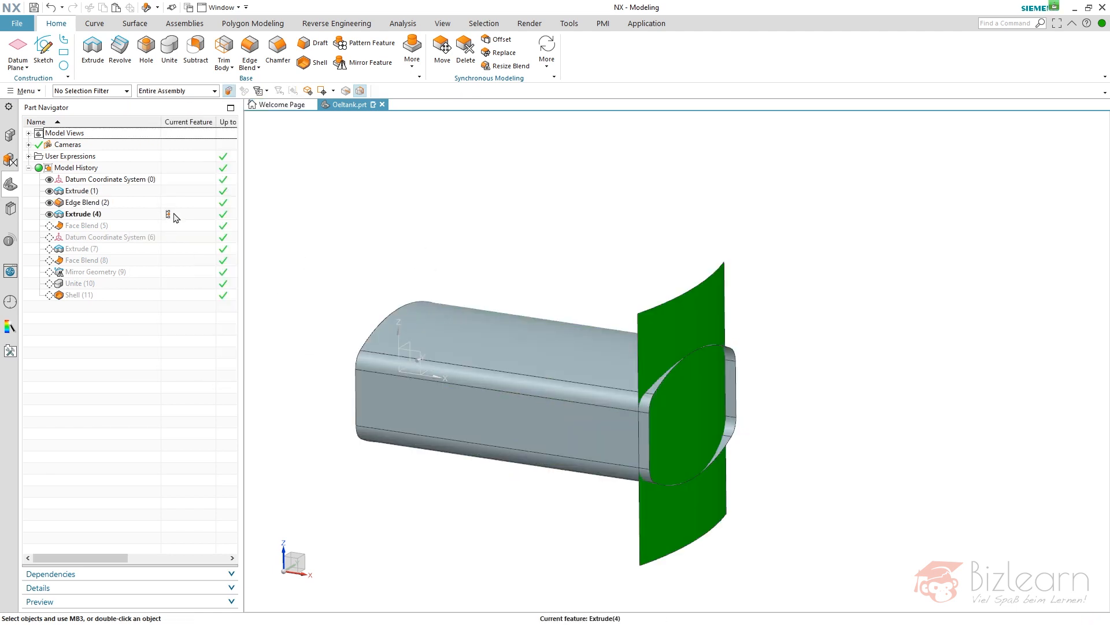
- Make Face Blend (5) current, then advance the history to Extrude (7)
double_click(86, 225)
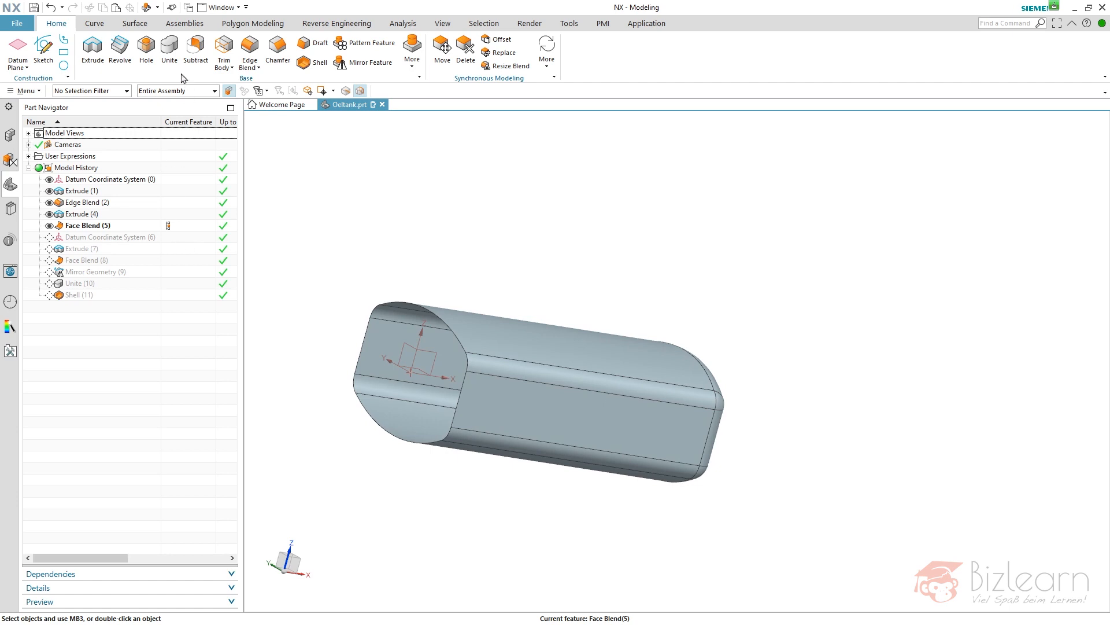
mouse_move(169, 50)
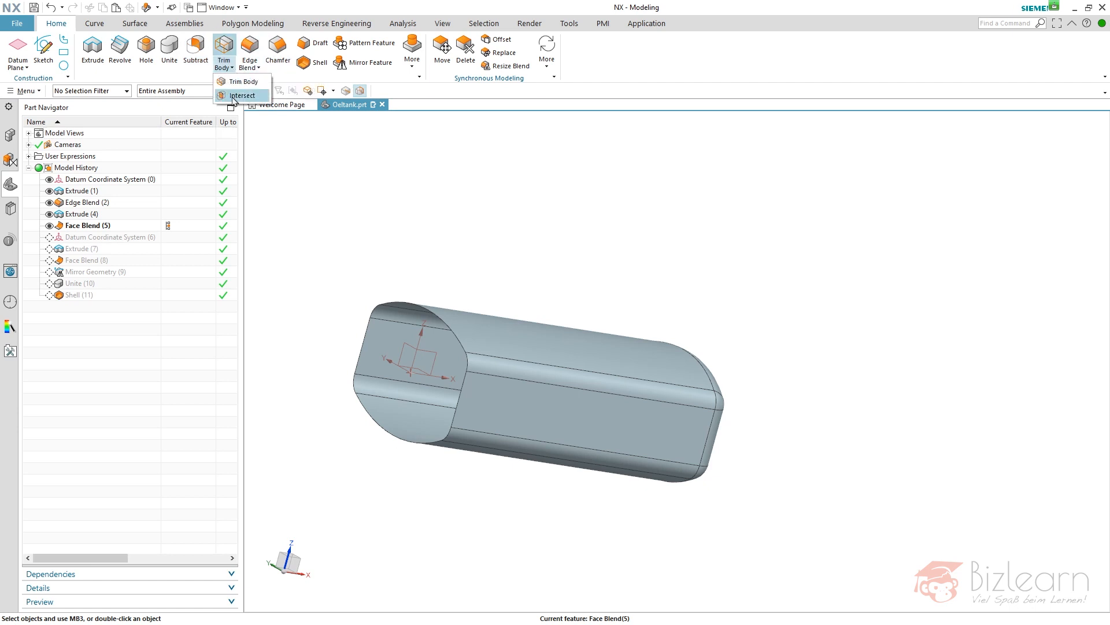
mouse_move(242, 96)
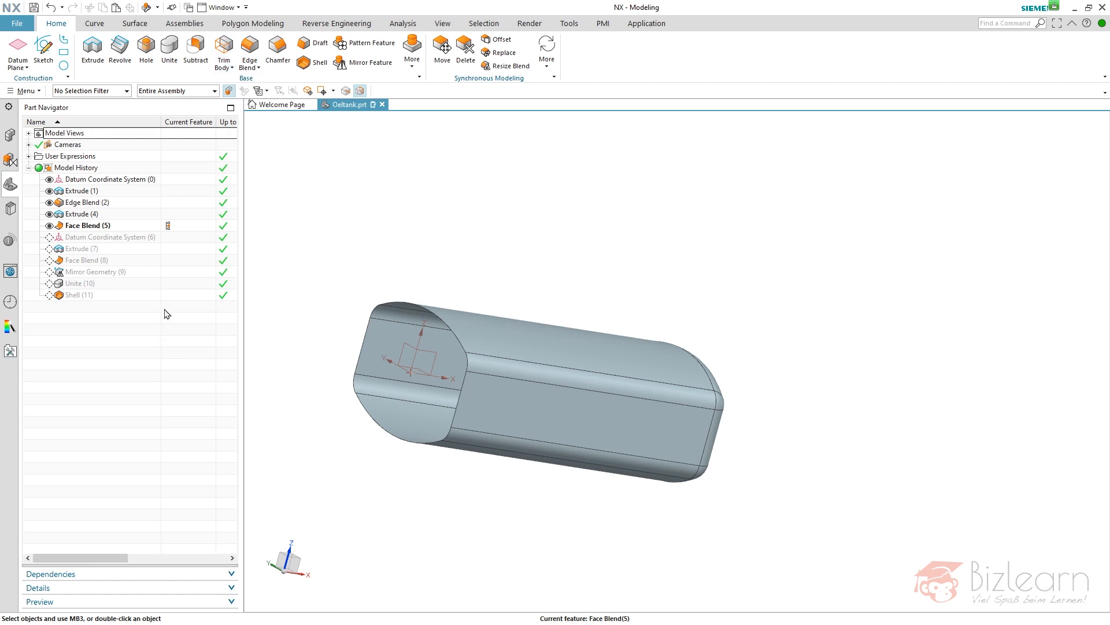
click(112, 236)
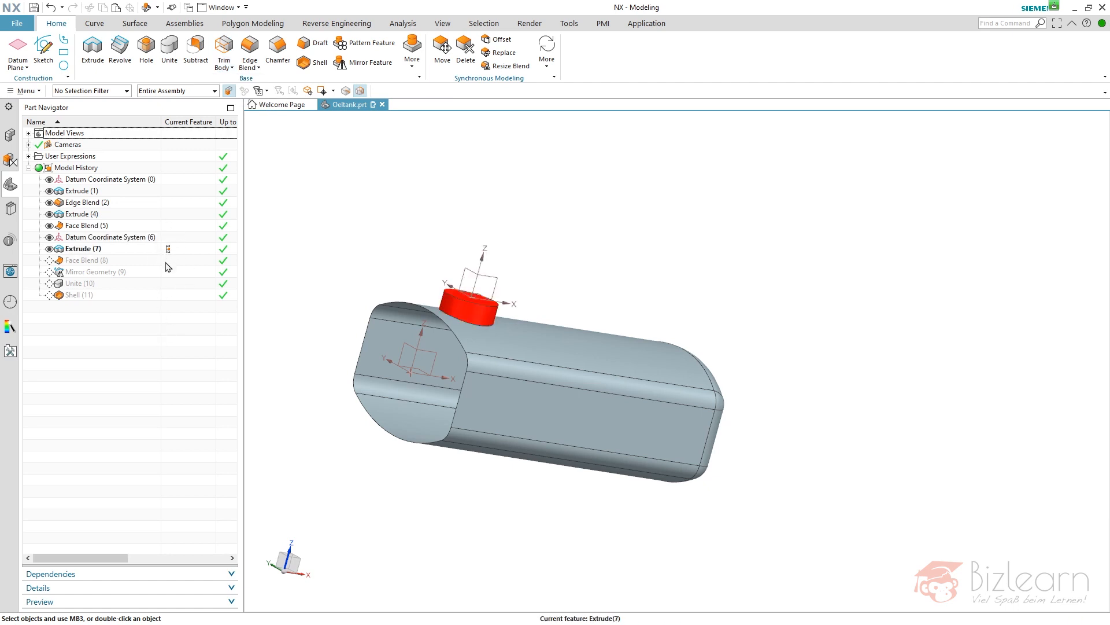
- Remove Face Blend (8)'s missing parents and reselect the tank body's 17 faces as Face 1
click(84, 260)
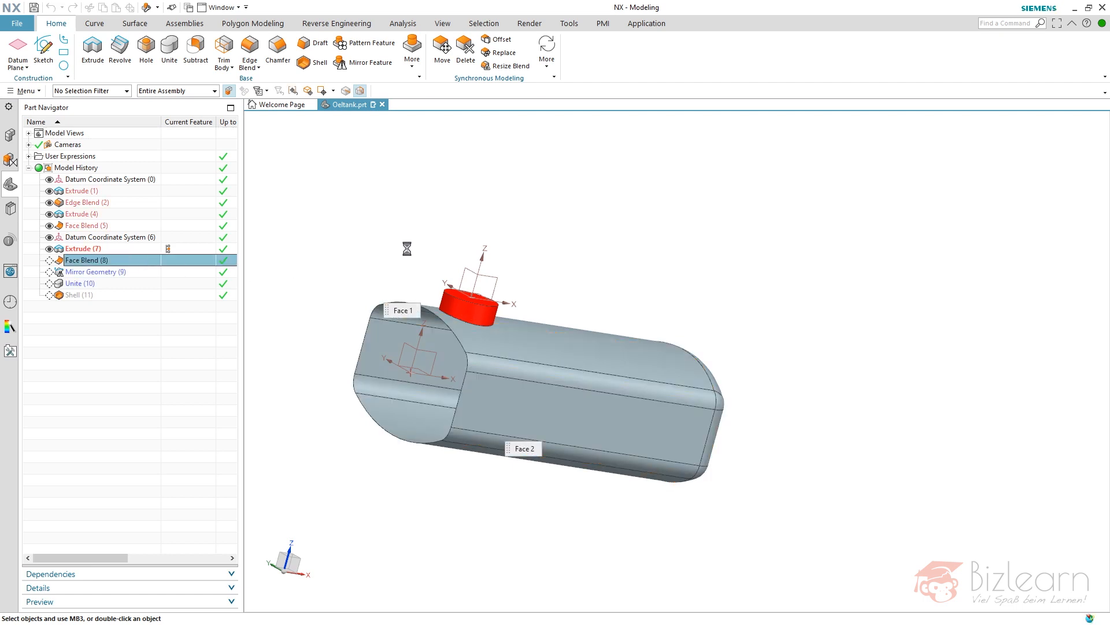
double_click(86, 260)
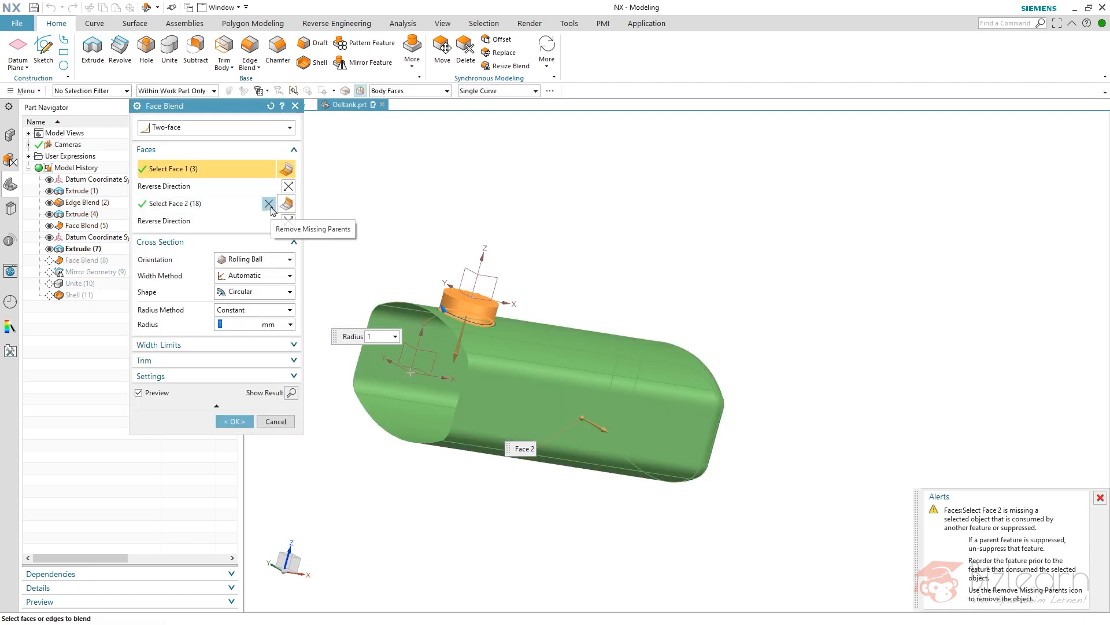
click(267, 203)
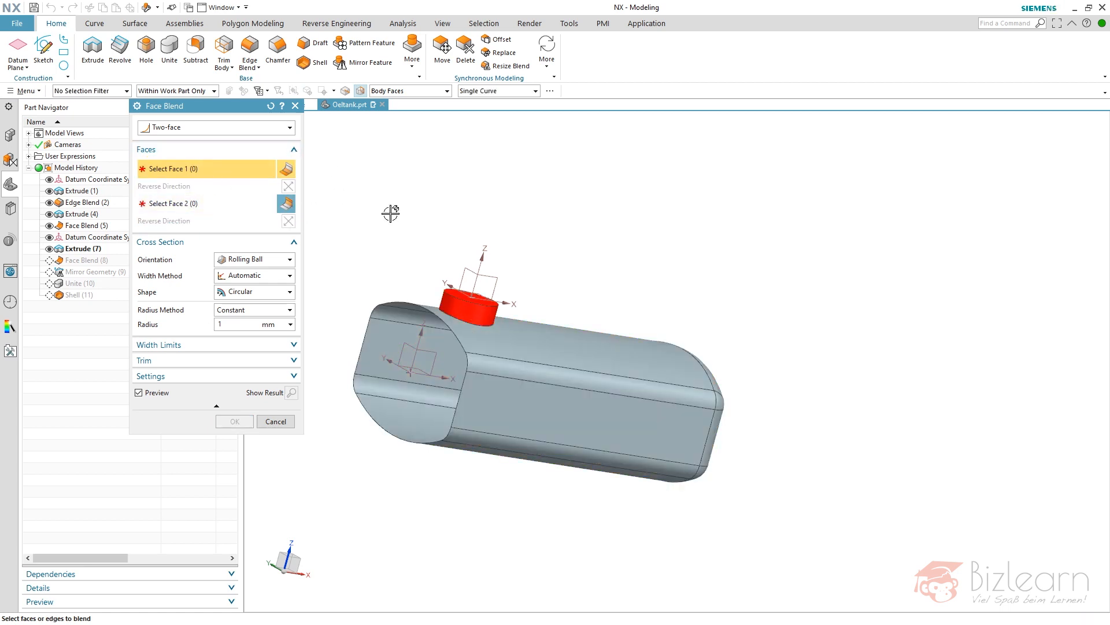
click(531, 383)
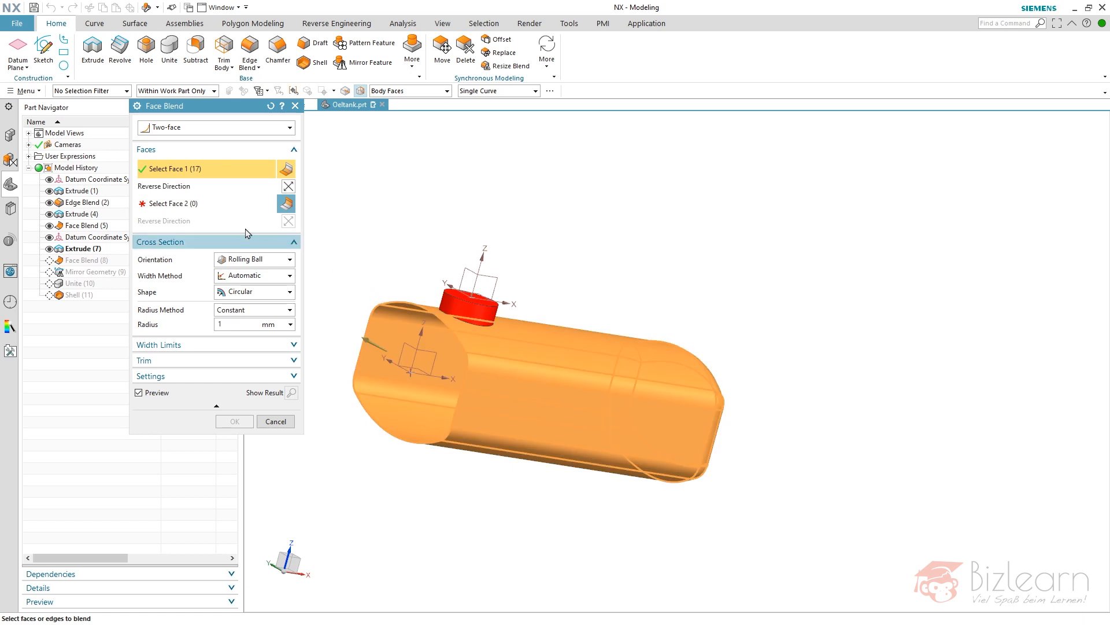
click(504, 366)
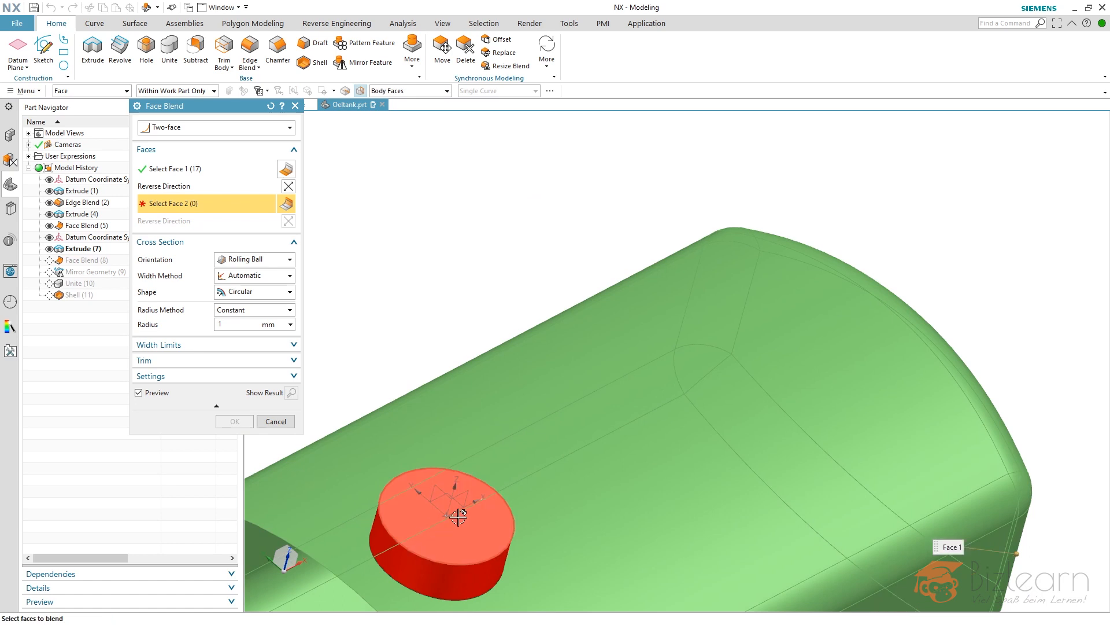
drag(460, 516, 396, 289)
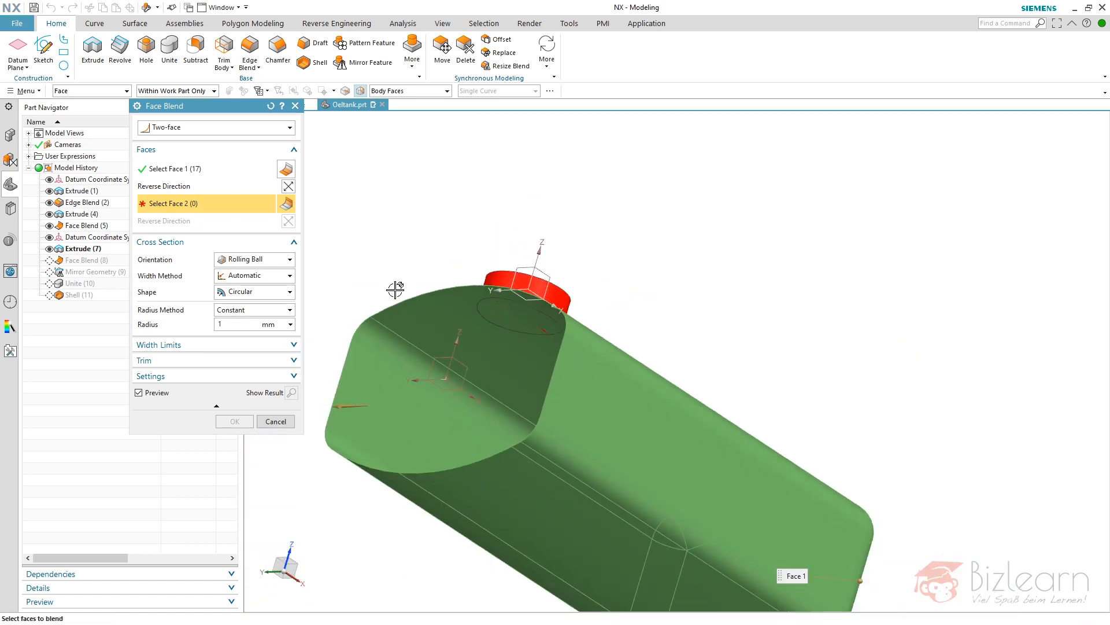
- Select the top nozzle's three faces as the second blend set and preview the 1 mm fillet
click(524, 290)
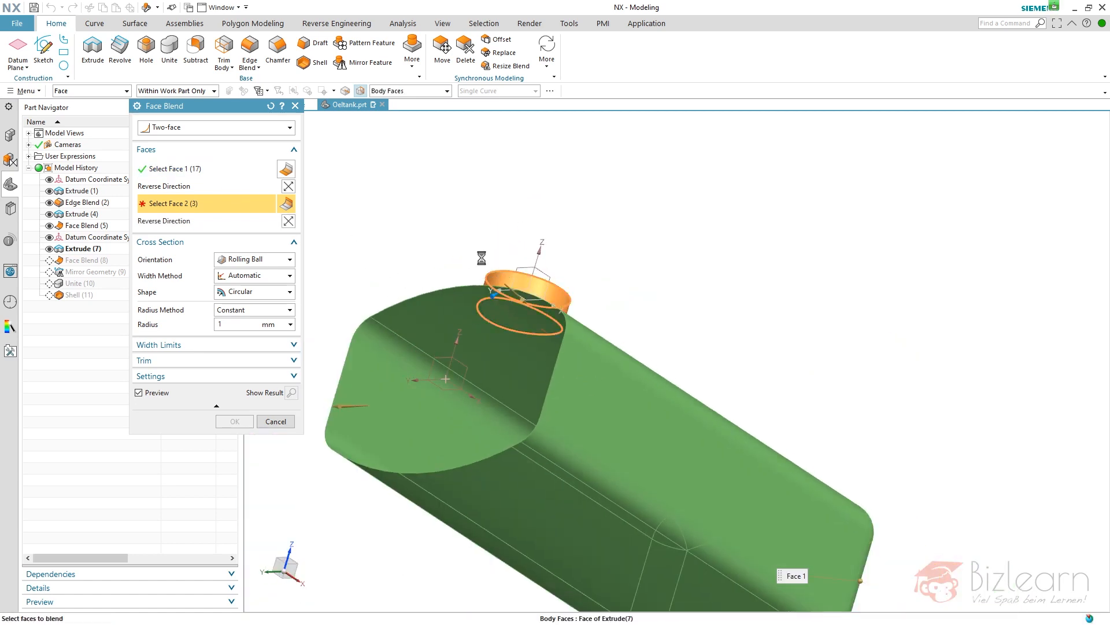
click(488, 311)
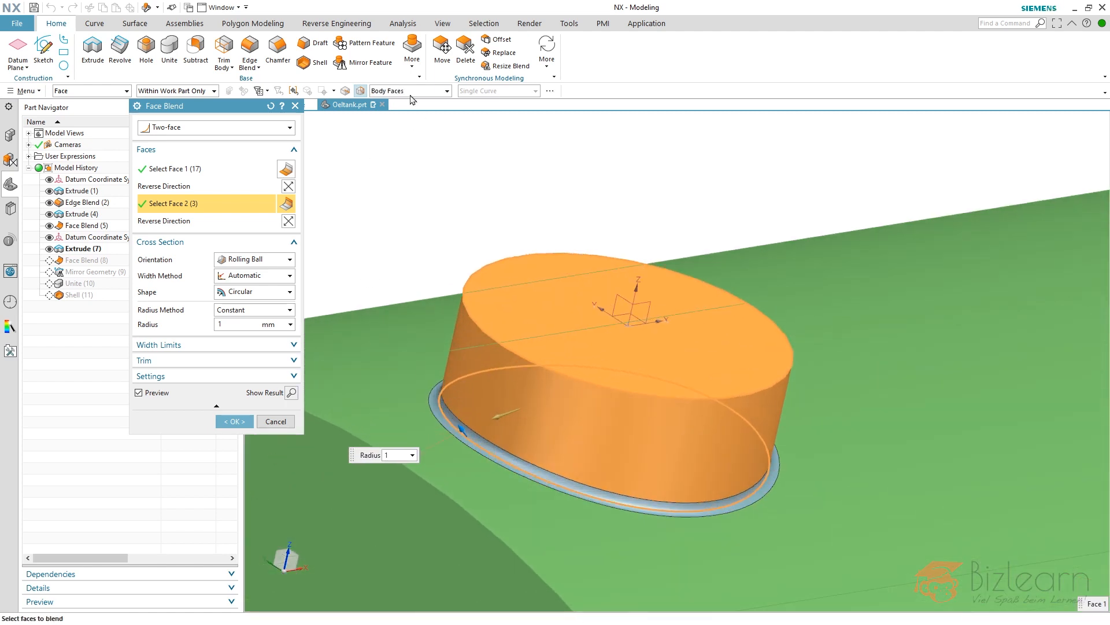
mouse_move(410, 90)
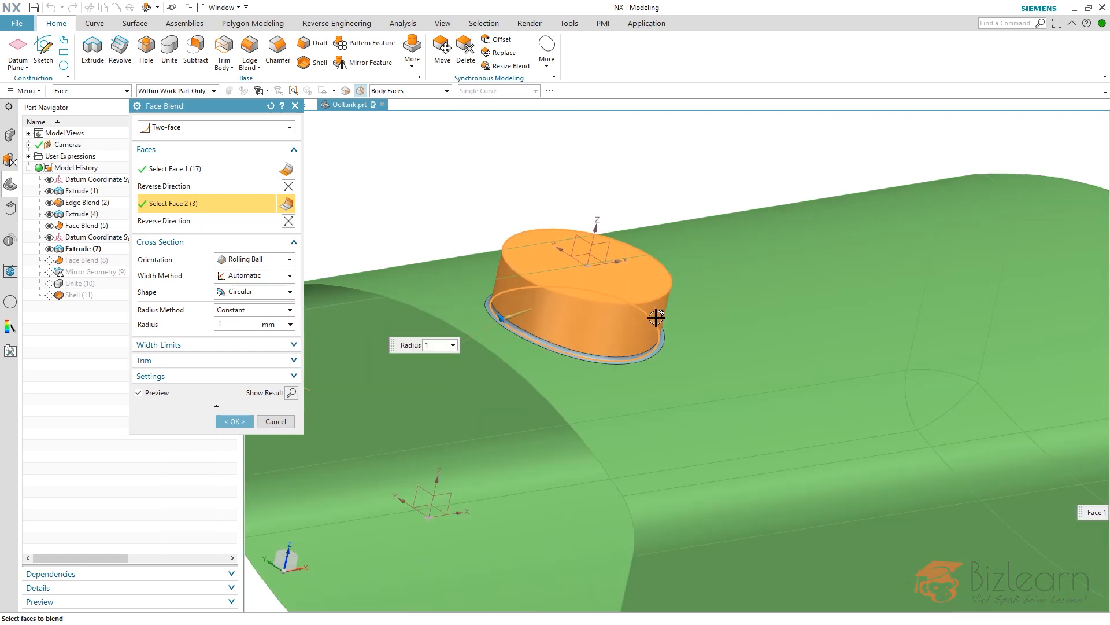
mouse_move(793, 242)
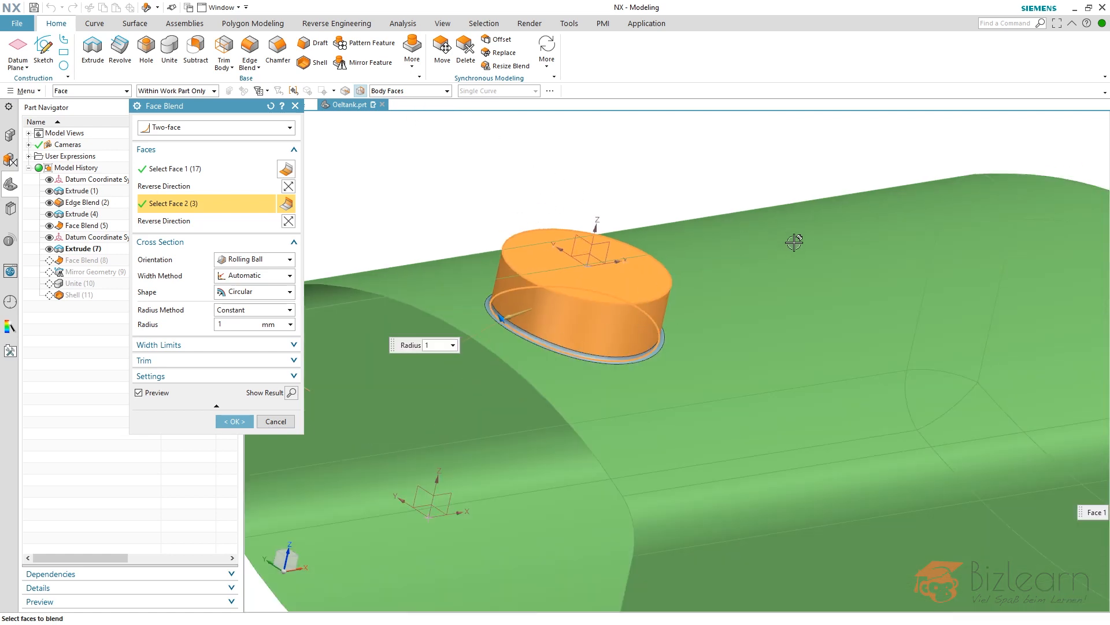
mouse_move(813, 267)
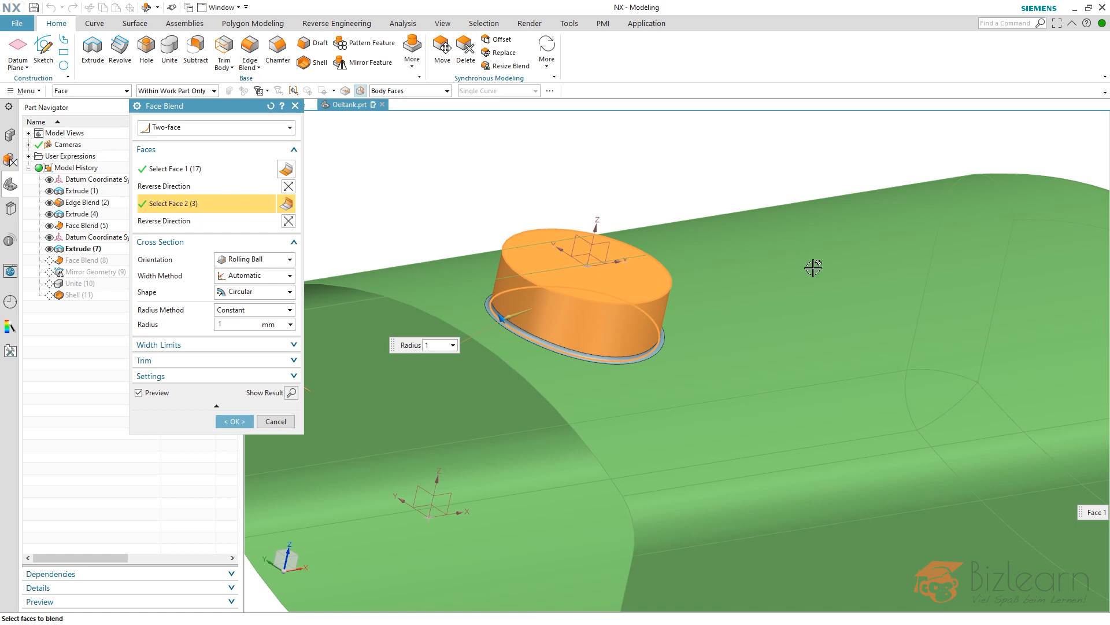
mouse_move(419, 99)
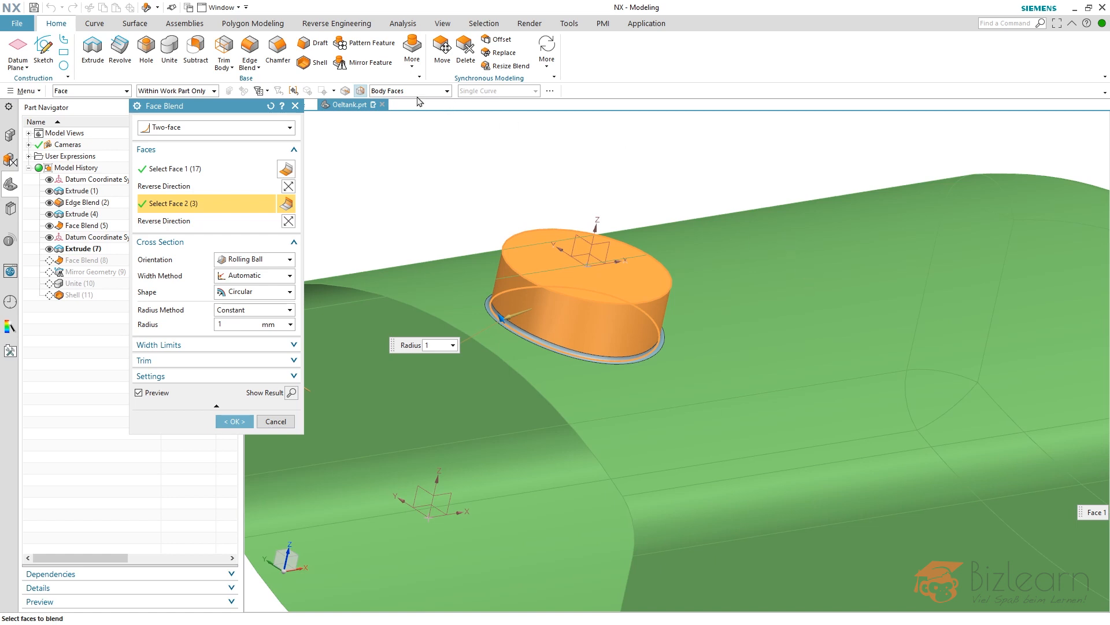
mouse_move(485, 136)
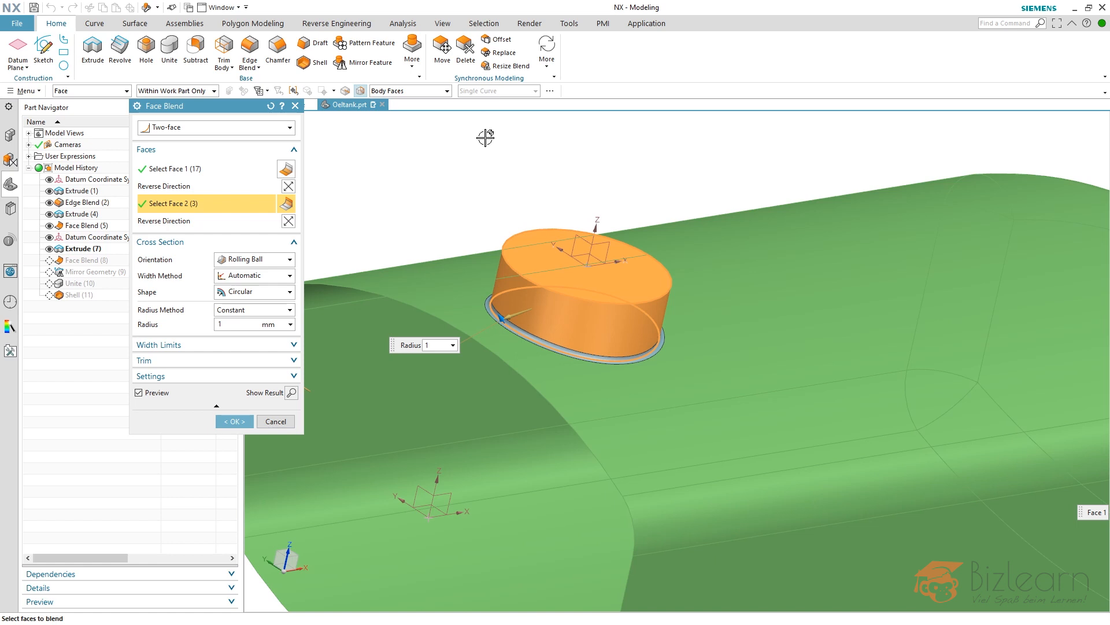
mouse_move(408, 83)
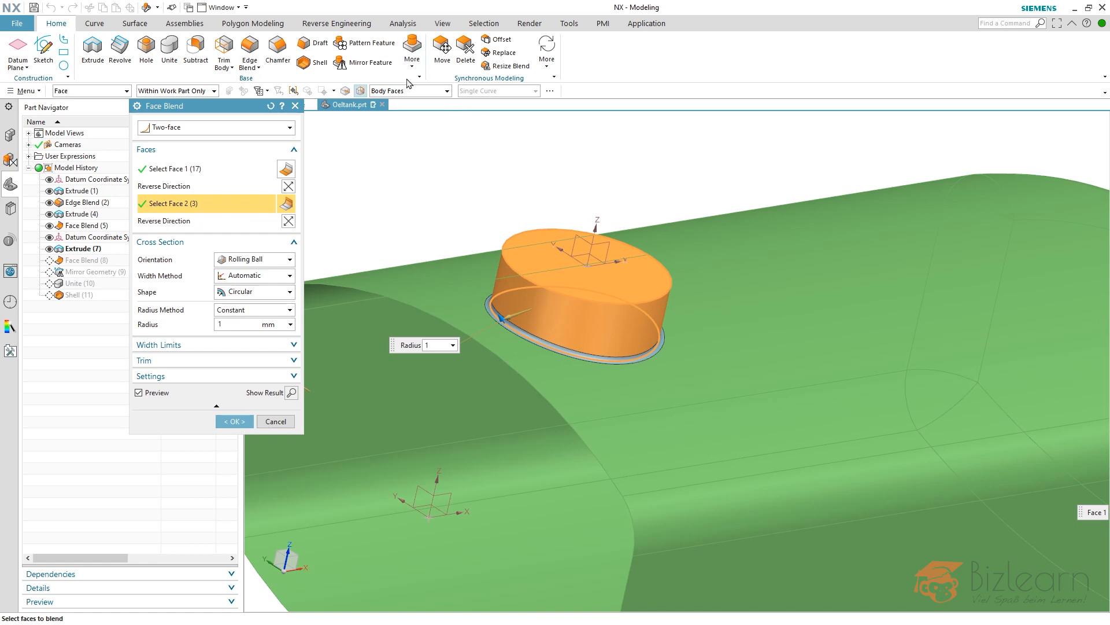
mouse_move(451, 207)
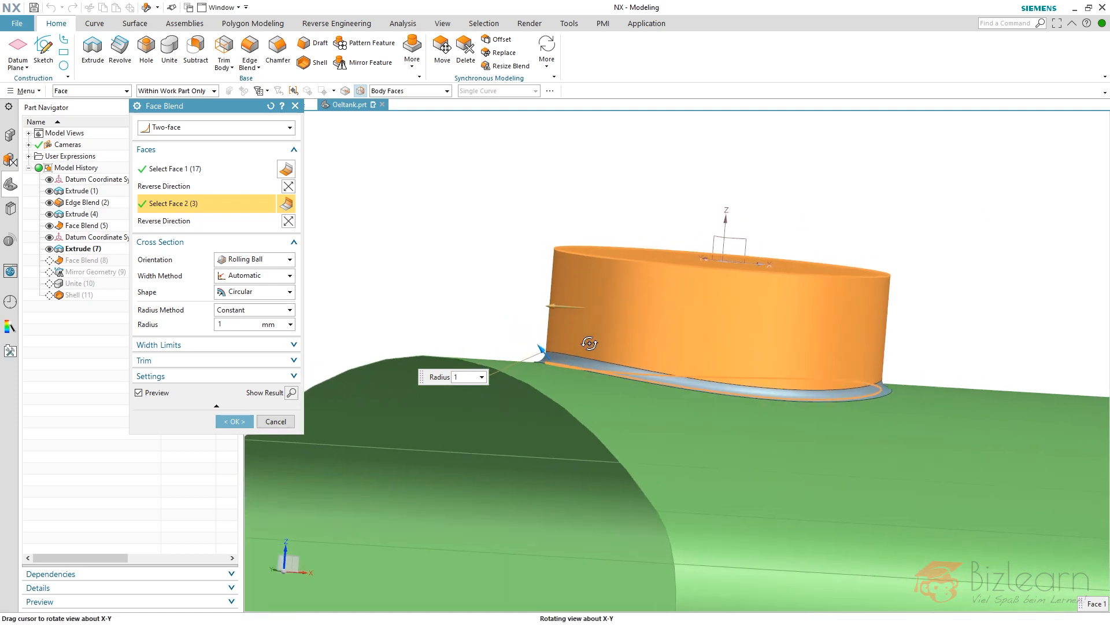
drag(590, 342, 507, 399)
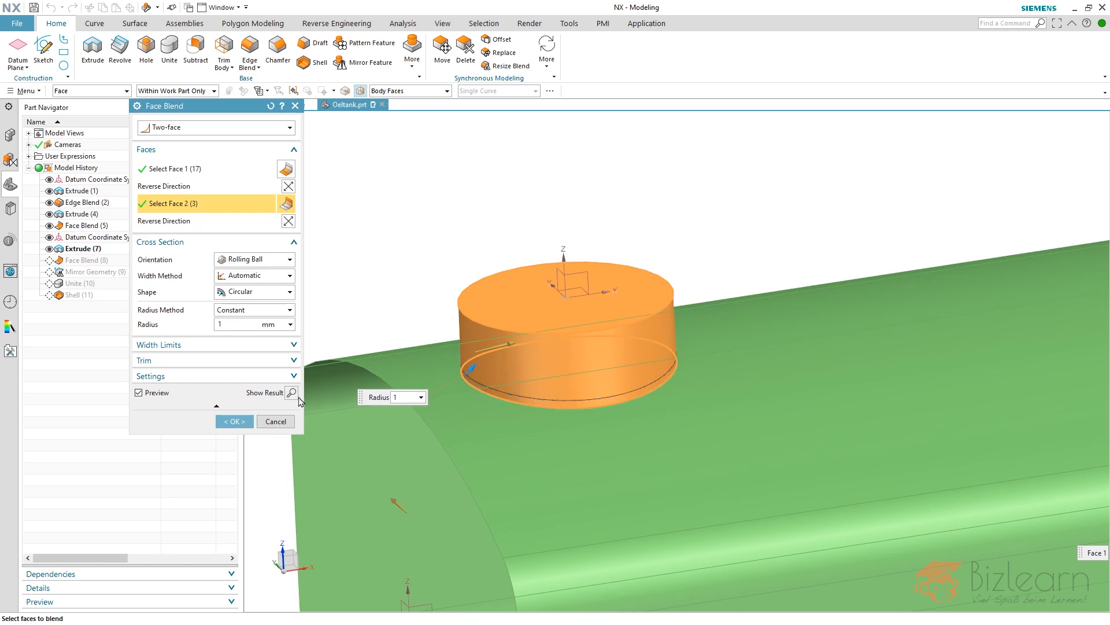
click(291, 393)
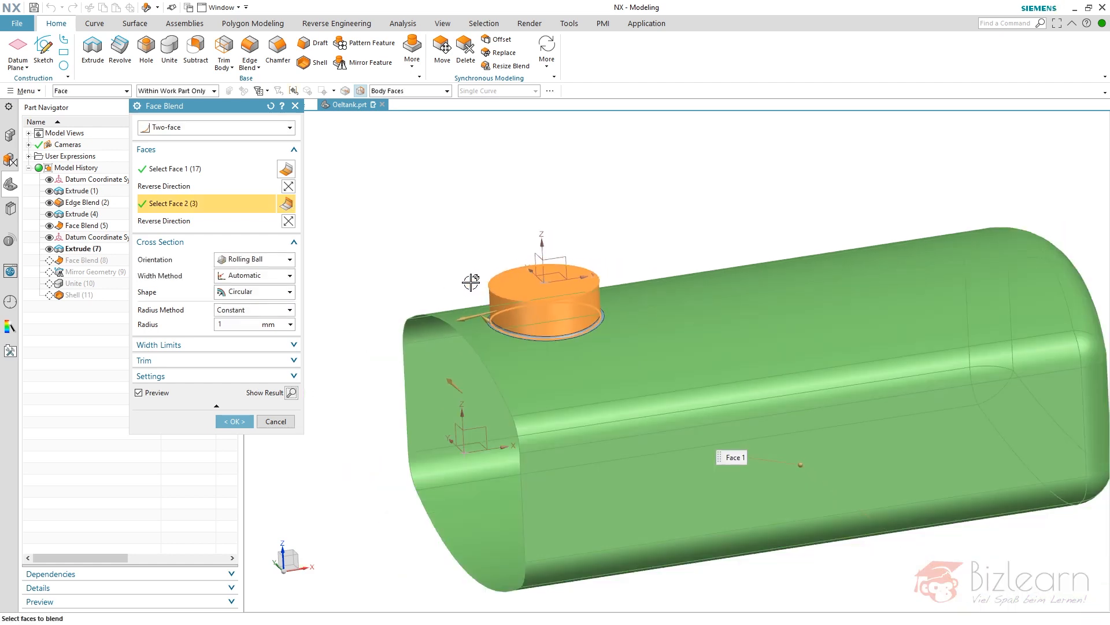
click(232, 421)
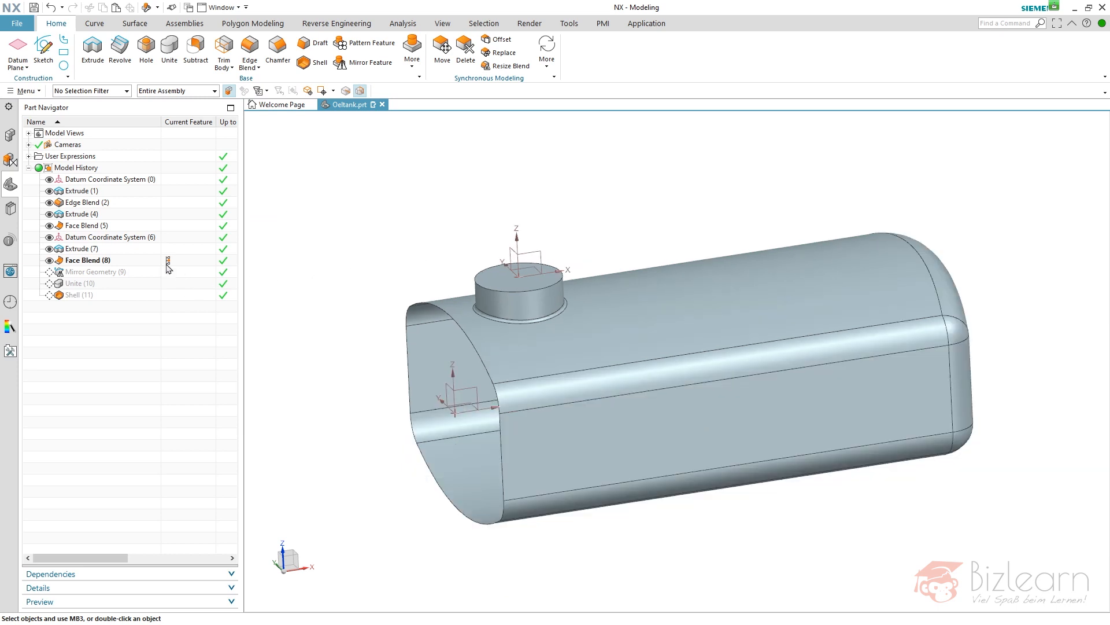
- Make Mirror Geometry (9) current after Extrude (7), dismiss its update error and reopen it for repair
click(81, 248)
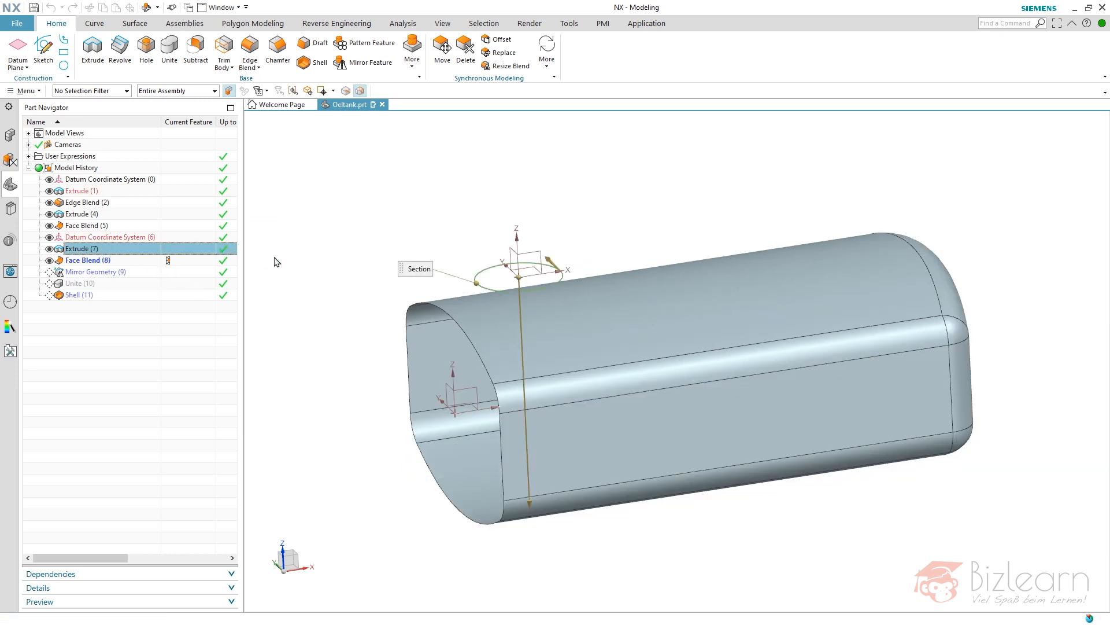
double_click(81, 248)
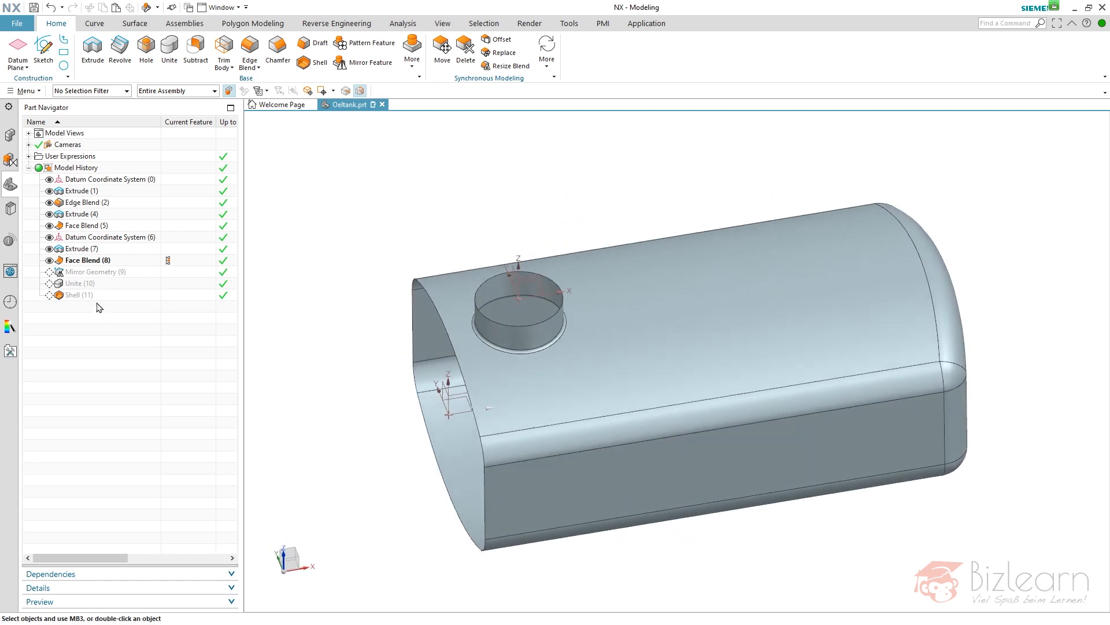
double_click(94, 271)
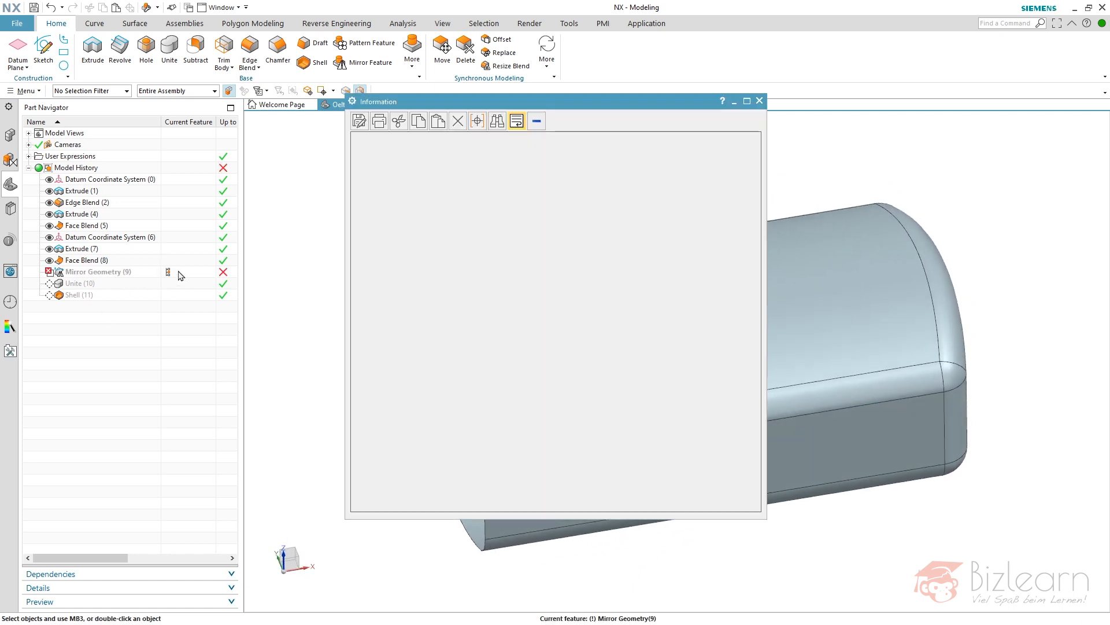
click(760, 102)
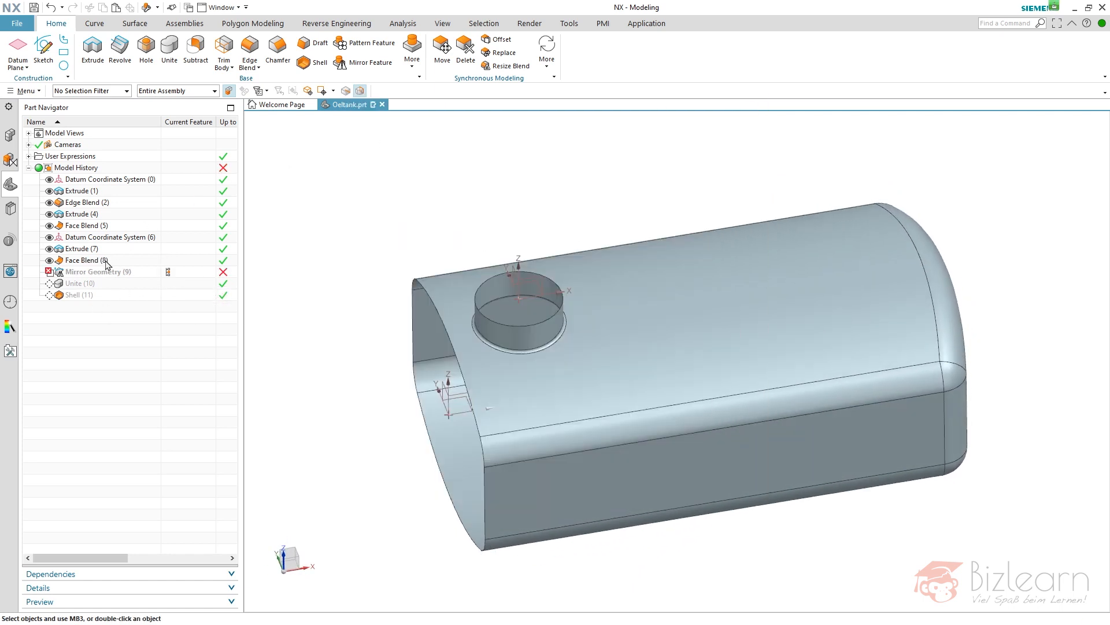
double_click(99, 271)
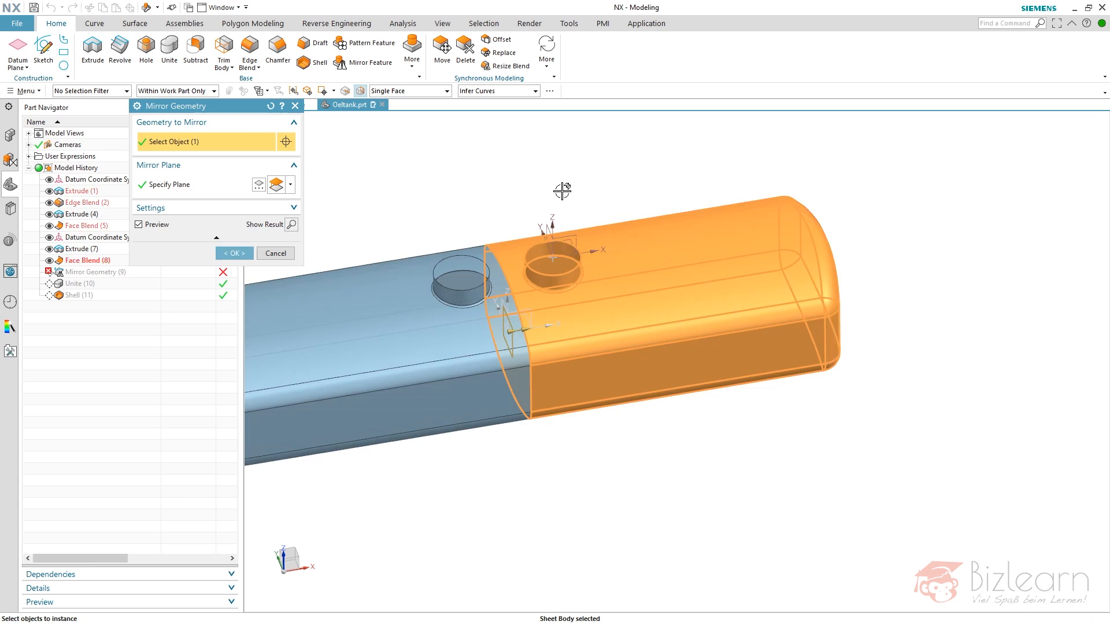
- Confirm the repaired Mirror Geometry so the tank half and nozzle are duplicated error-free
click(233, 253)
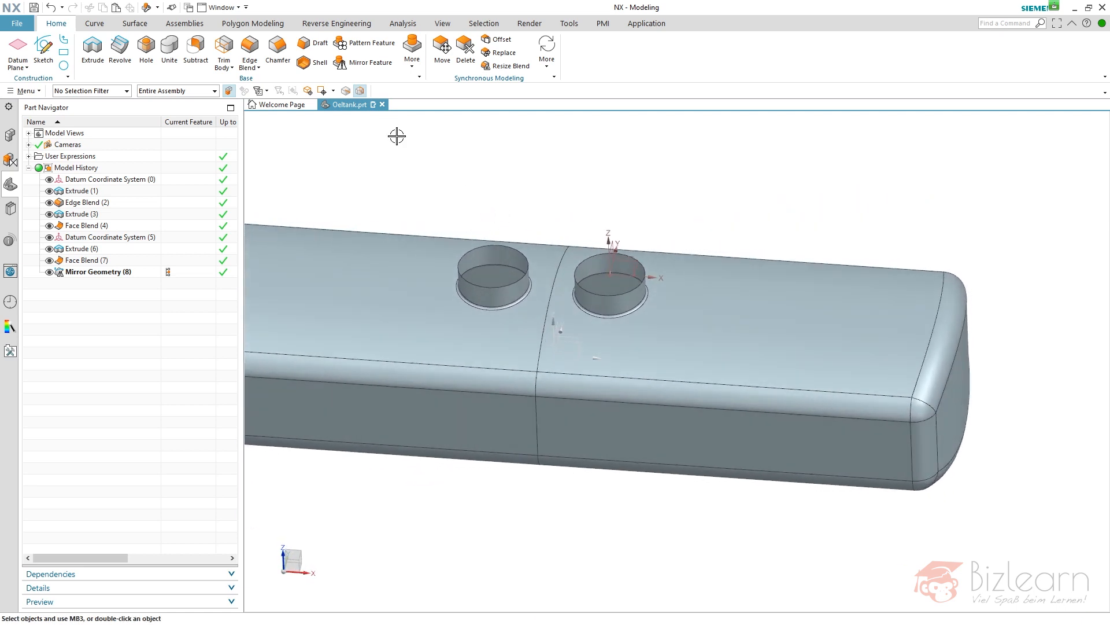
- Sew the original and mirrored tank halves into one sheet body, Sew (14)
click(134, 23)
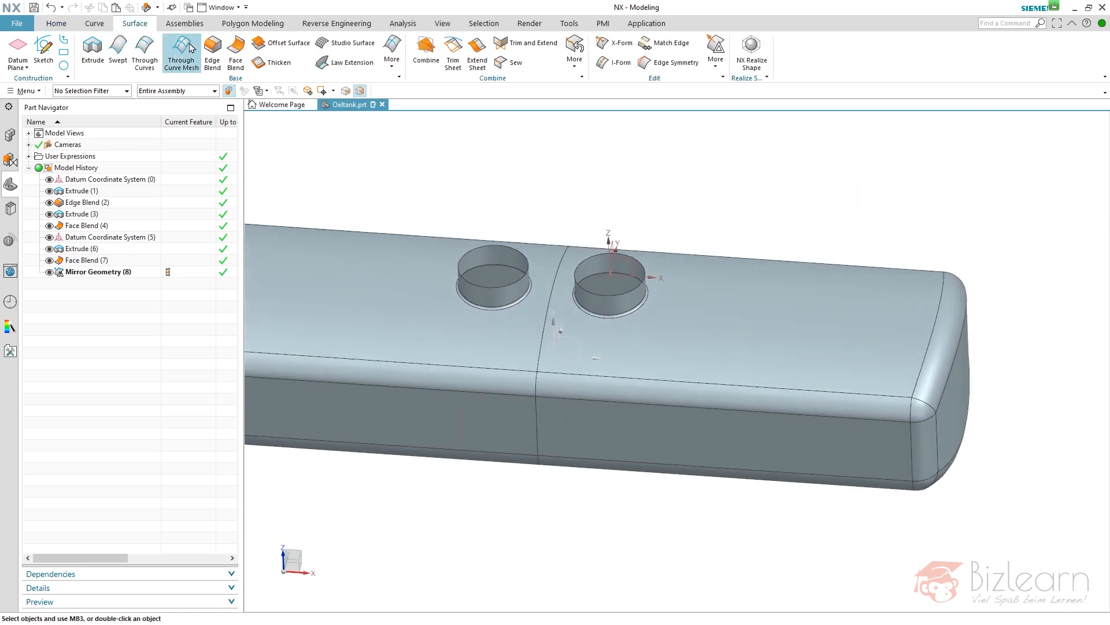
click(512, 63)
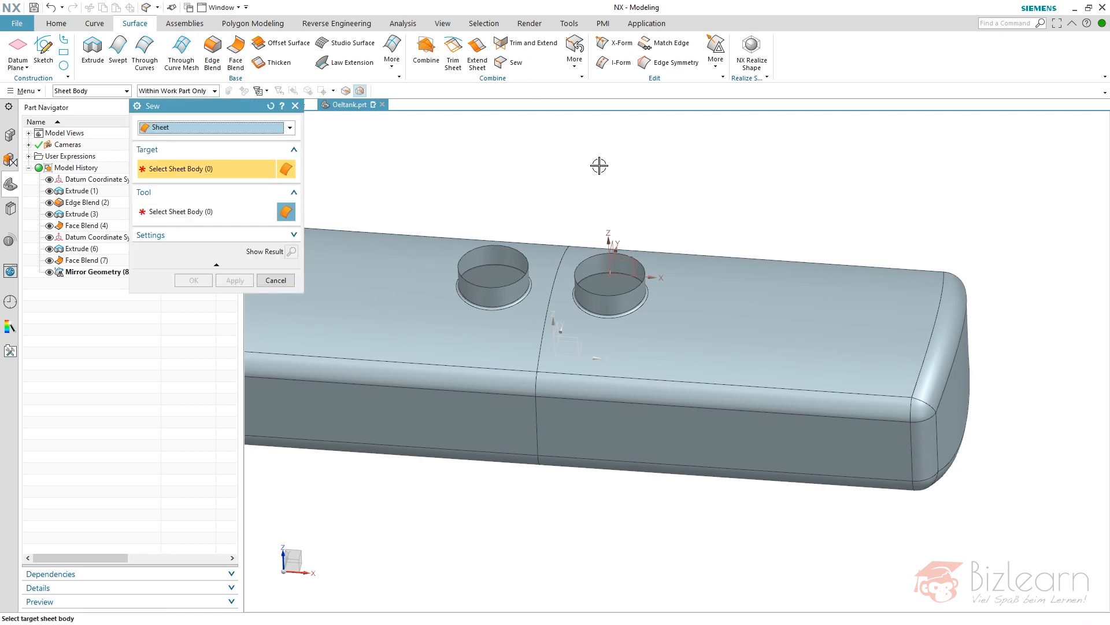
mouse_move(678, 214)
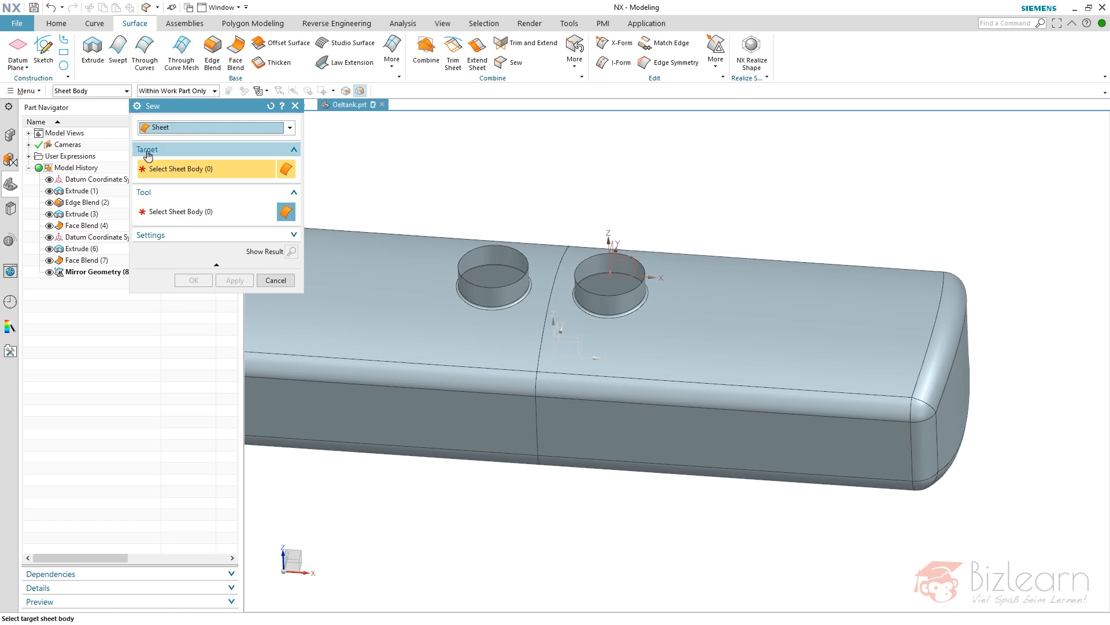
mouse_move(443, 247)
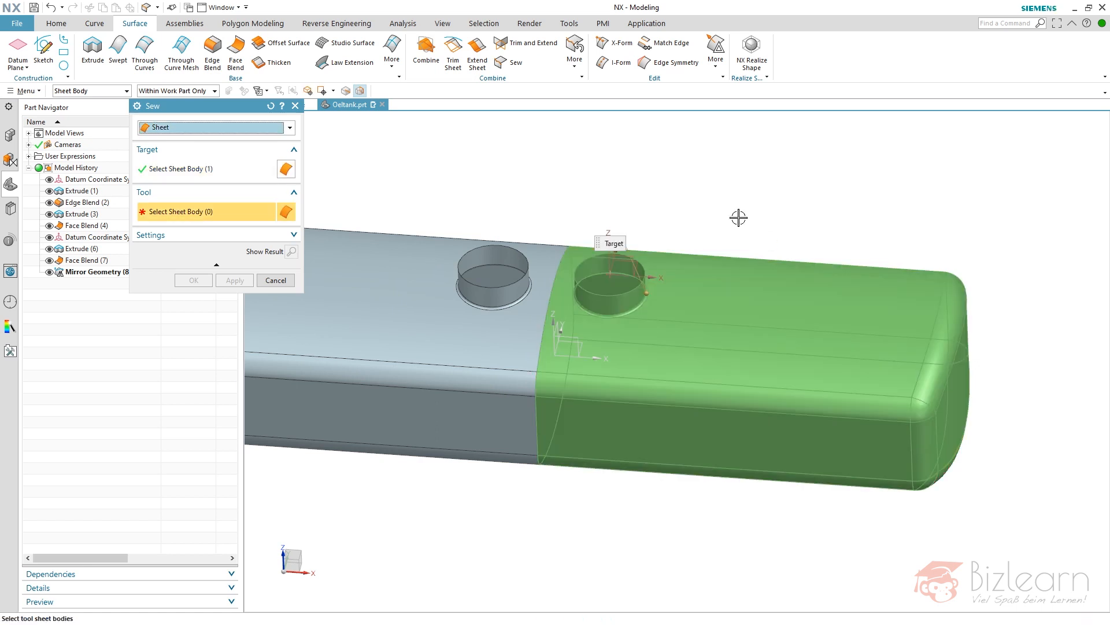
click(194, 280)
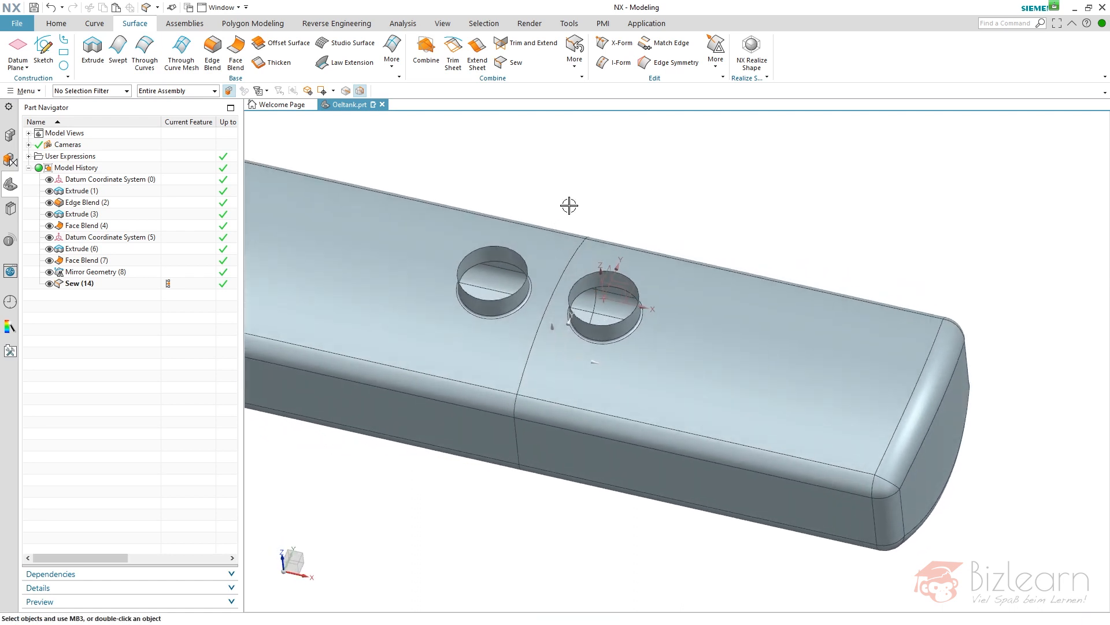
mouse_move(663, 190)
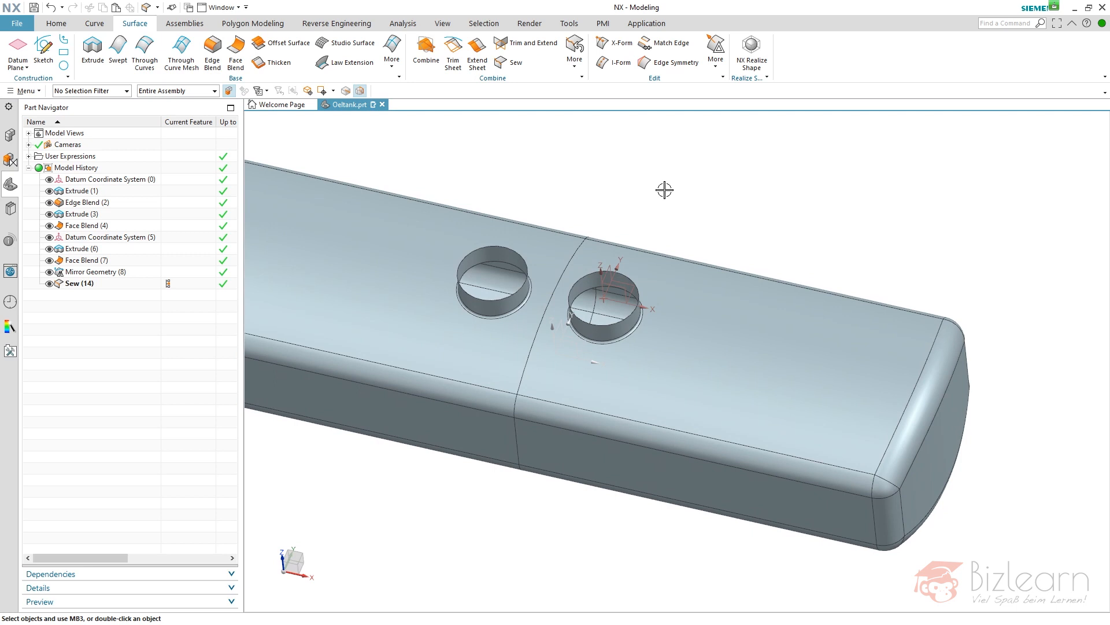
mouse_move(276, 63)
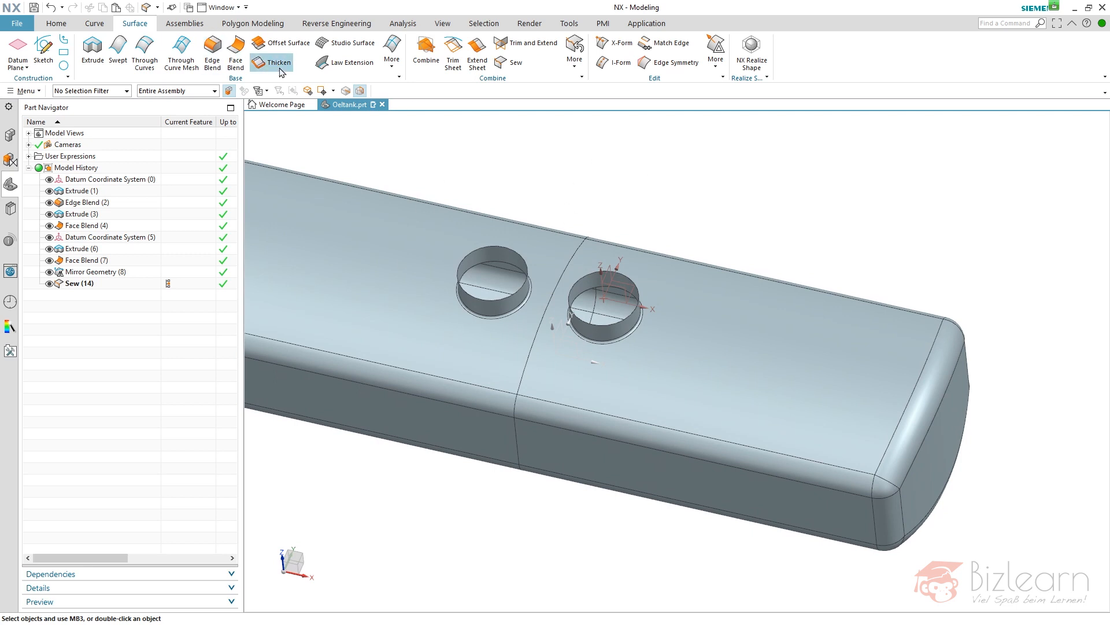
- Thicken the sewn tank sheet into a 2.5 mm wall, Thicken (15)
click(279, 62)
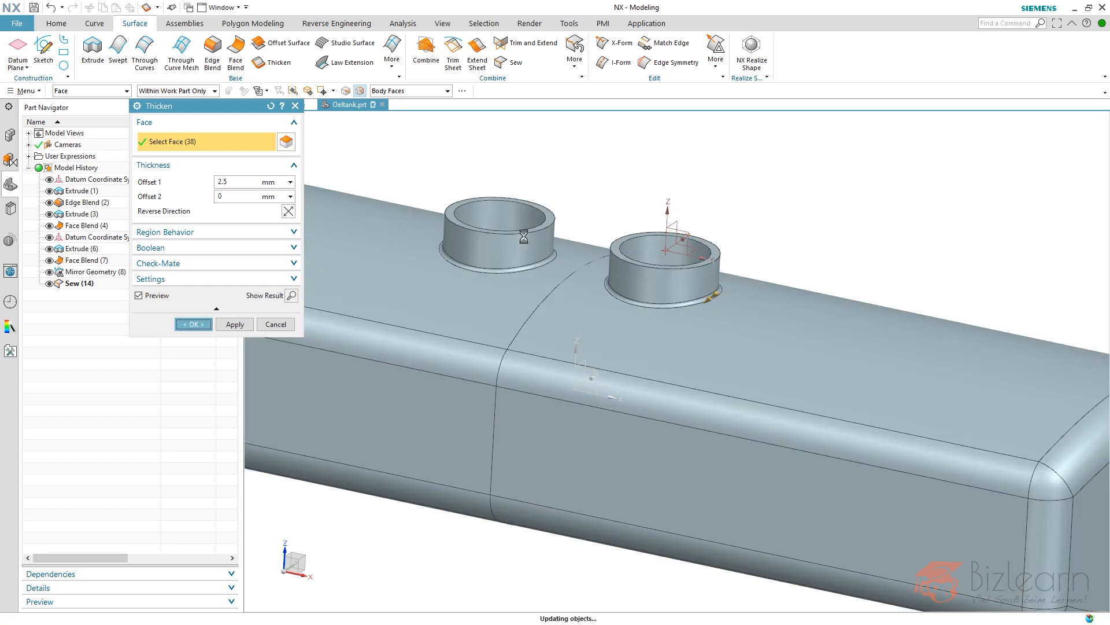
click(192, 324)
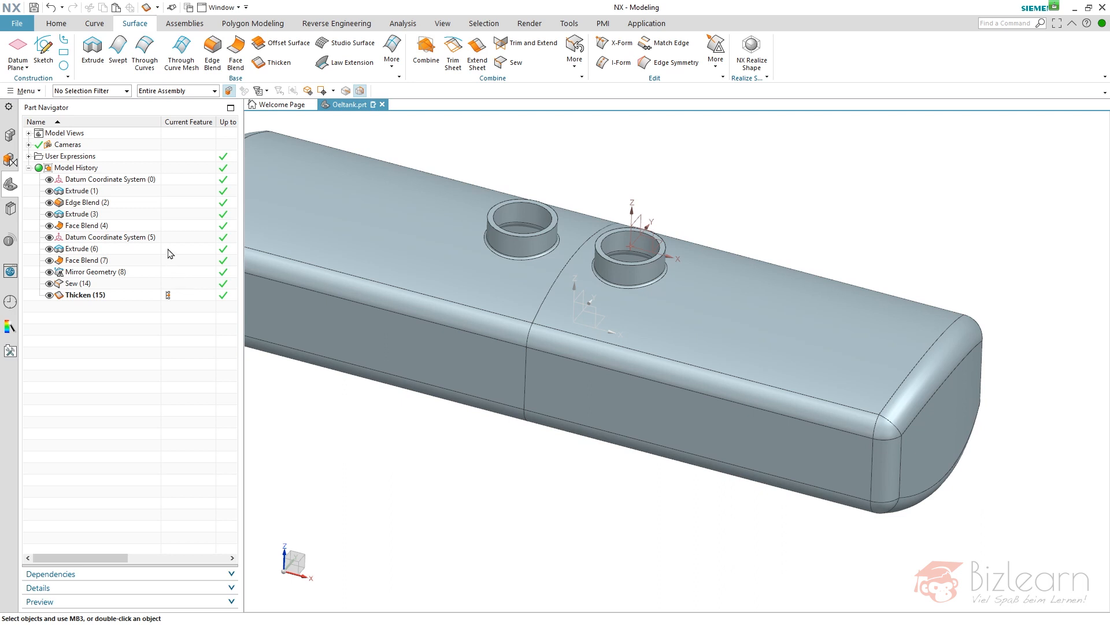
- Select the top nozzle's datum and extrusion features together for copying
click(110, 236)
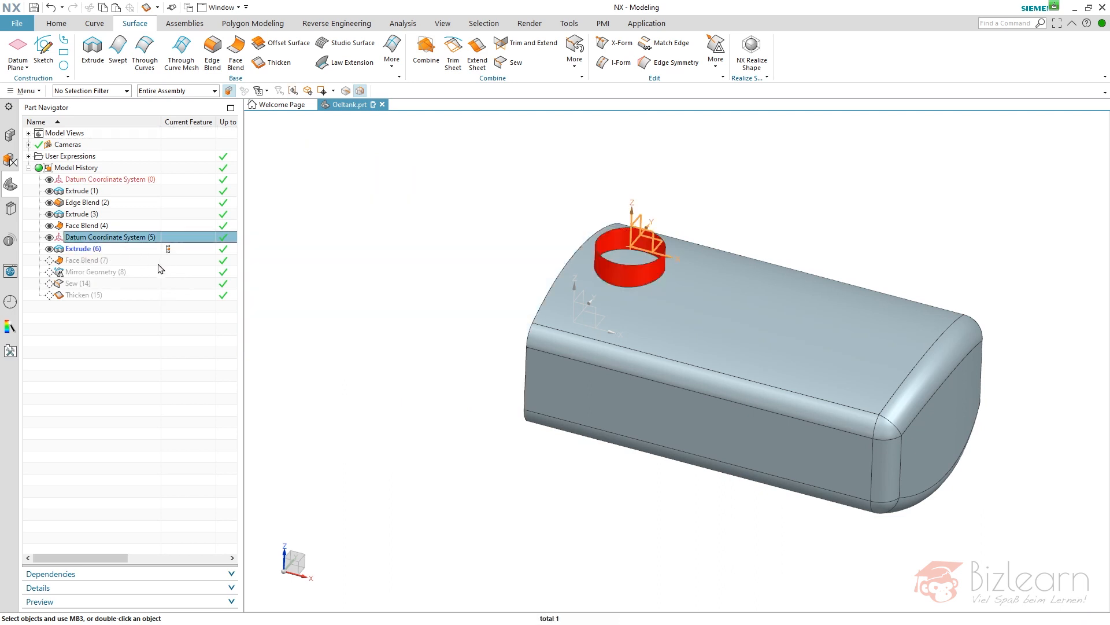
click(87, 261)
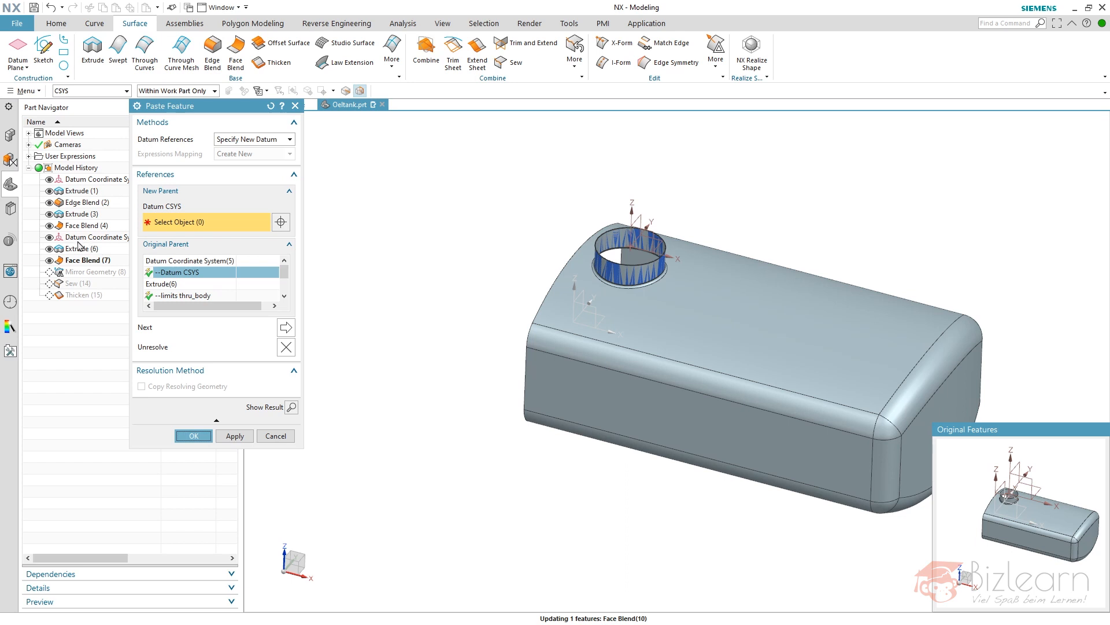
mouse_move(90, 244)
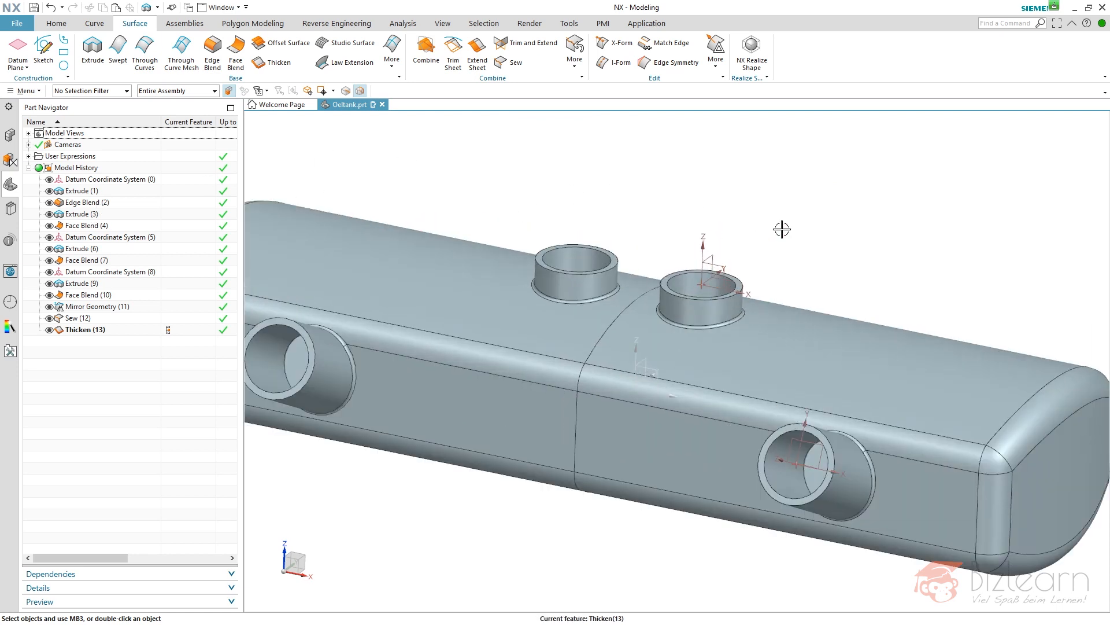
mouse_move(774, 195)
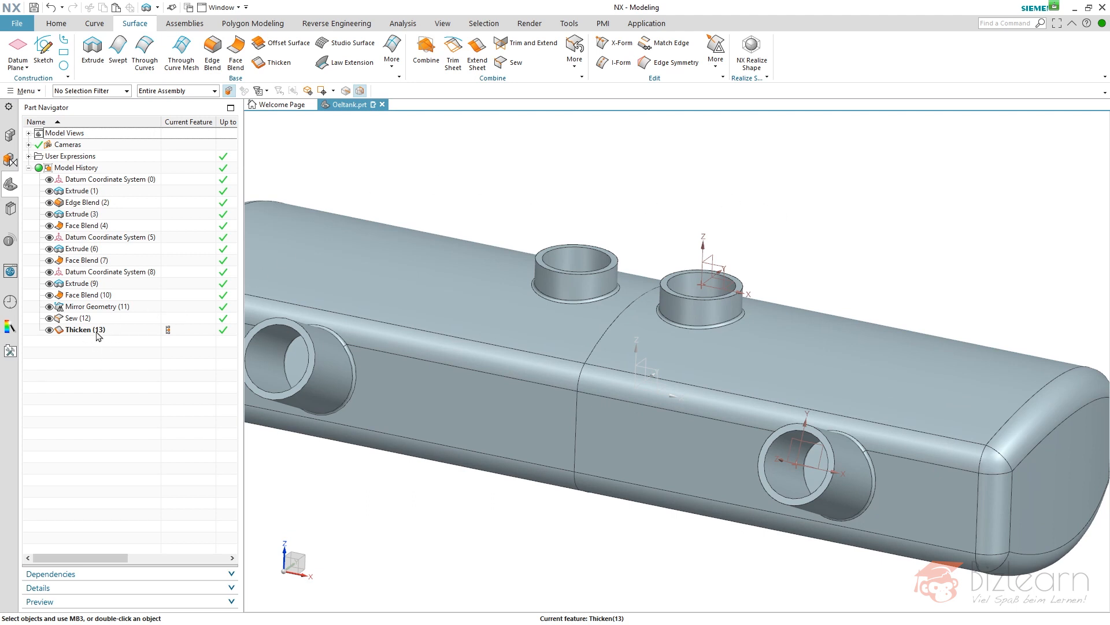
mouse_move(240, 357)
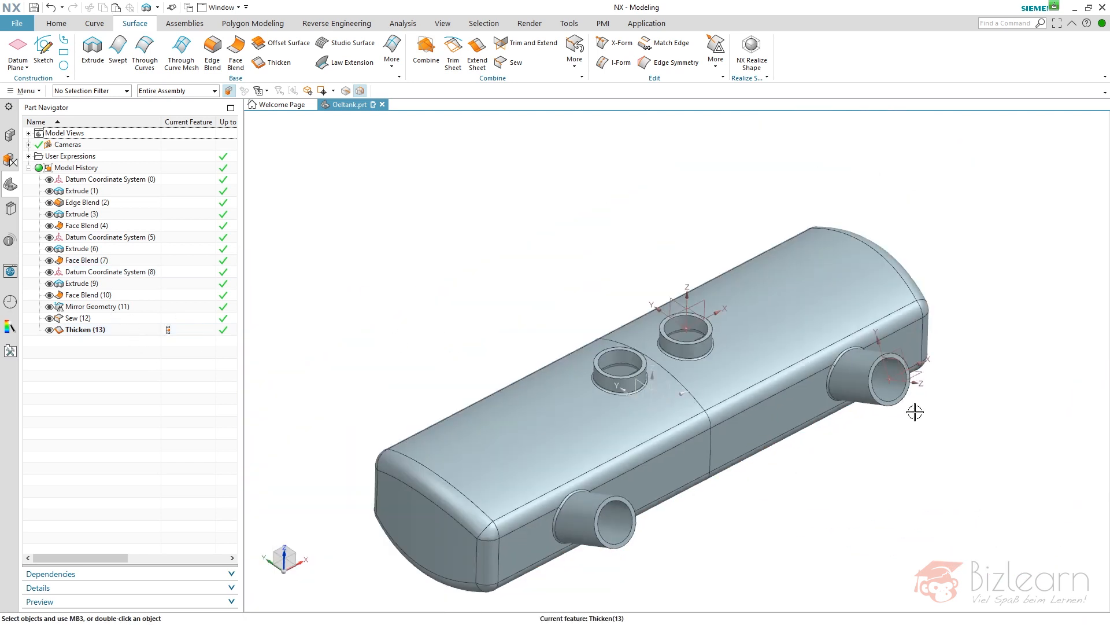
- Place the pasted side-nozzle datum and Extrude (12) after Thicken (10) and start pasting the nozzle blend
click(84, 295)
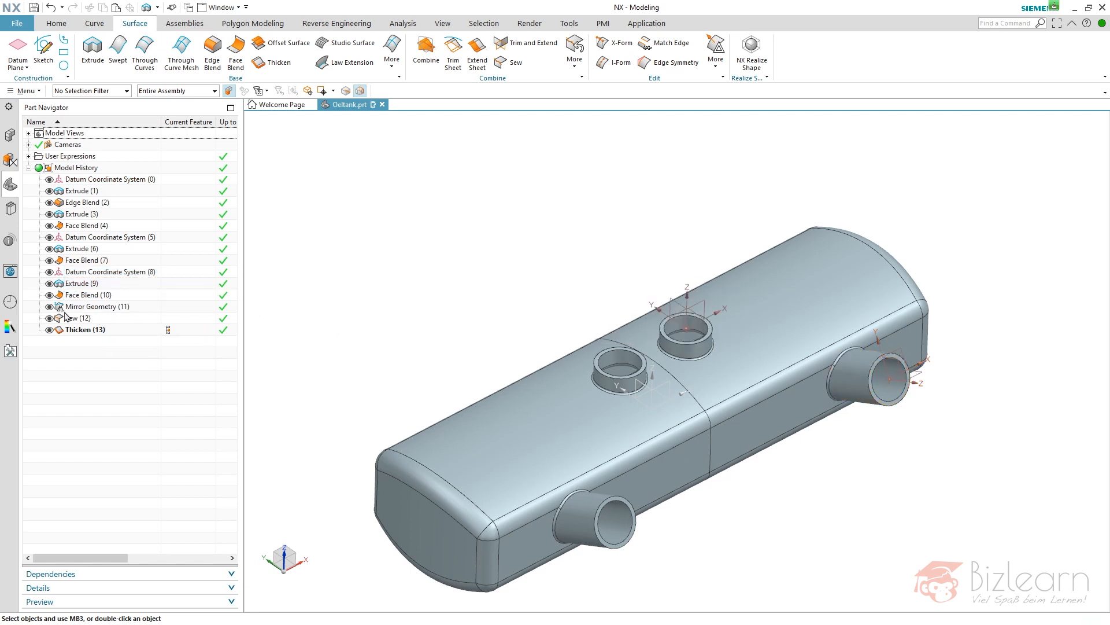
click(96, 305)
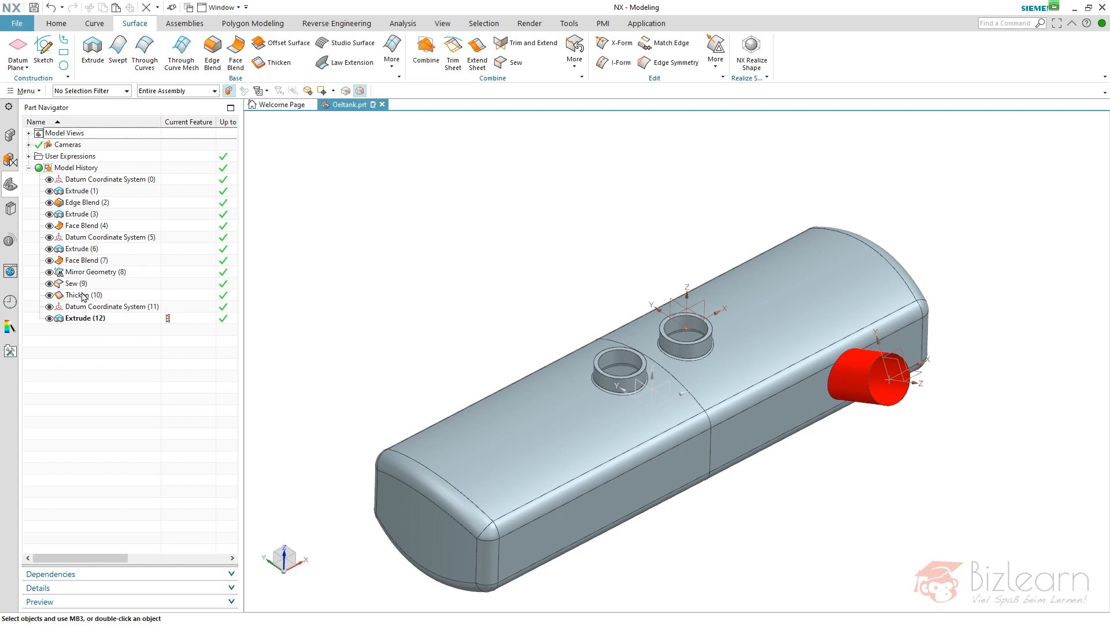
click(81, 260)
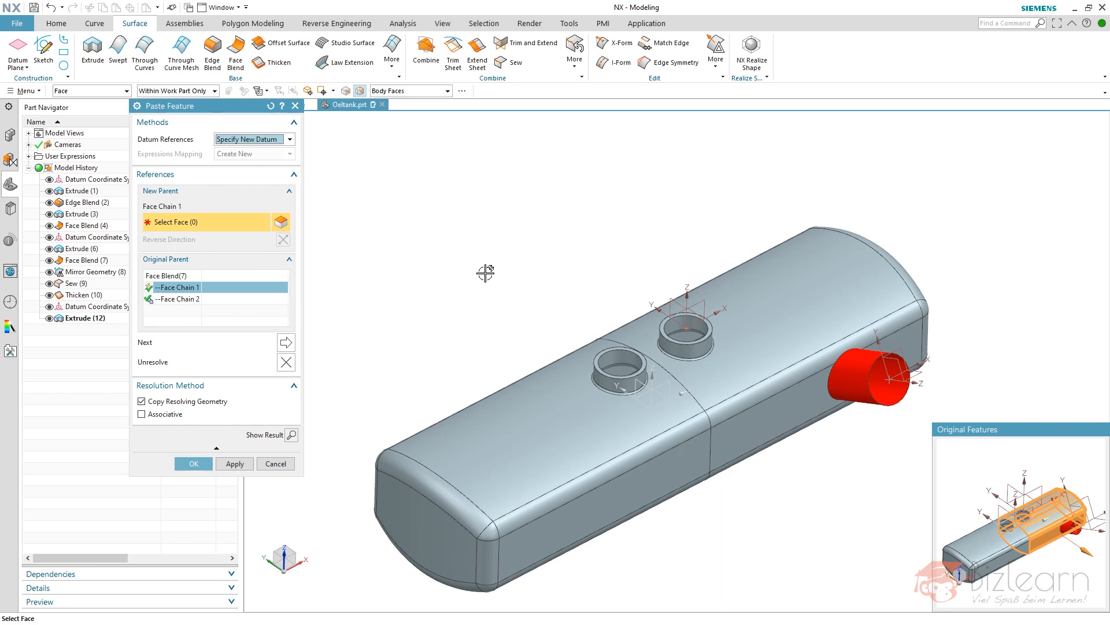
- Pick the side nozzle faces for the pasted Face Blend (13) joining it to the tank wall
click(180, 298)
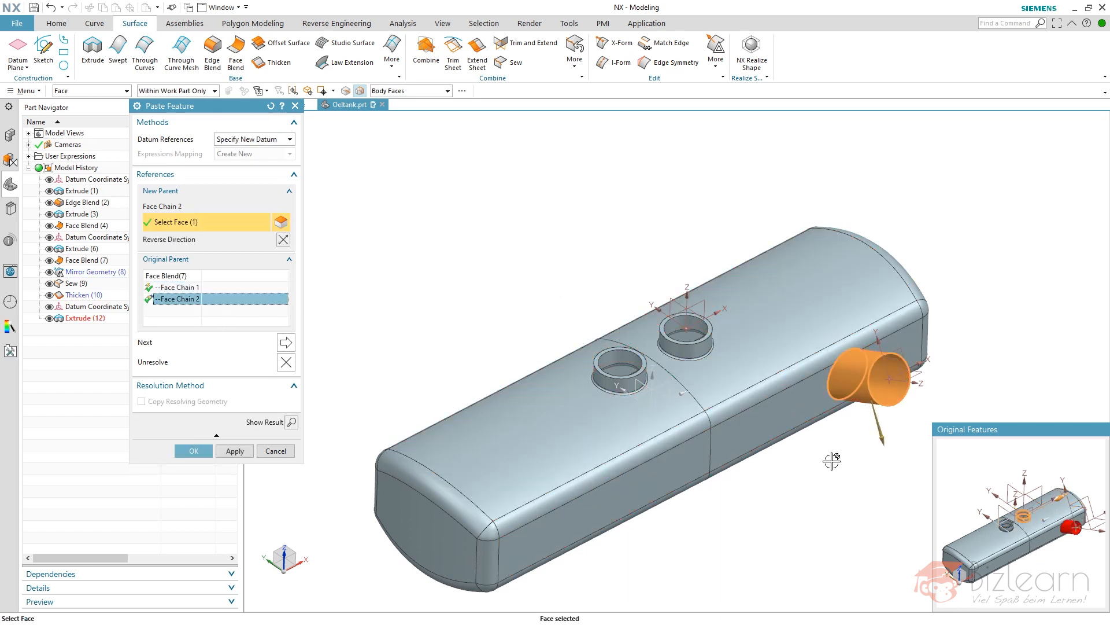
click(193, 451)
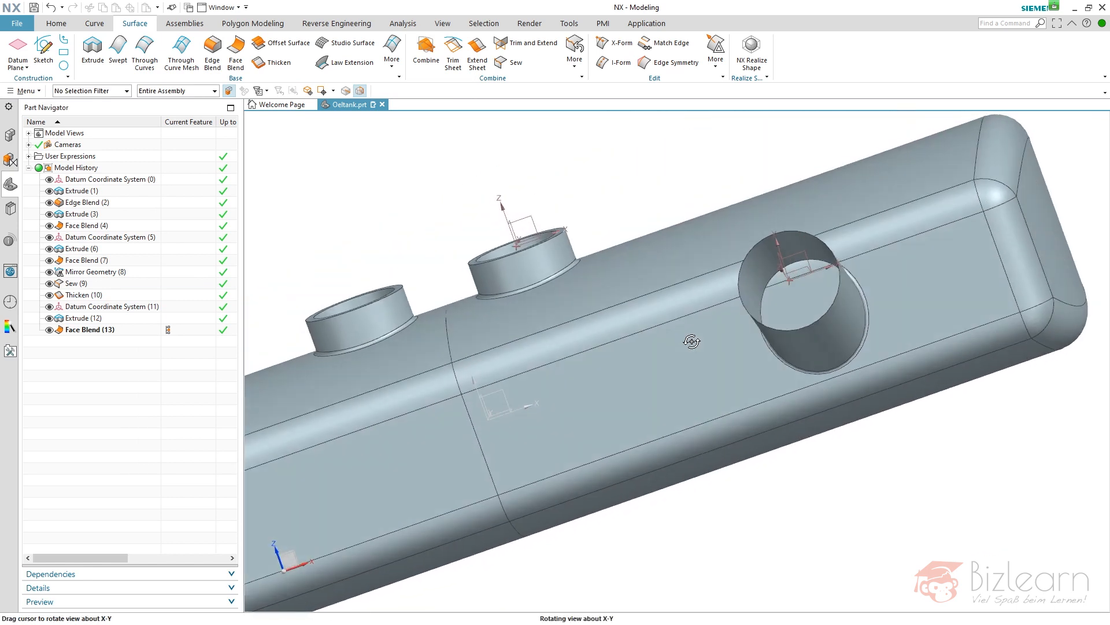
drag(691, 341, 699, 382)
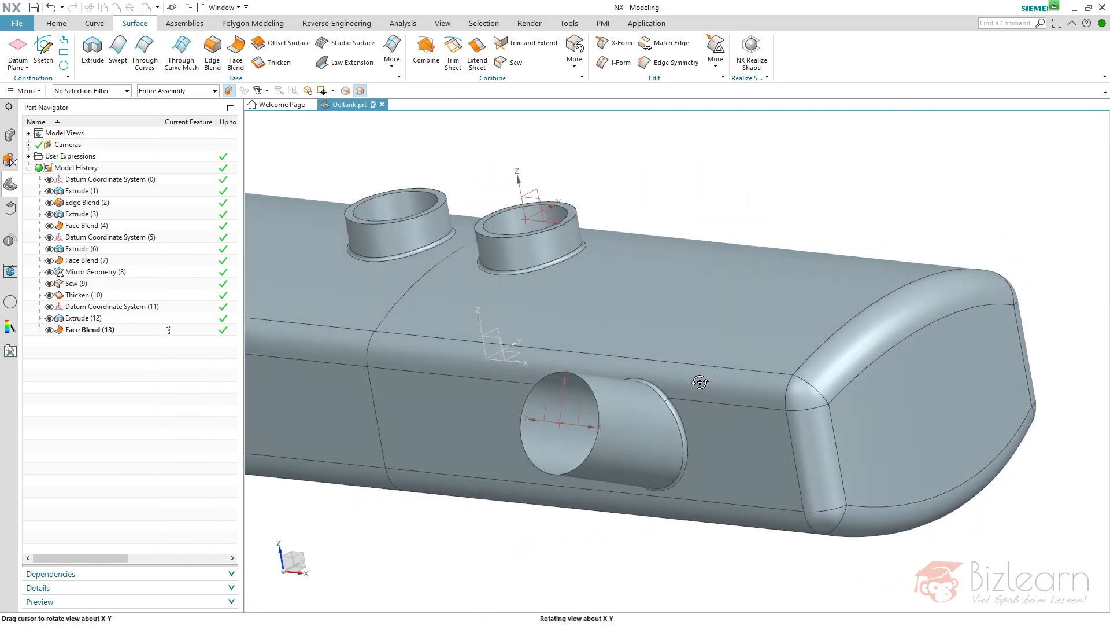
click(84, 295)
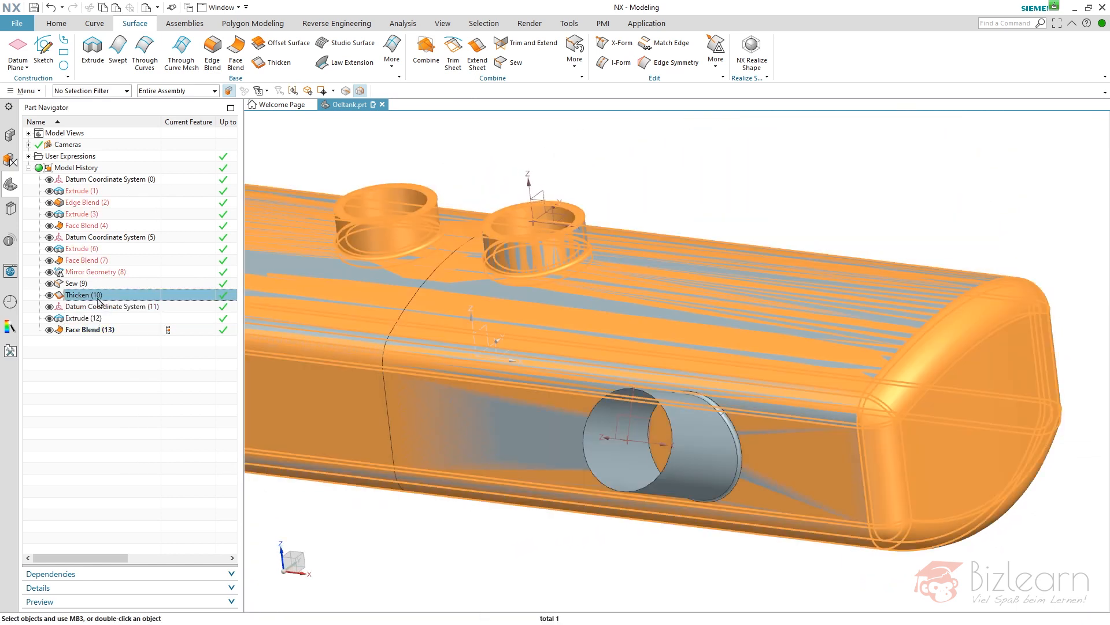